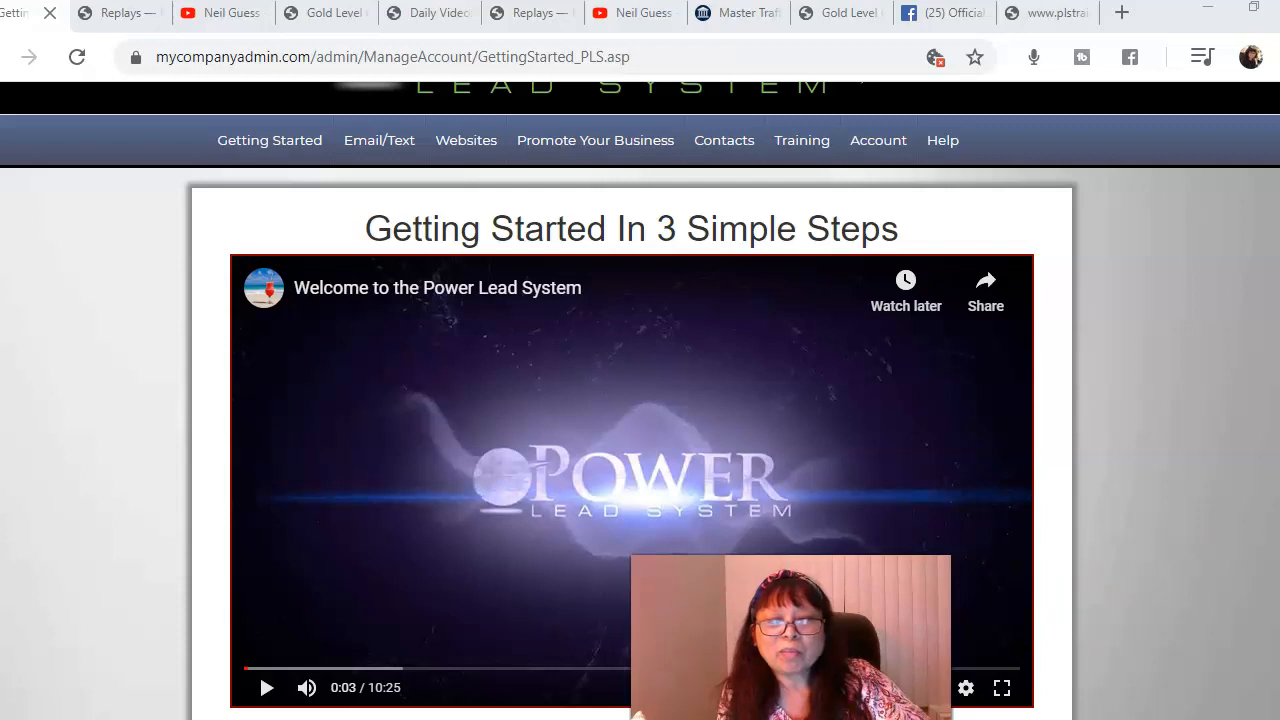
Return to the Getting Started steps page by way of the main member dashboard.
{"action": "scroll", "scroll_direction": "up", "scroll_amount": 3}
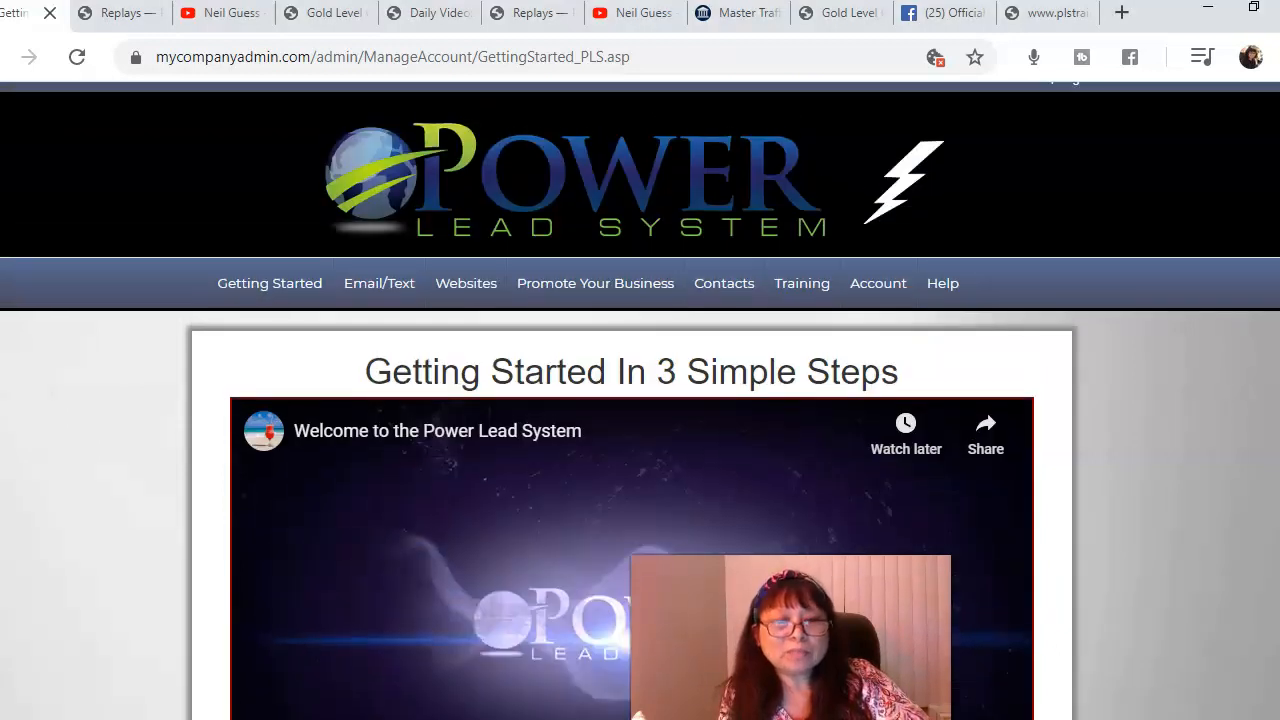
{"action": "scroll", "scroll_direction": "down", "scroll_amount": 3}
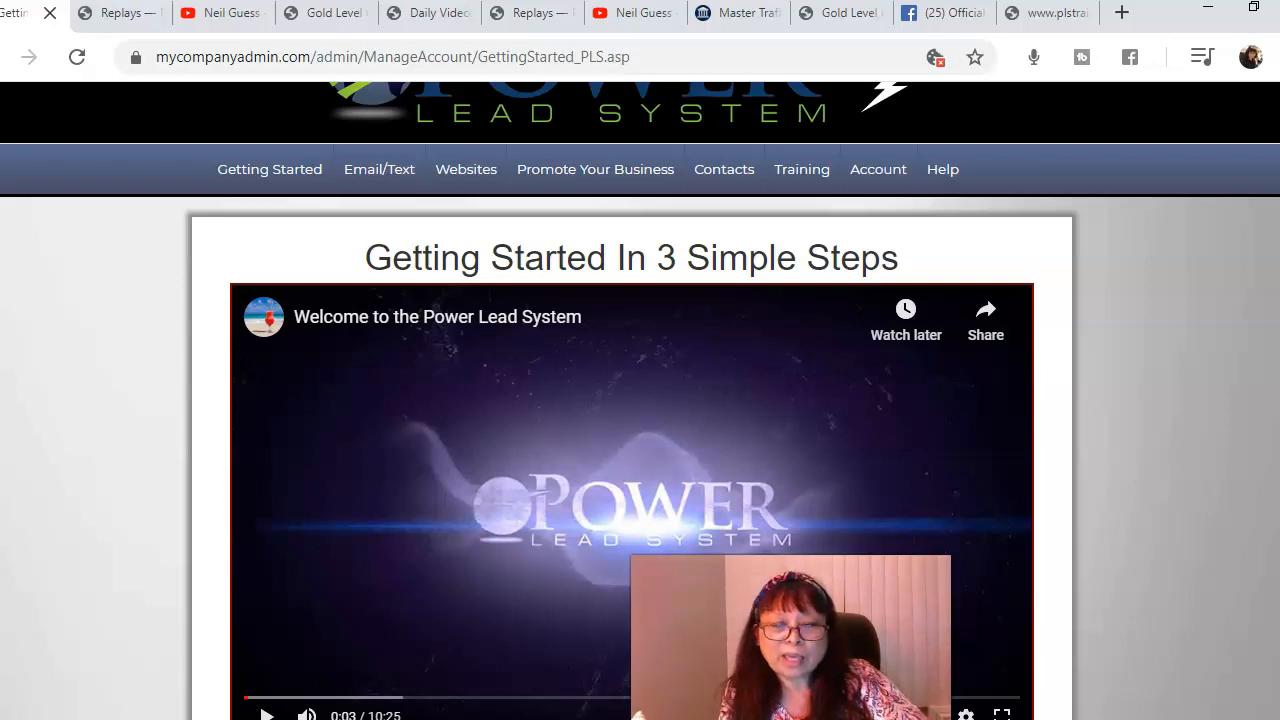
{"action": "scroll", "scroll_direction": "up", "scroll_amount": 3}
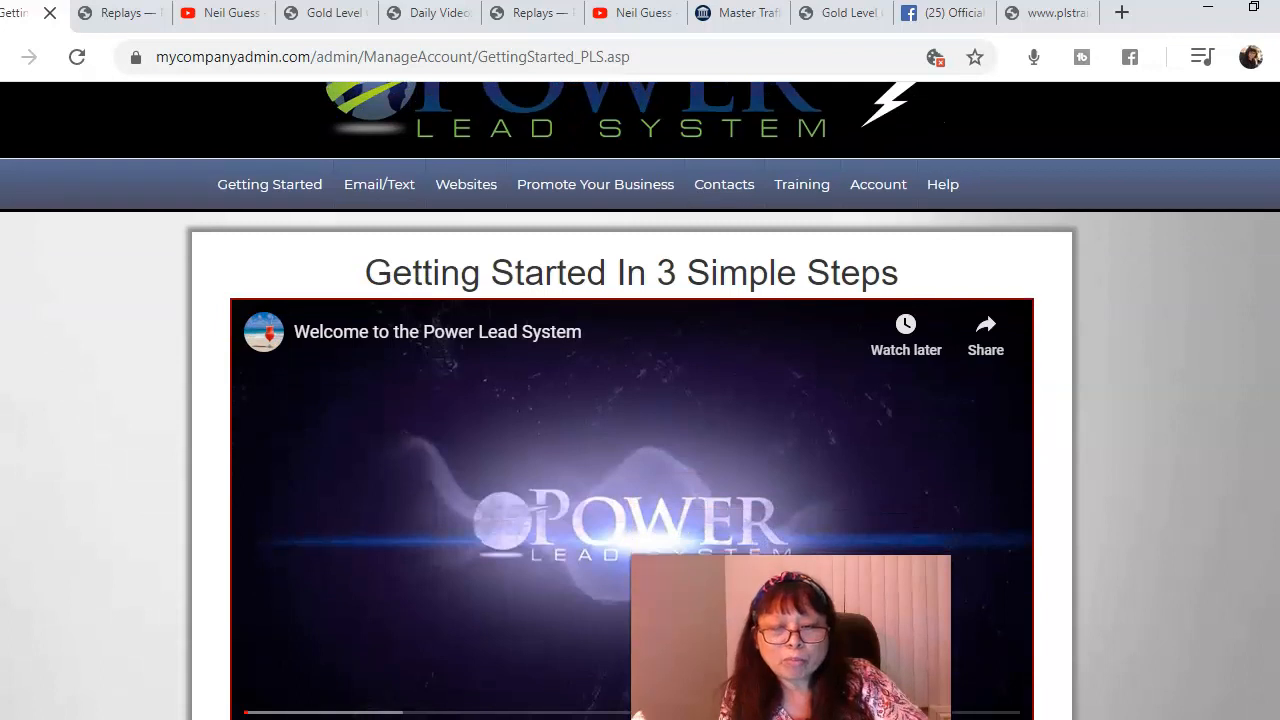
{"action": "mouse_move", "coordinate": [1162, 435]}
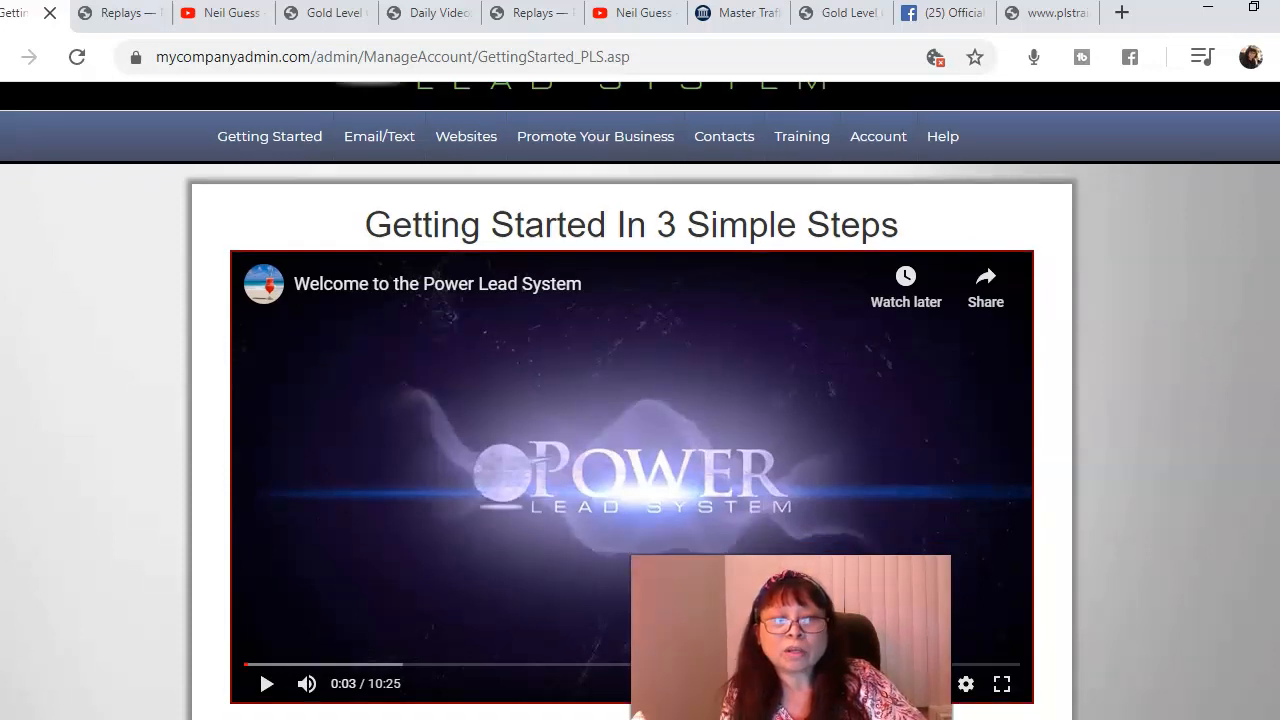
{"action": "scroll", "scroll_direction": "up", "scroll_amount": 3}
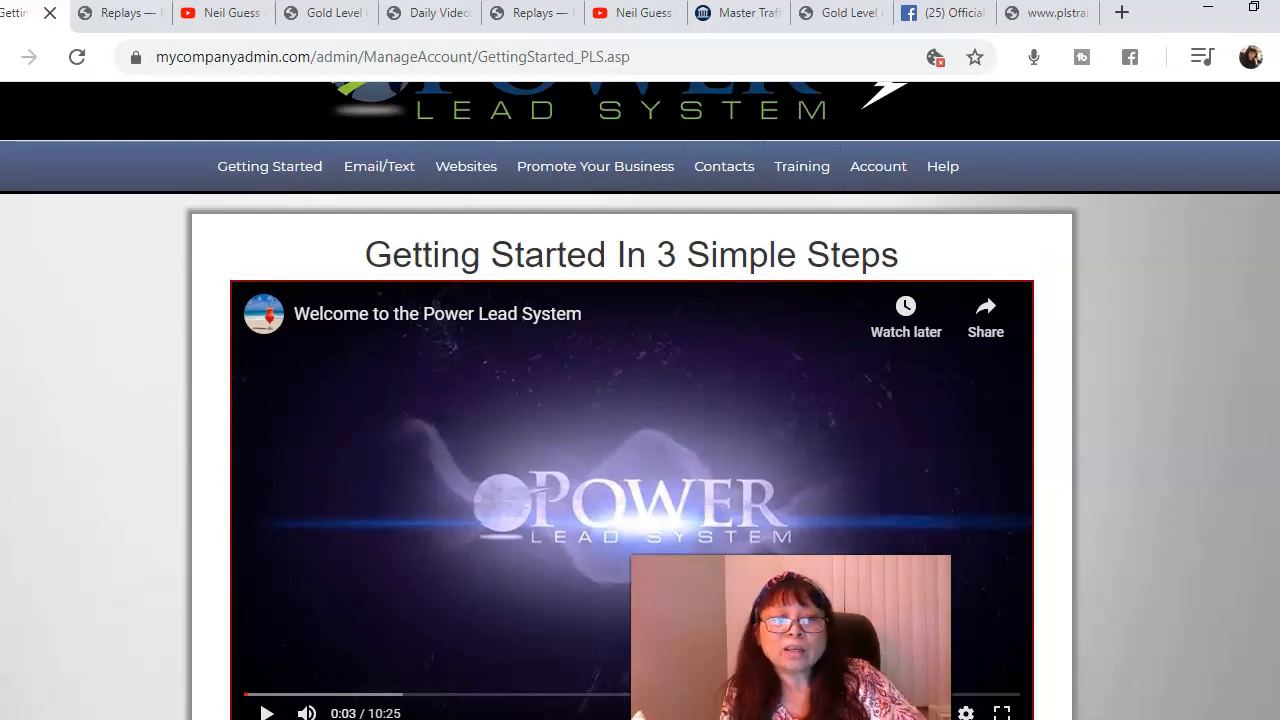
{"action": "scroll", "scroll_direction": "up", "scroll_amount": 3}
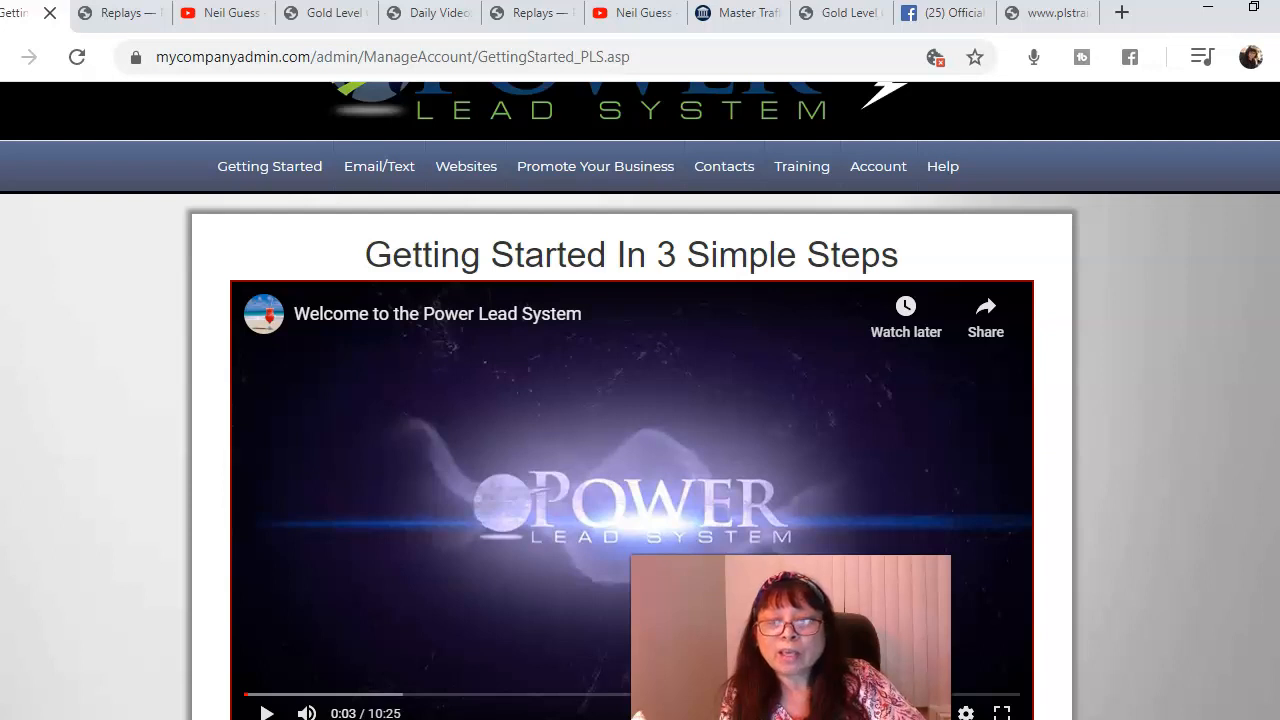
{"action": "mouse_move", "coordinate": [1159, 371]}
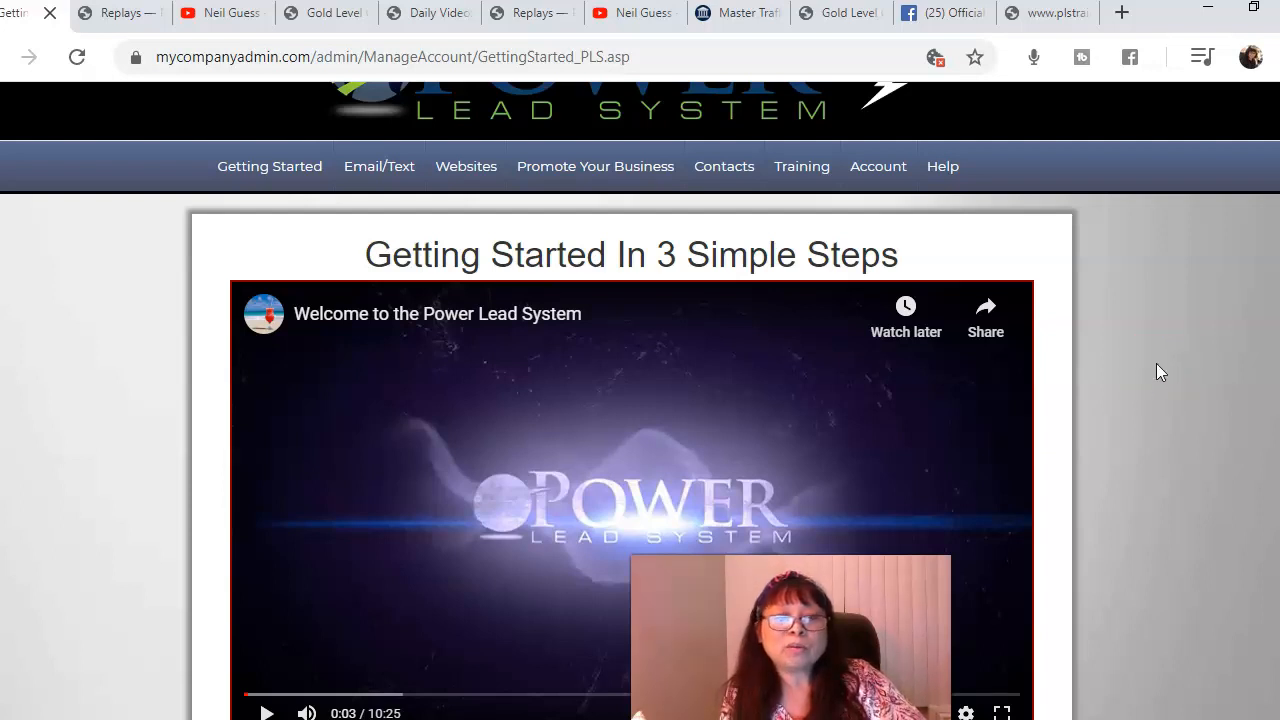
{"action": "mouse_move", "coordinate": [1237, 315]}
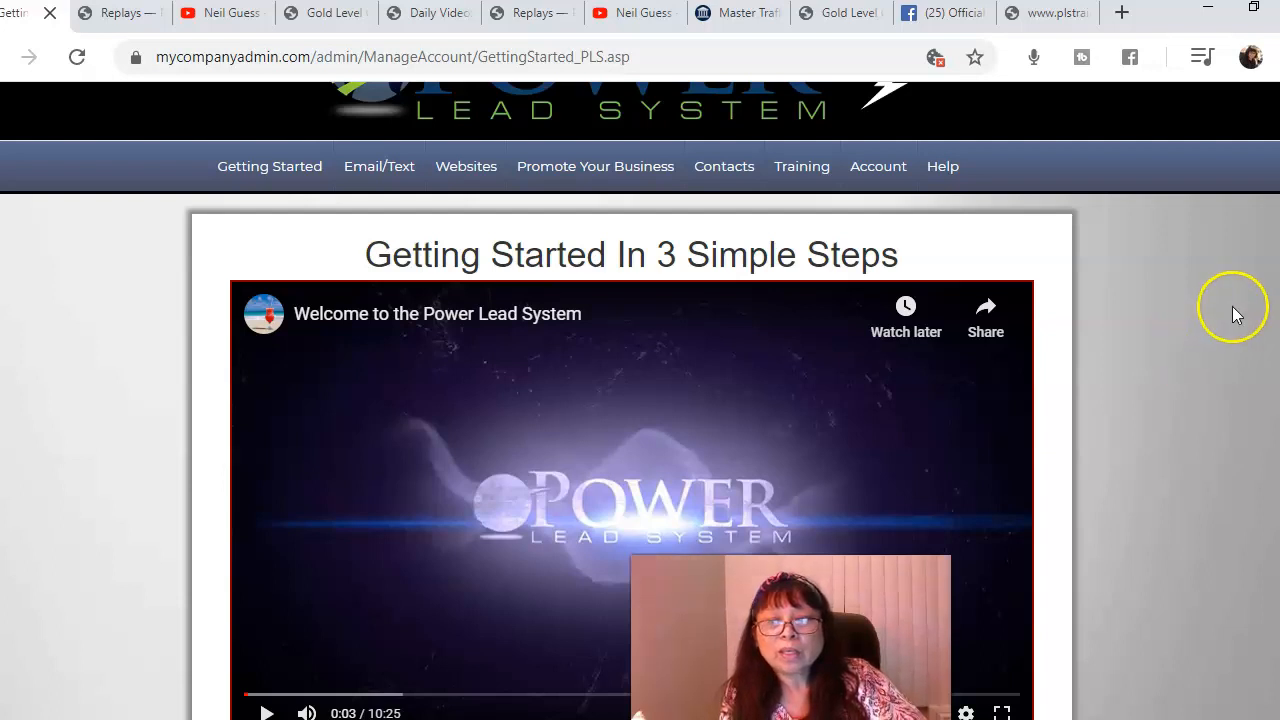
{"action": "mouse_move", "coordinate": [1178, 413]}
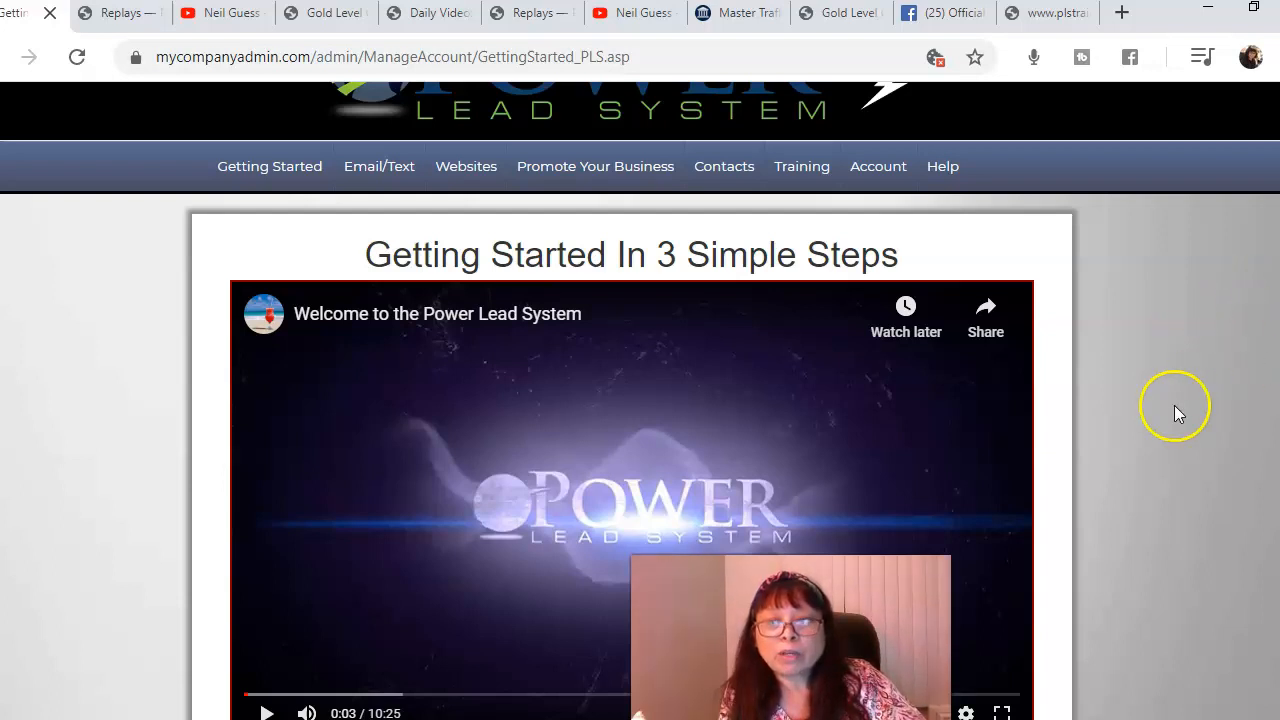
{"action": "mouse_move", "coordinate": [1165, 435]}
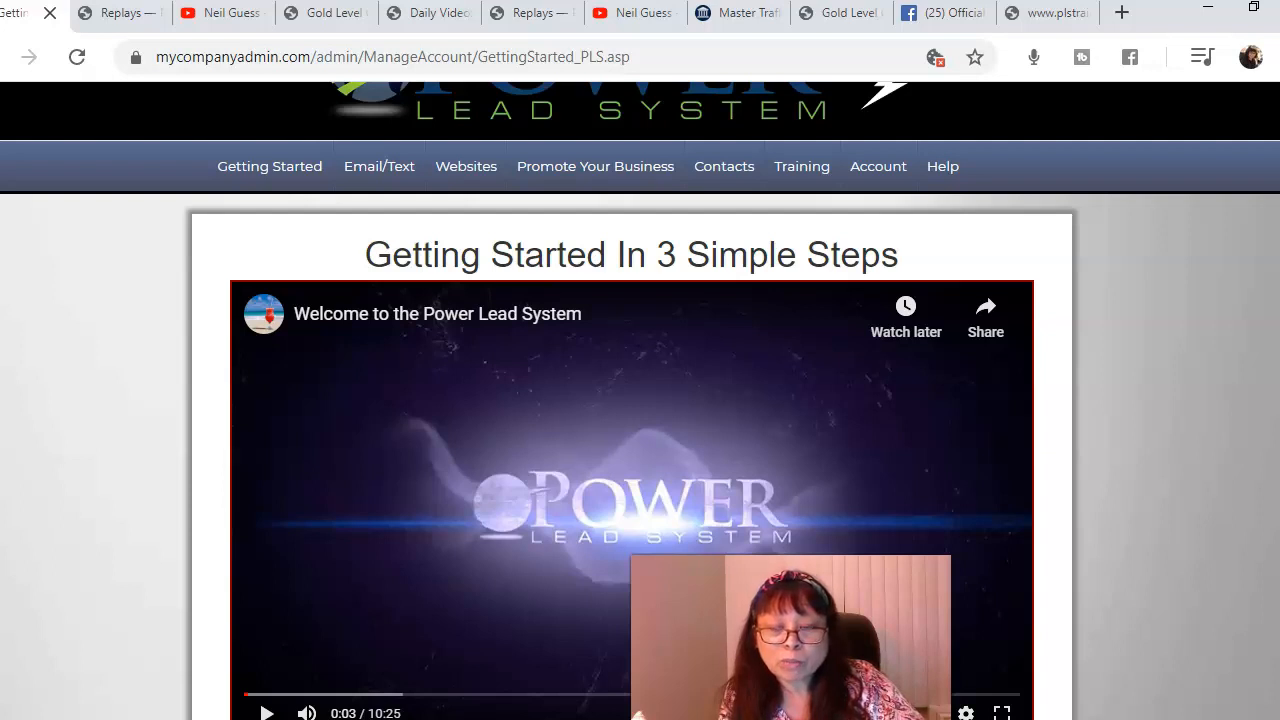
{"action": "mouse_move", "coordinate": [1195, 418]}
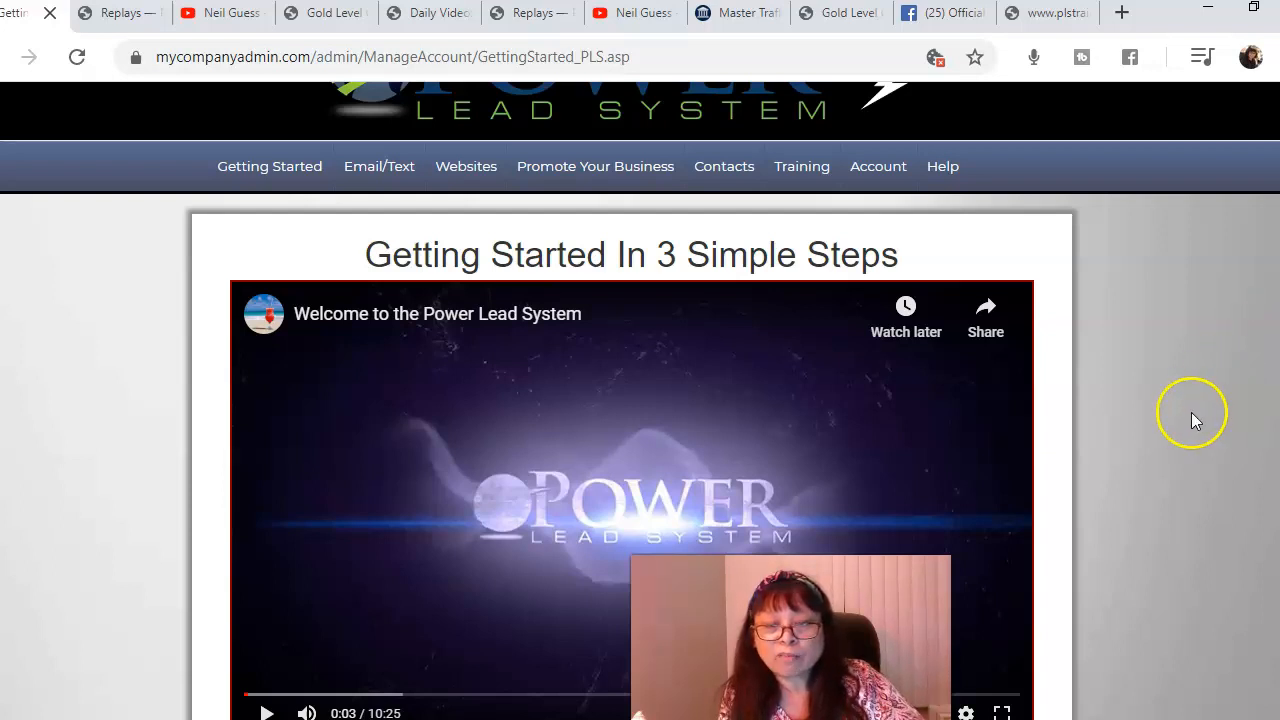
{"action": "mouse_move", "coordinate": [1190, 430]}
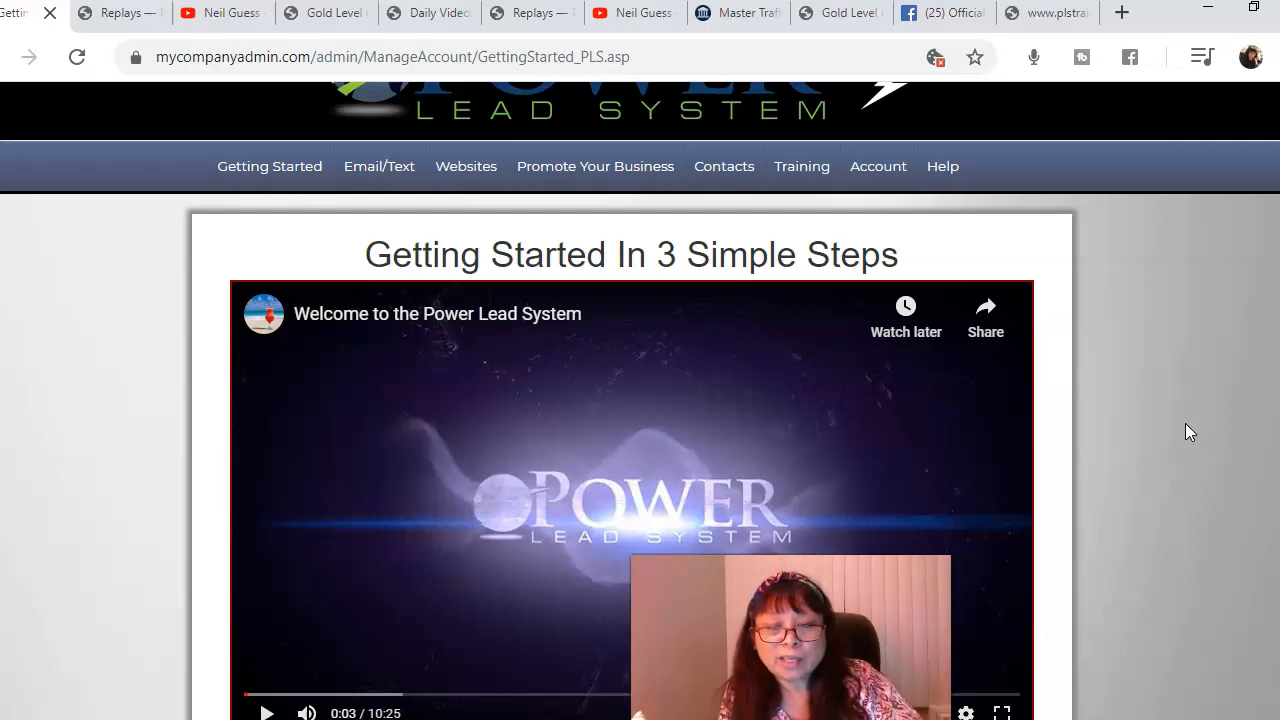
{"action": "mouse_move", "coordinate": [1225, 381]}
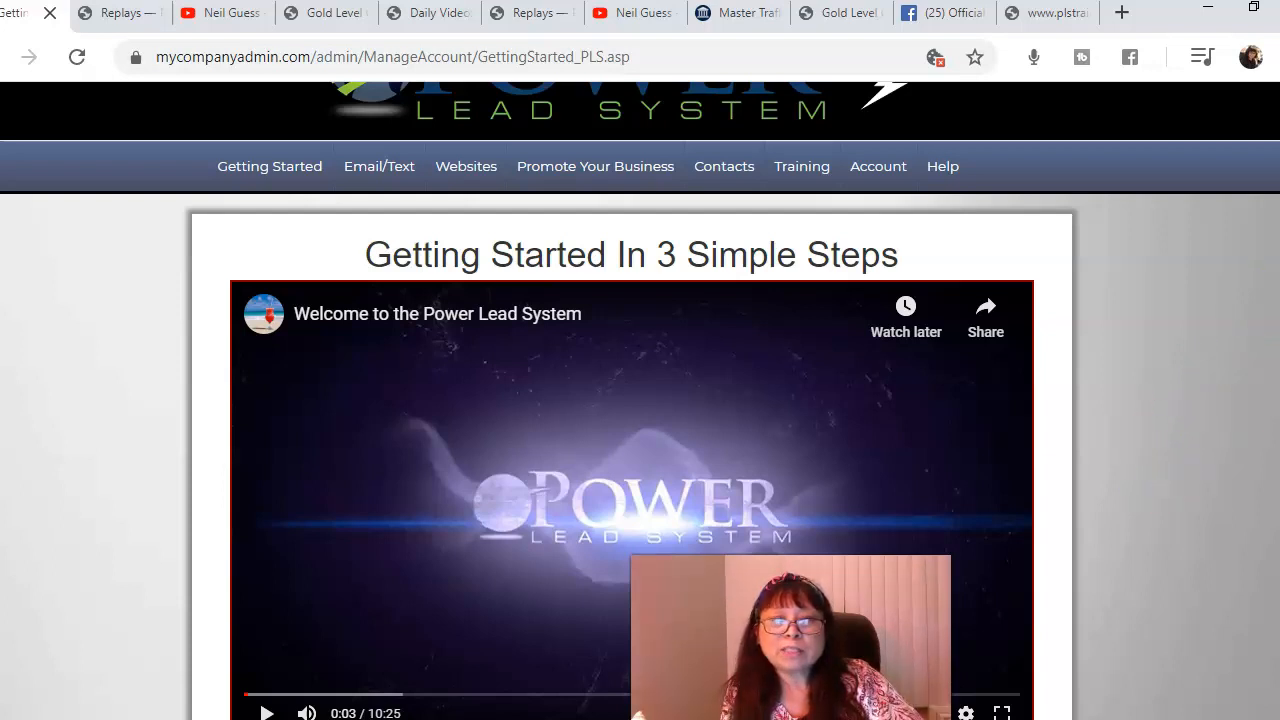
{"action": "scroll", "scroll_direction": "up", "scroll_amount": 3}
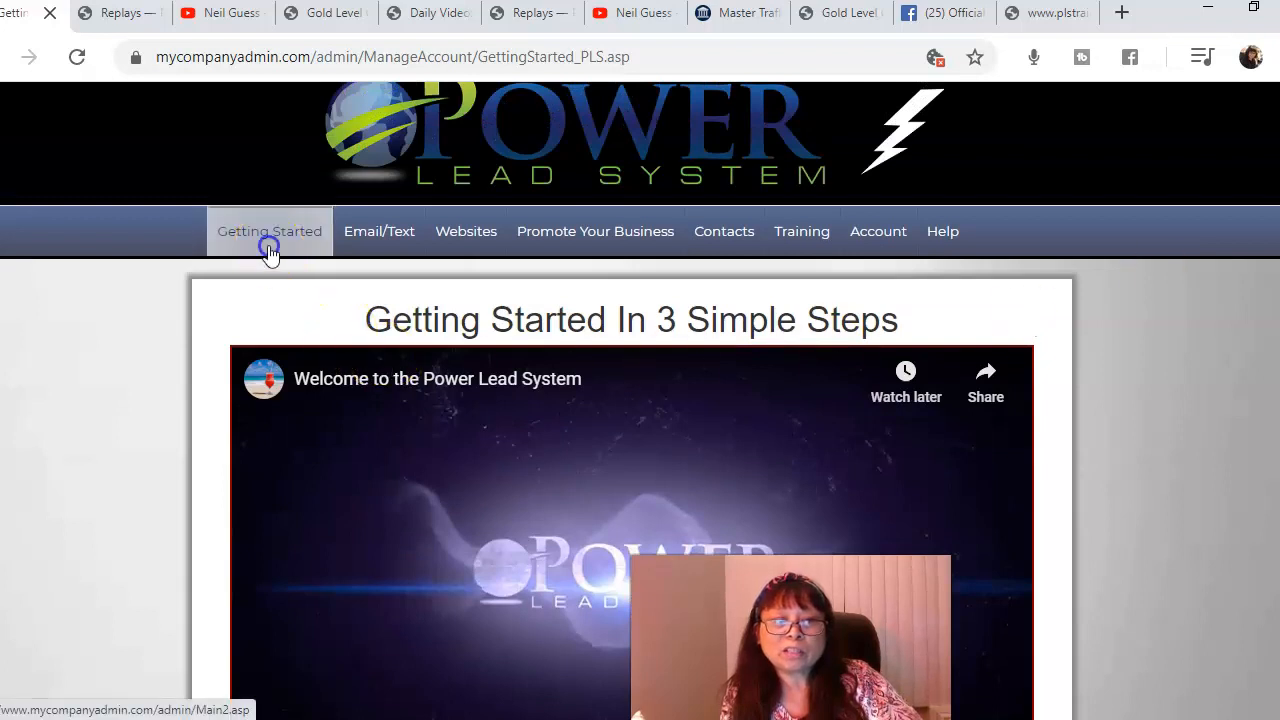
{"action": "left_click", "coordinate": [269, 231]}
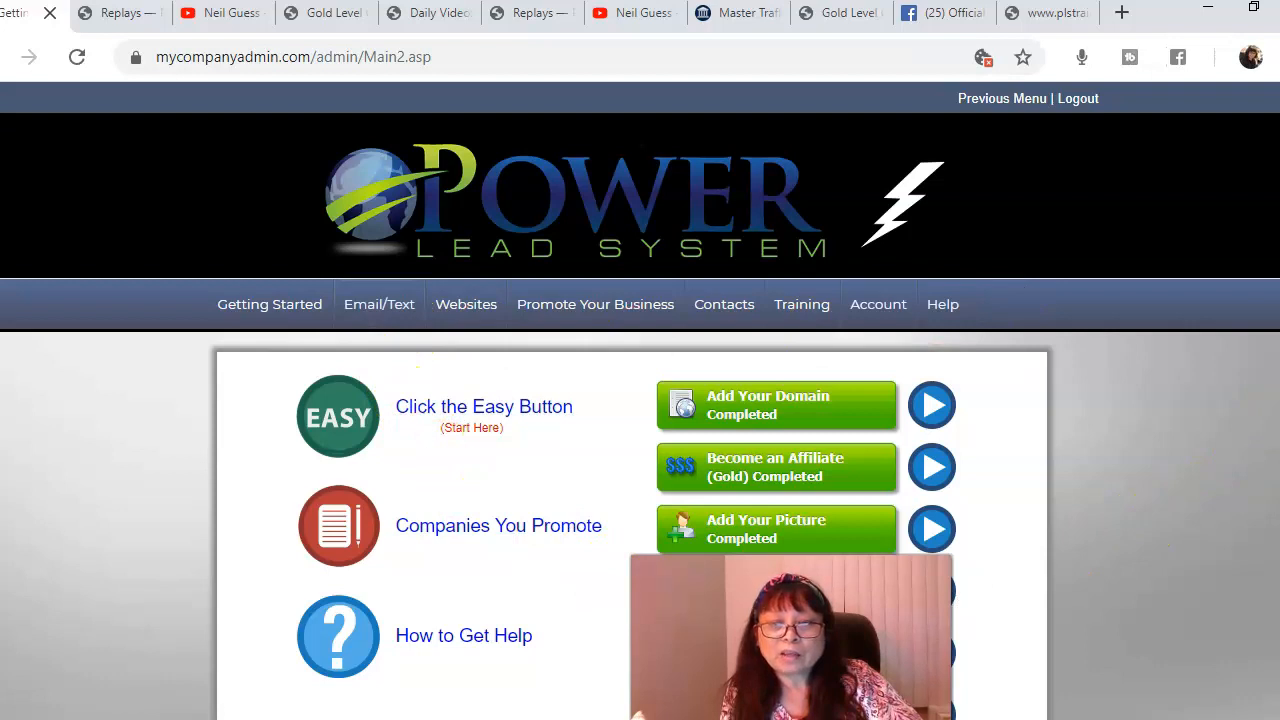
{"action": "mouse_move", "coordinate": [484, 415]}
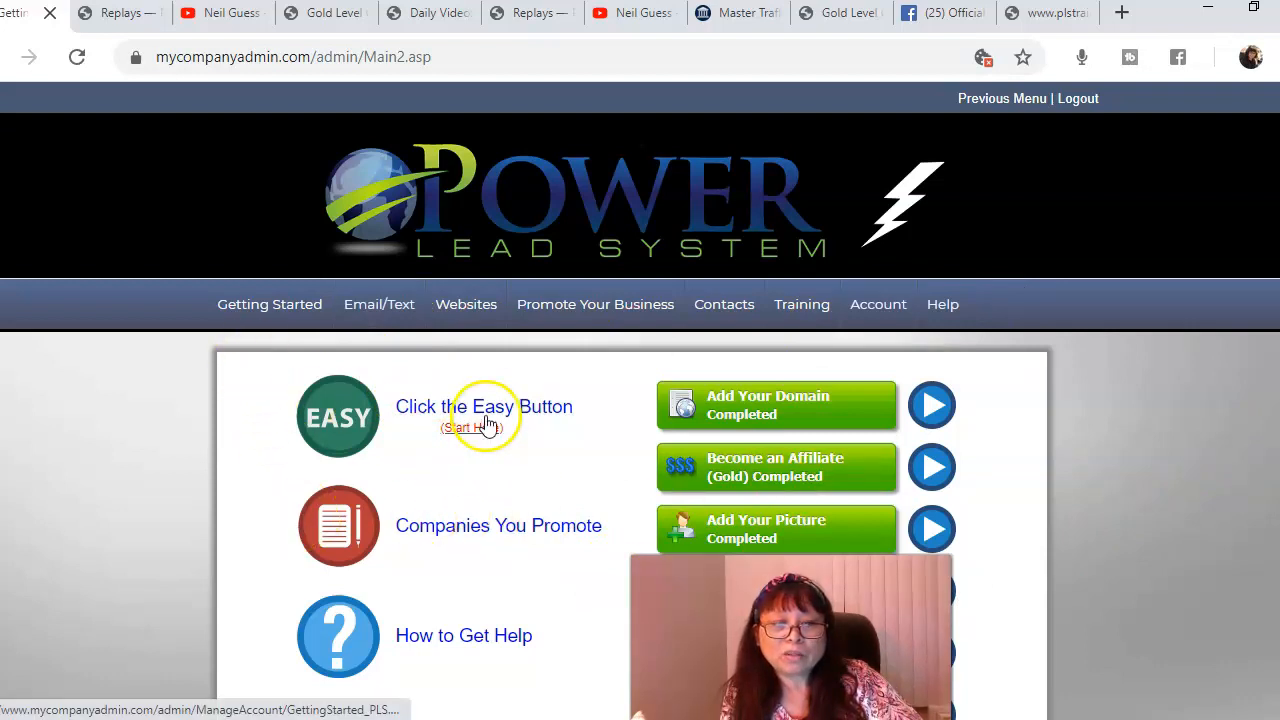
{"action": "left_click", "coordinate": [484, 406]}
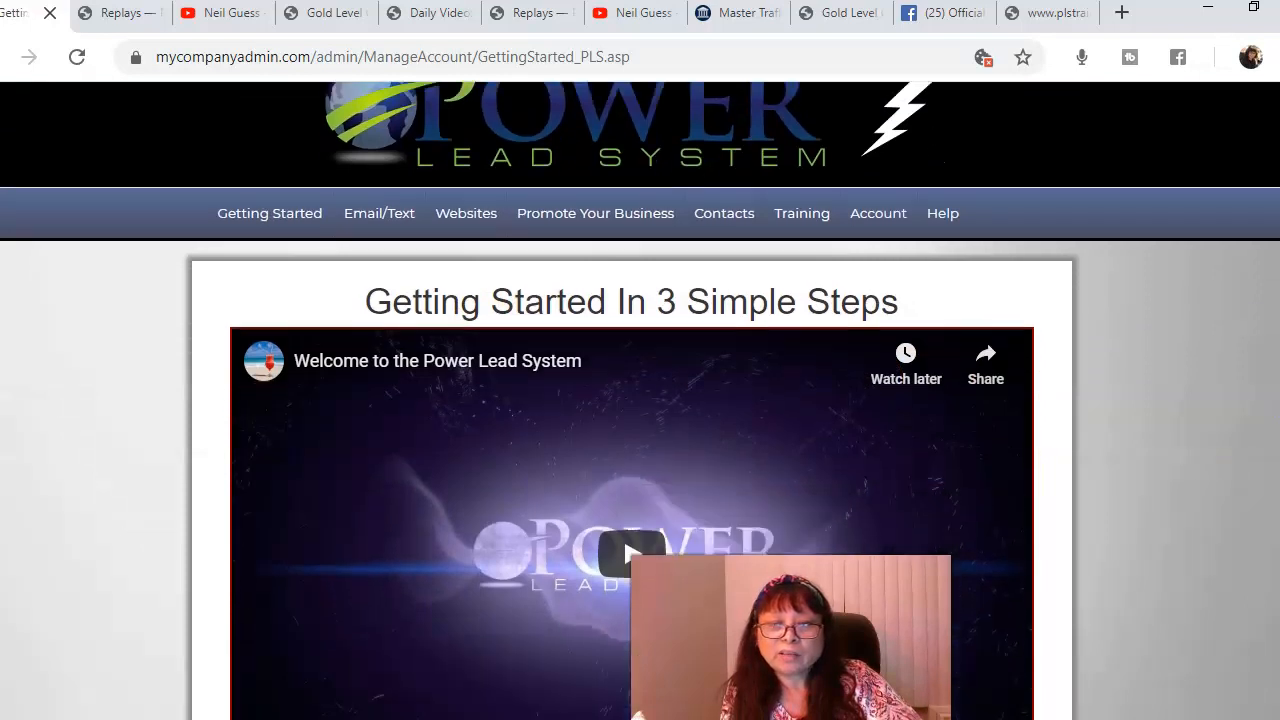
{"action": "scroll", "scroll_direction": "up", "scroll_amount": 3}
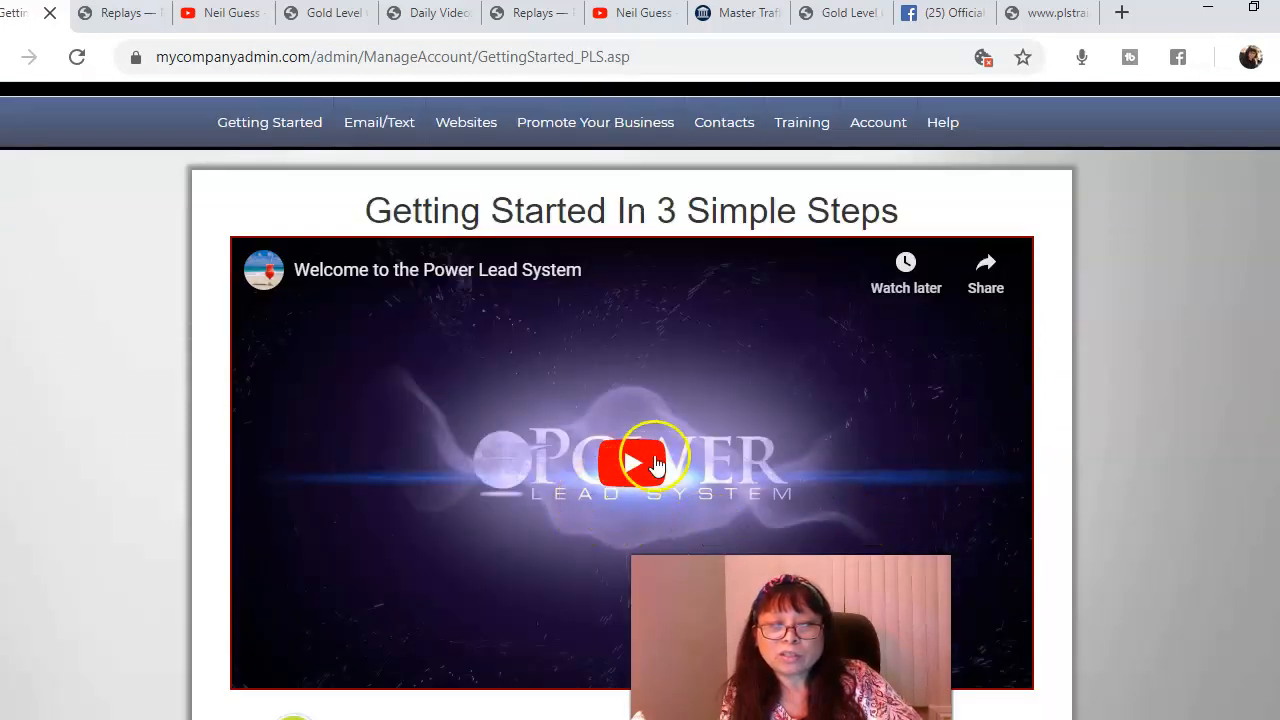
Play the Welcome to the Power Lead System video and pause it at 0:09.
{"action": "left_click", "coordinate": [632, 462]}
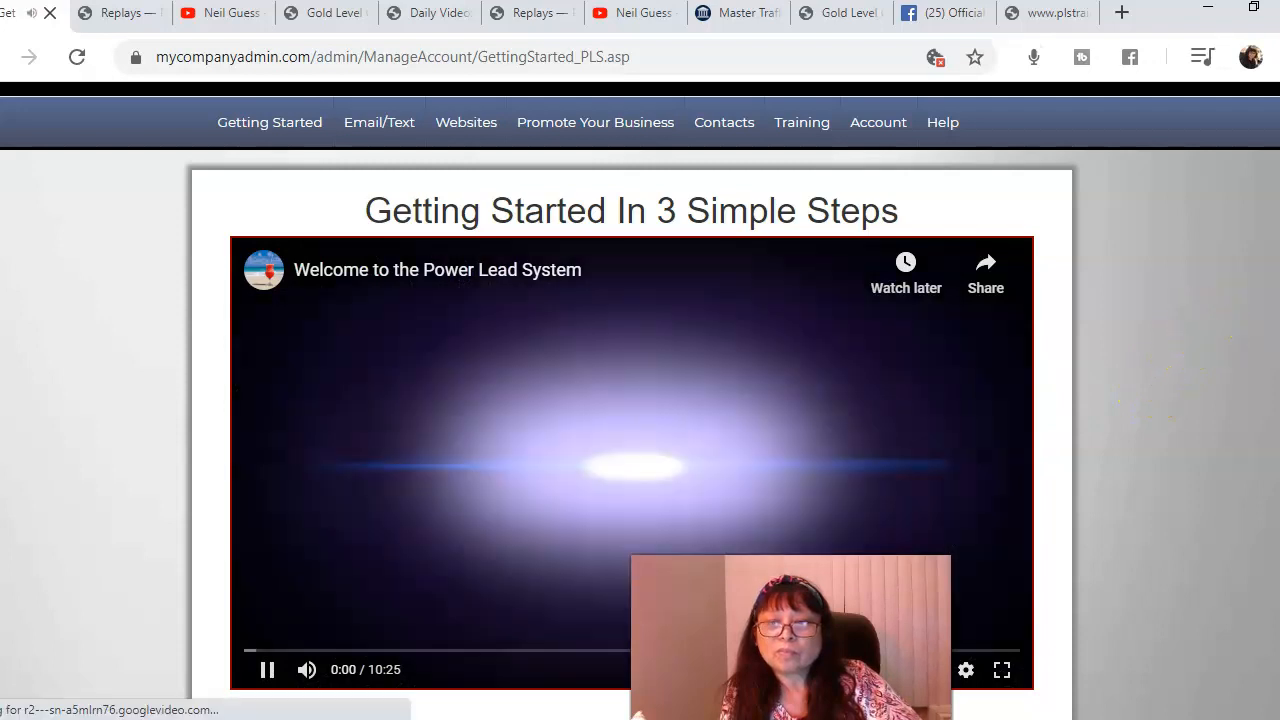
{"action": "scroll", "scroll_direction": "down", "scroll_amount": 3}
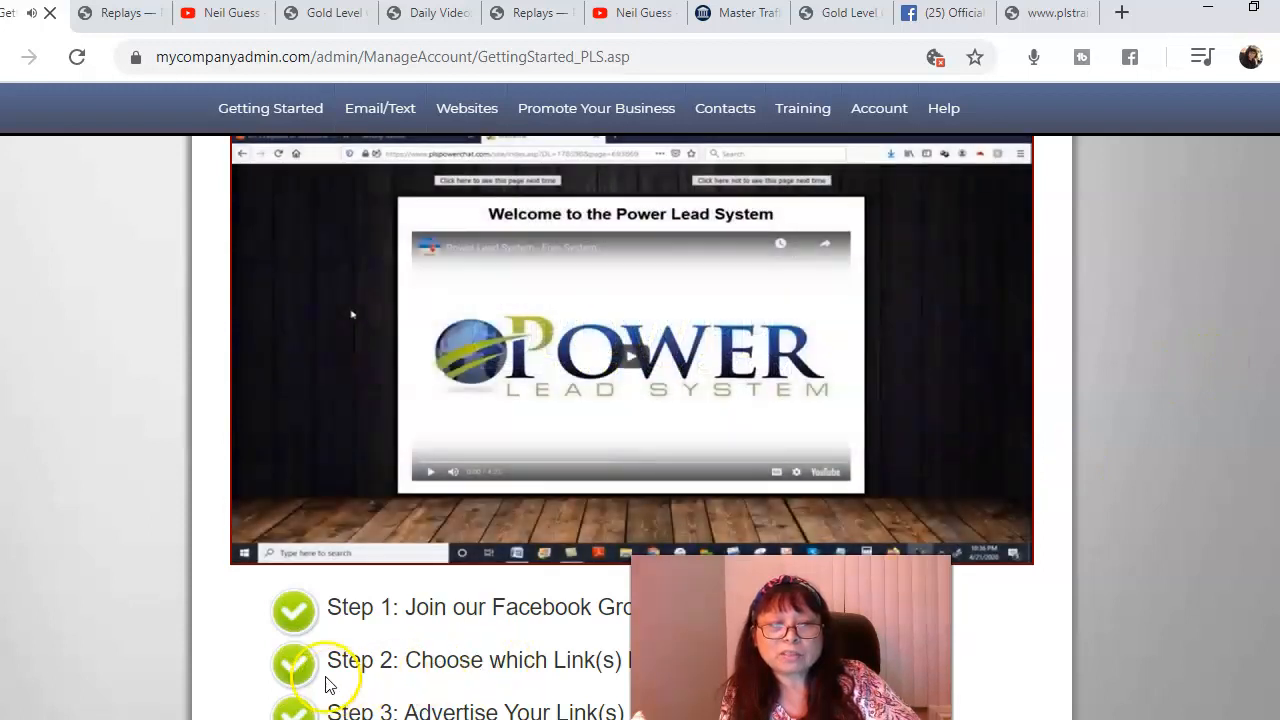
{"action": "left_click", "coordinate": [268, 544]}
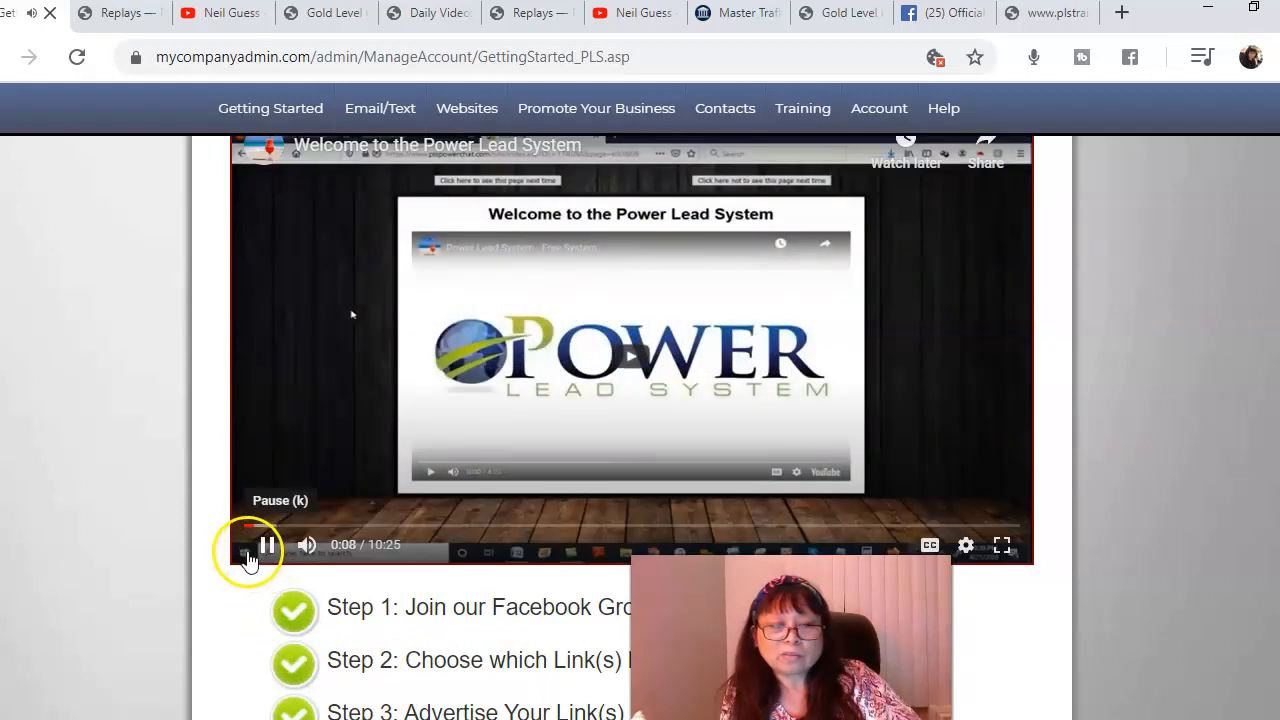
{"action": "left_click", "coordinate": [266, 544]}
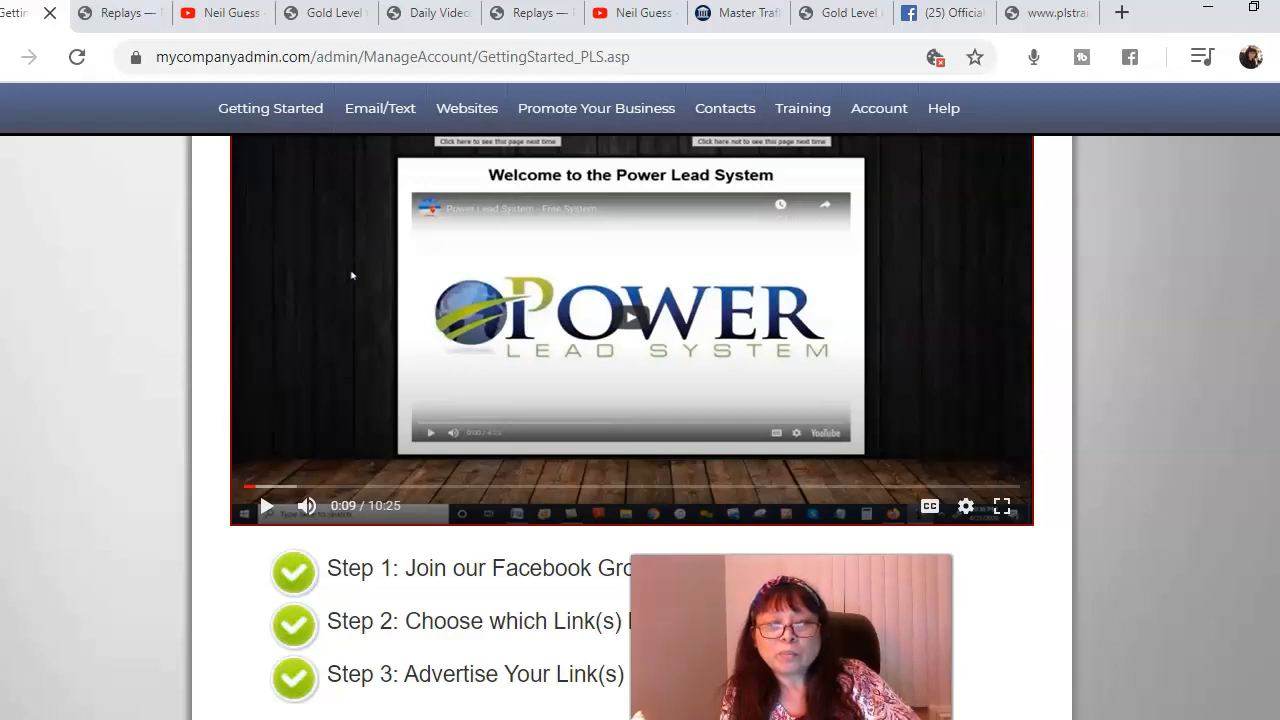
{"action": "mouse_move", "coordinate": [1228, 467]}
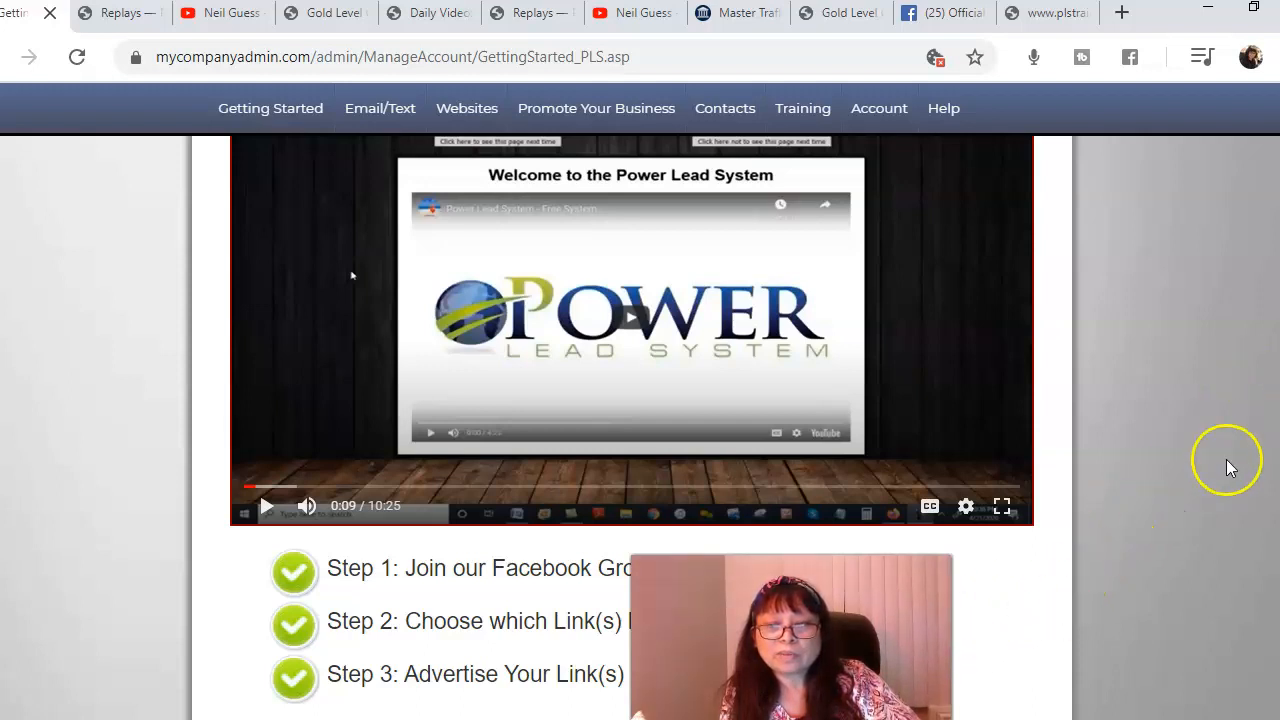
Scroll down until Steps 1–3 are readable beneath the welcome video.
{"action": "scroll", "scroll_direction": "down", "scroll_amount": 3}
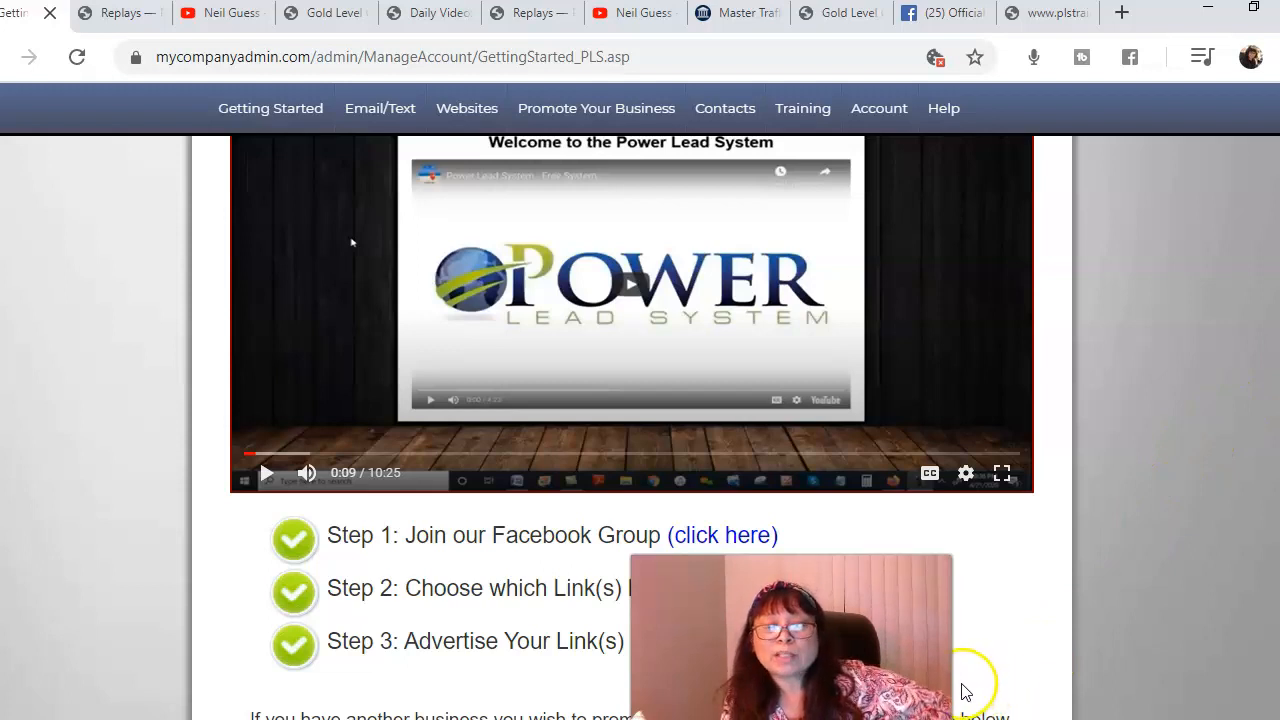
{"action": "mouse_move", "coordinate": [965, 690]}
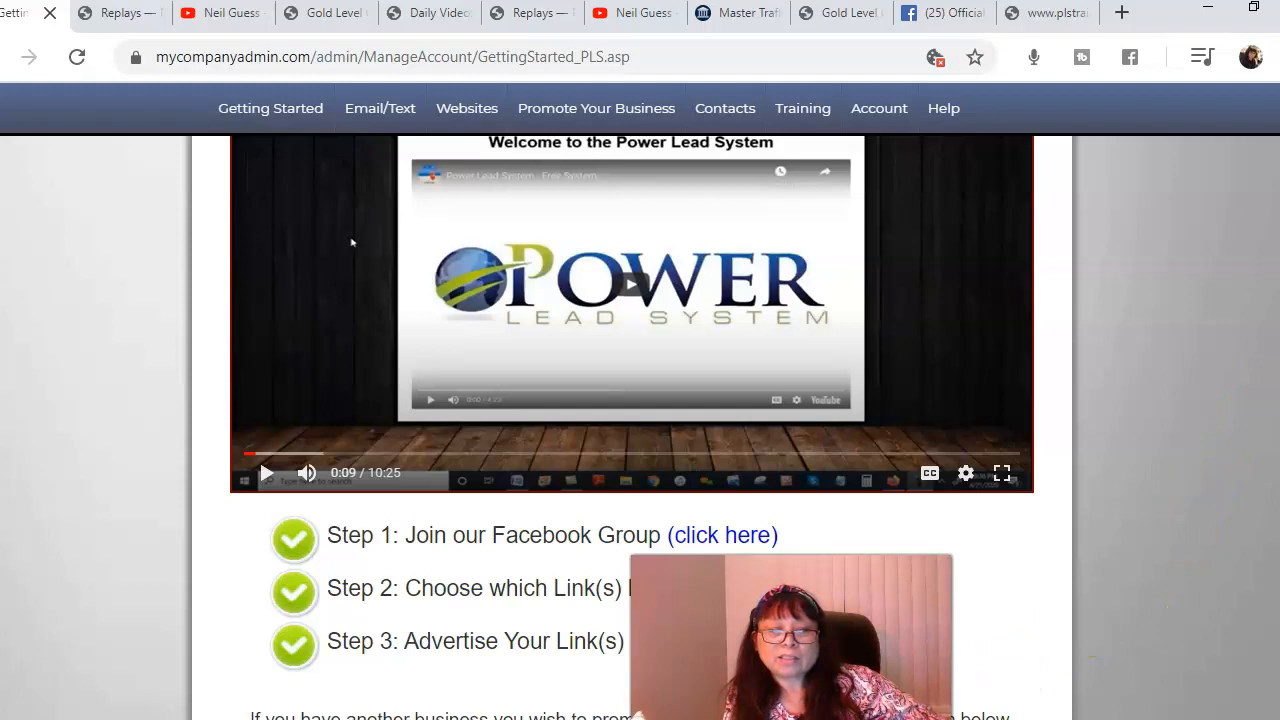
{"action": "mouse_move", "coordinate": [551, 570]}
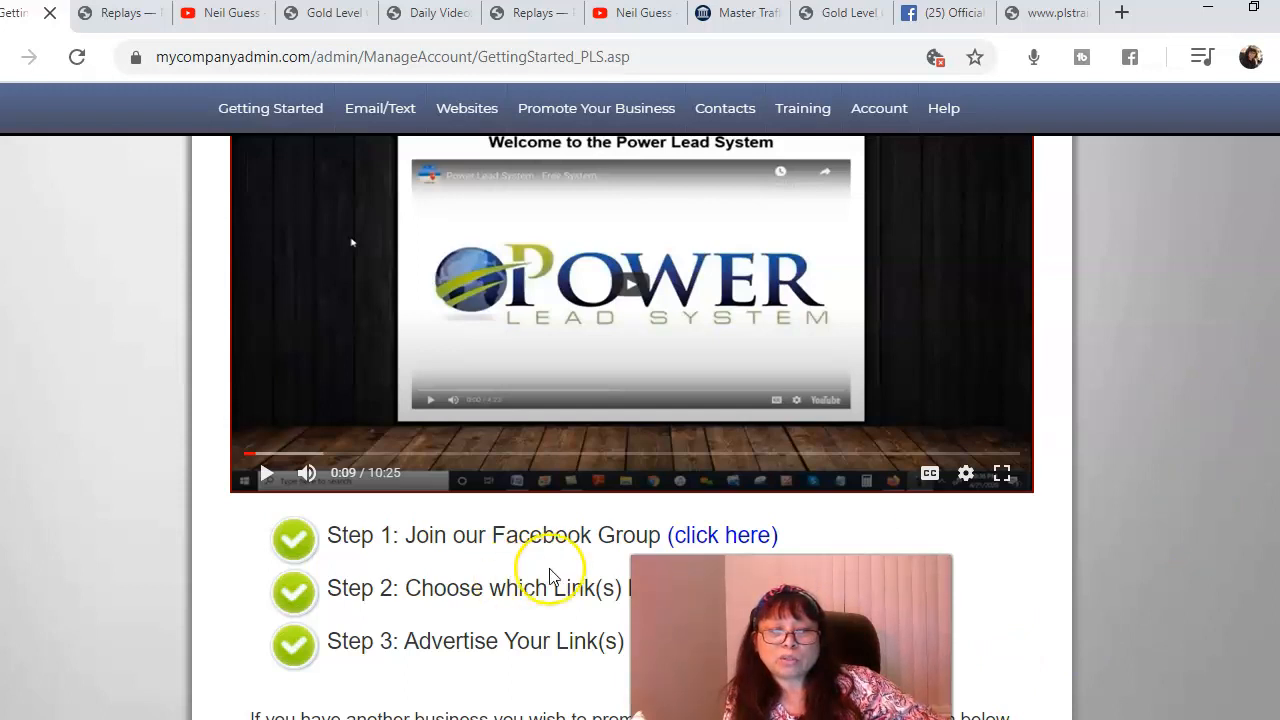
{"action": "mouse_move", "coordinate": [1184, 398]}
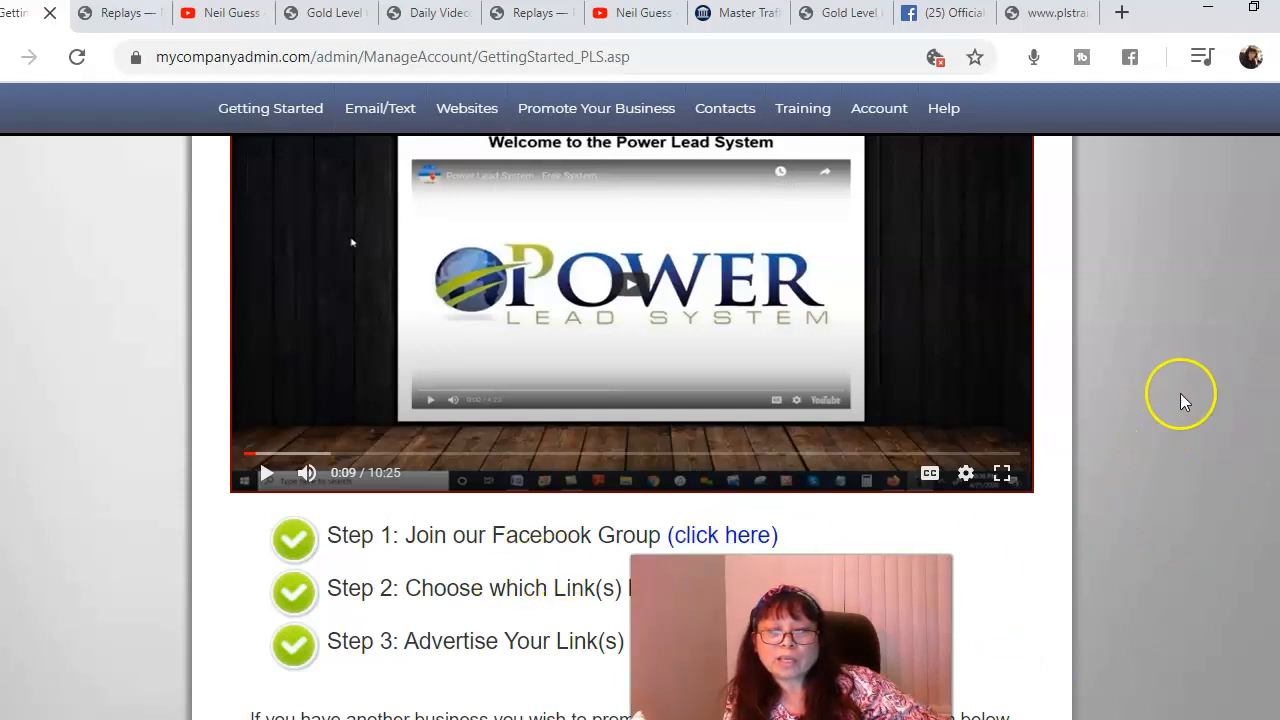
{"action": "scroll", "scroll_direction": "down", "scroll_amount": 3}
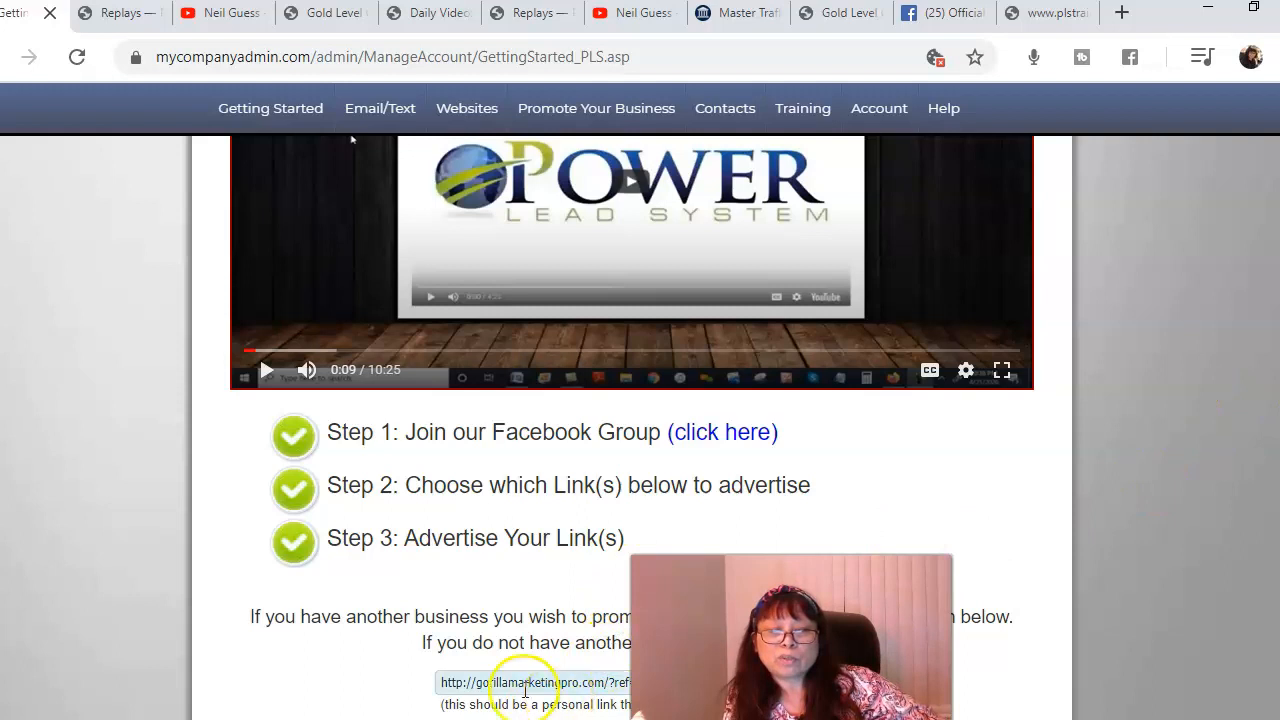
{"action": "mouse_move", "coordinate": [620, 520]}
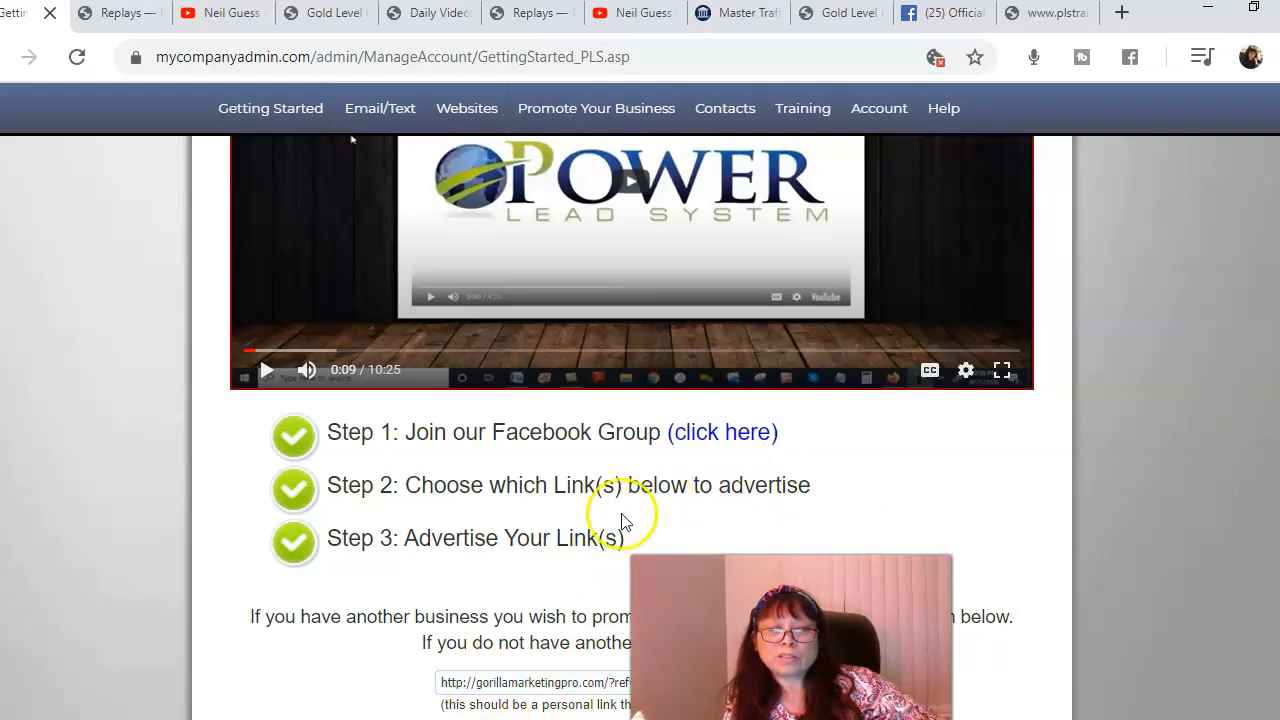
{"action": "mouse_move", "coordinate": [812, 508]}
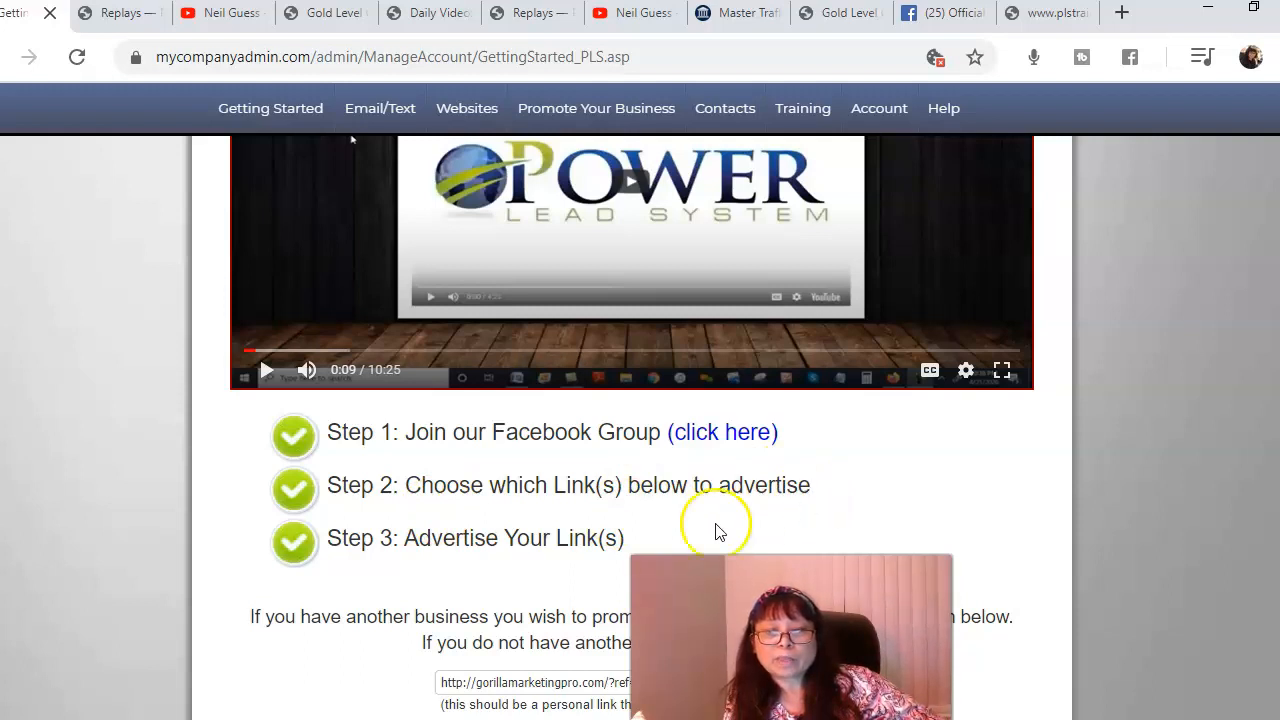
{"action": "mouse_move", "coordinate": [716, 530]}
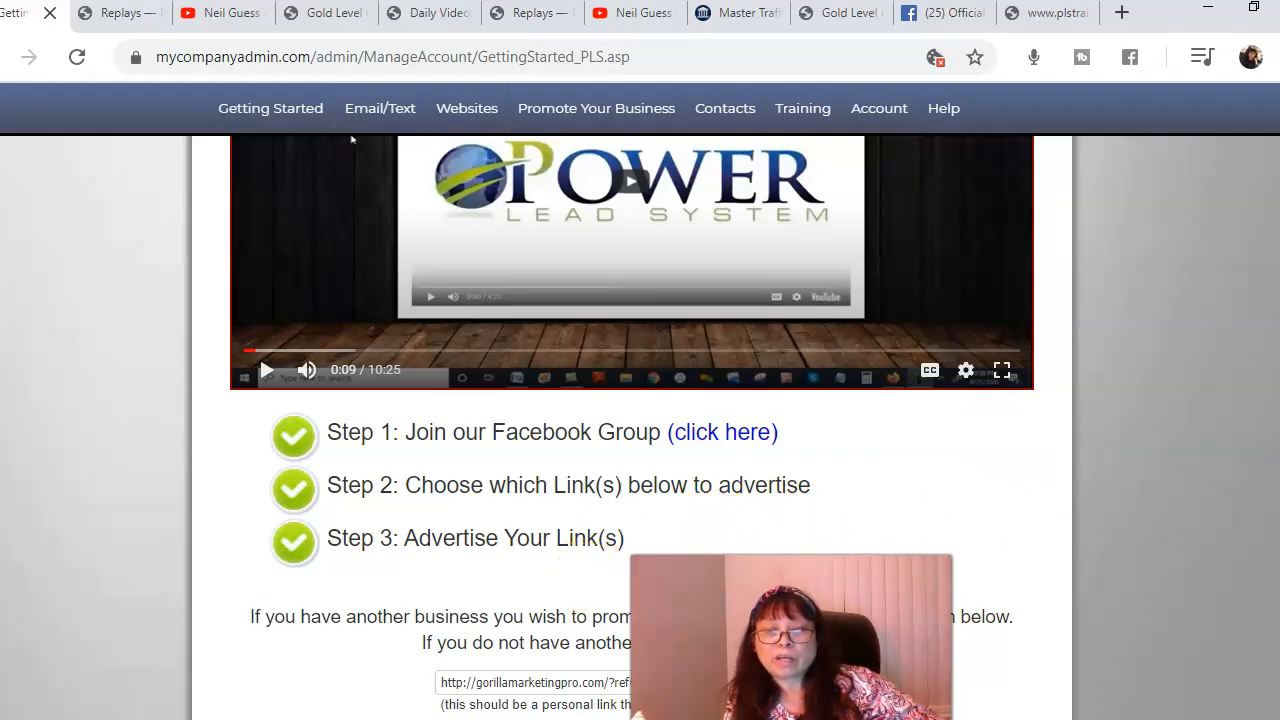
Scroll to Funnels #1–#3: Lead Lightning, Free Lead System and Power Lead System.
{"action": "scroll", "scroll_direction": "down", "scroll_amount": 3}
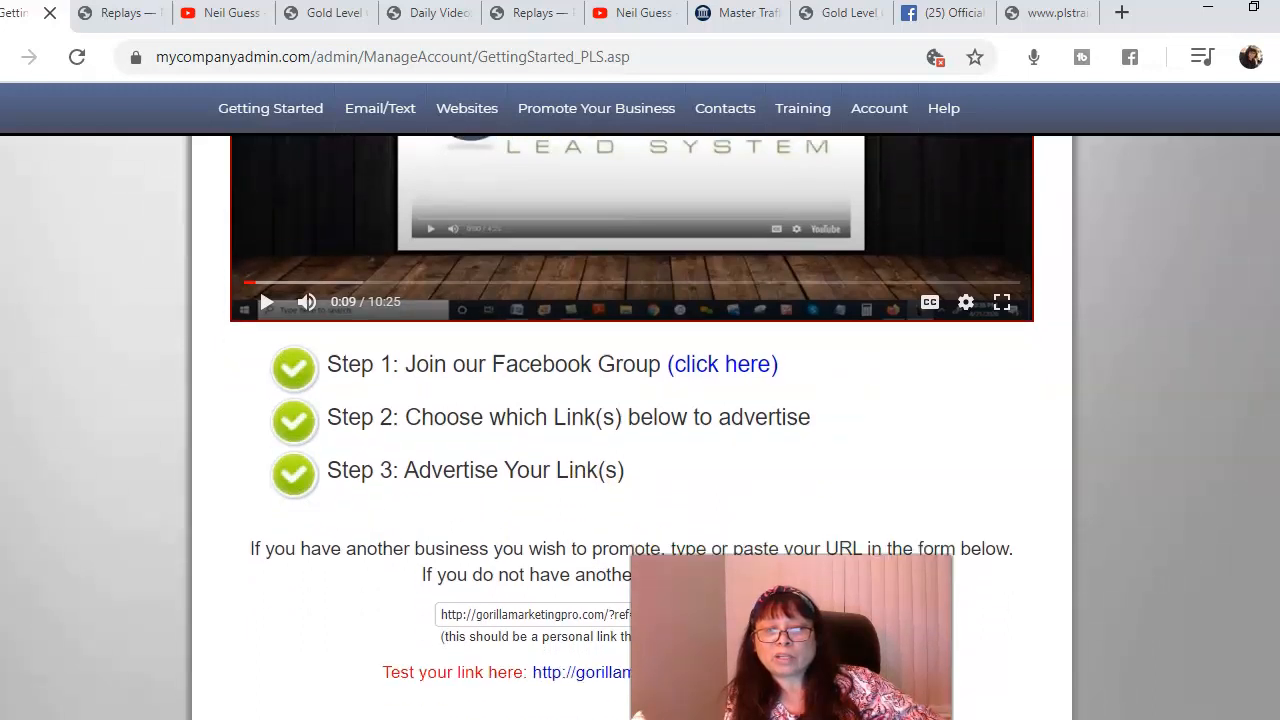
{"action": "scroll", "scroll_direction": "down", "scroll_amount": 3}
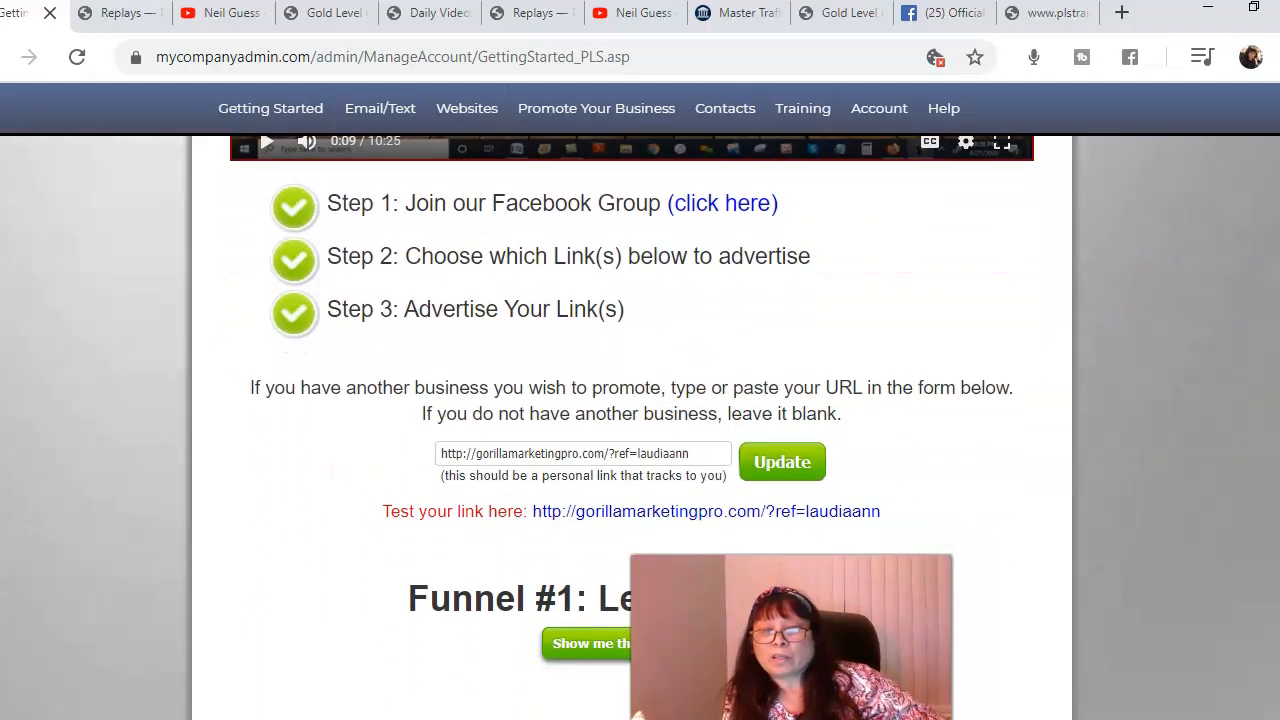
{"action": "scroll", "scroll_direction": "down", "scroll_amount": 3}
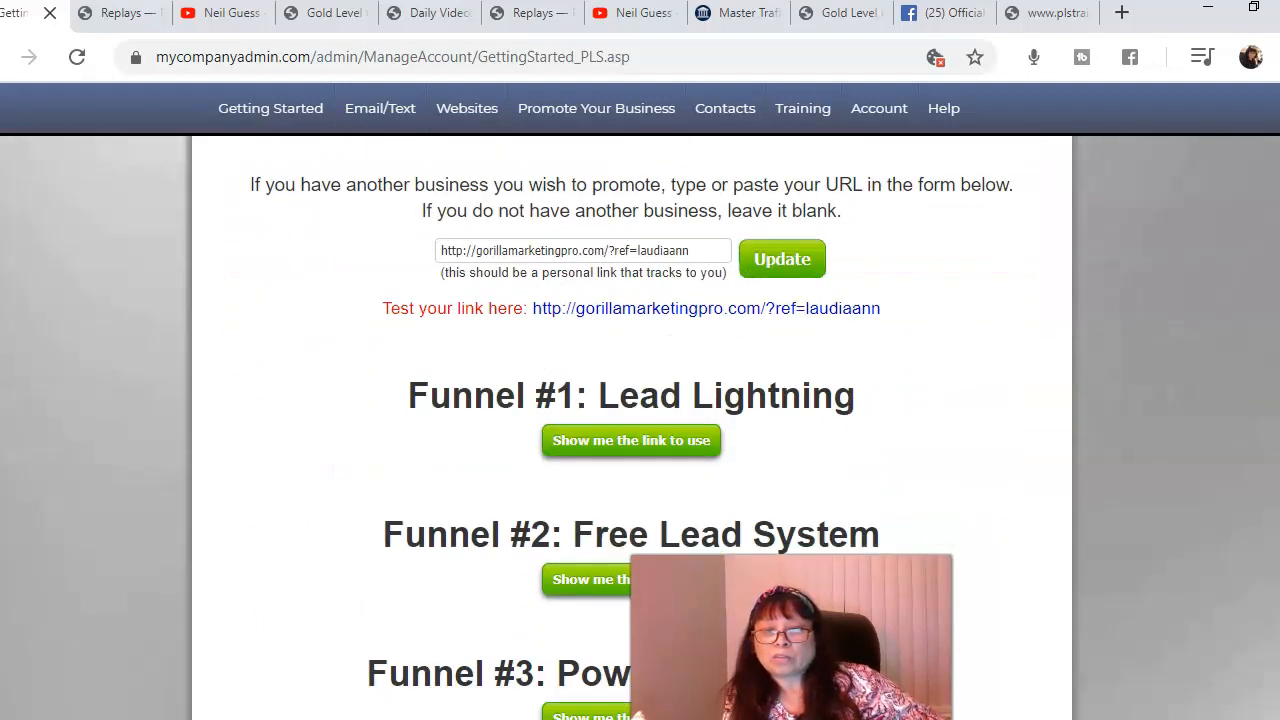
{"action": "scroll", "scroll_direction": "down", "scroll_amount": 3}
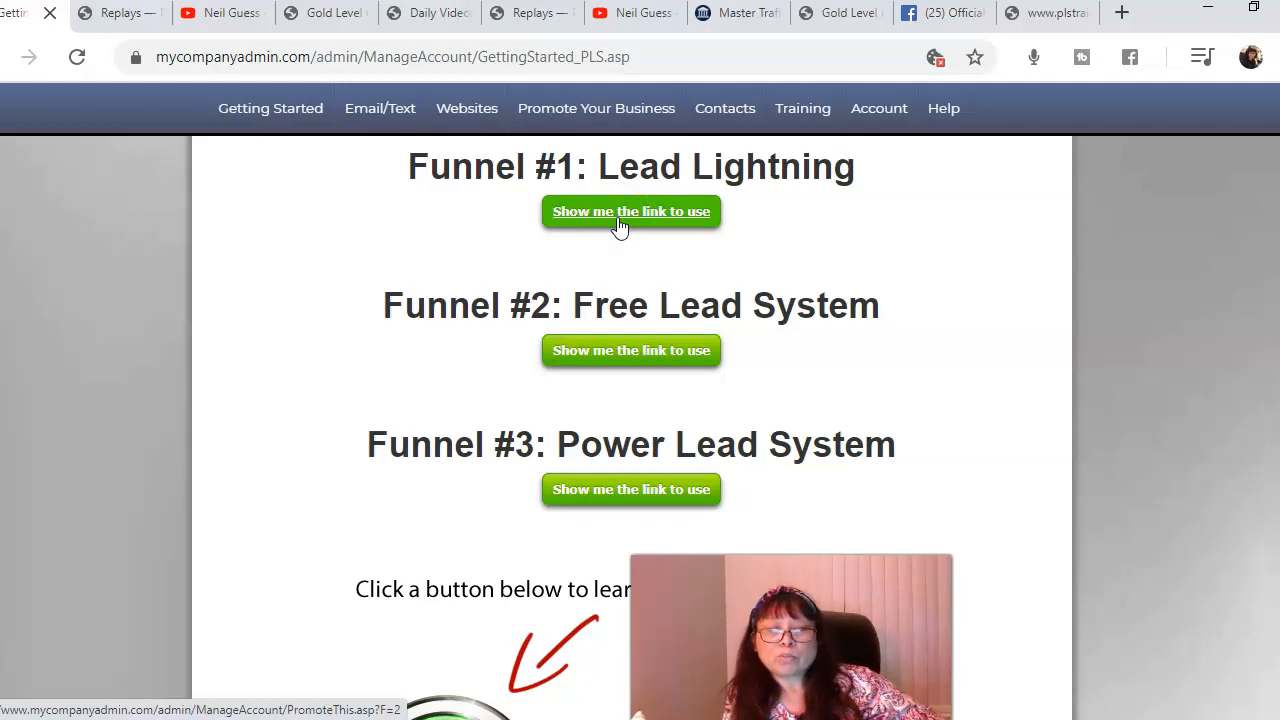
{"action": "mouse_move", "coordinate": [685, 217]}
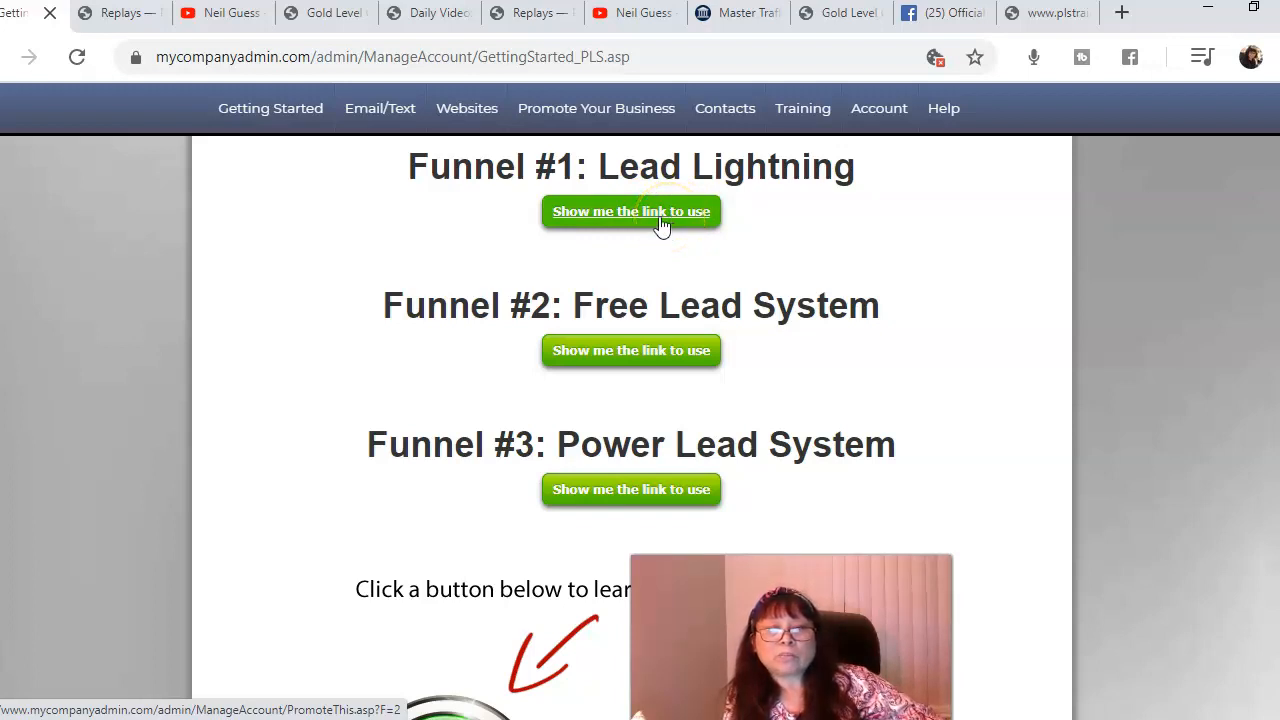
{"action": "mouse_move", "coordinate": [1168, 252]}
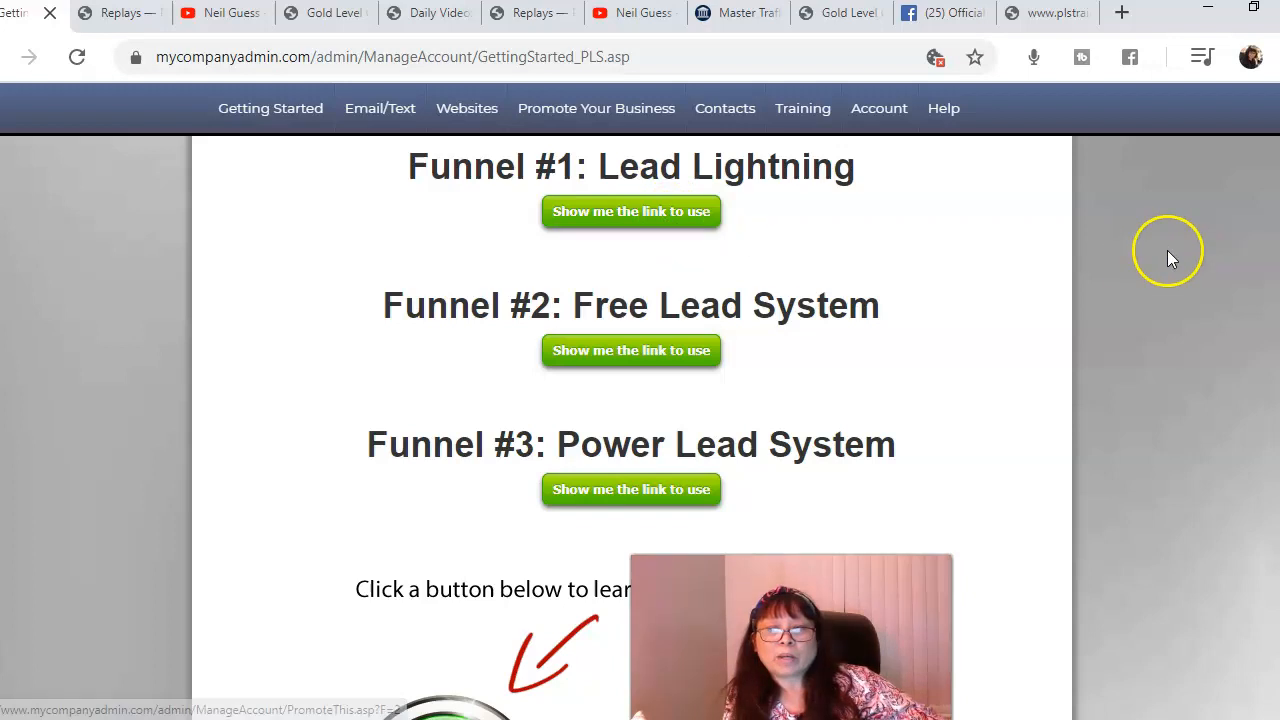
{"action": "mouse_move", "coordinate": [823, 325]}
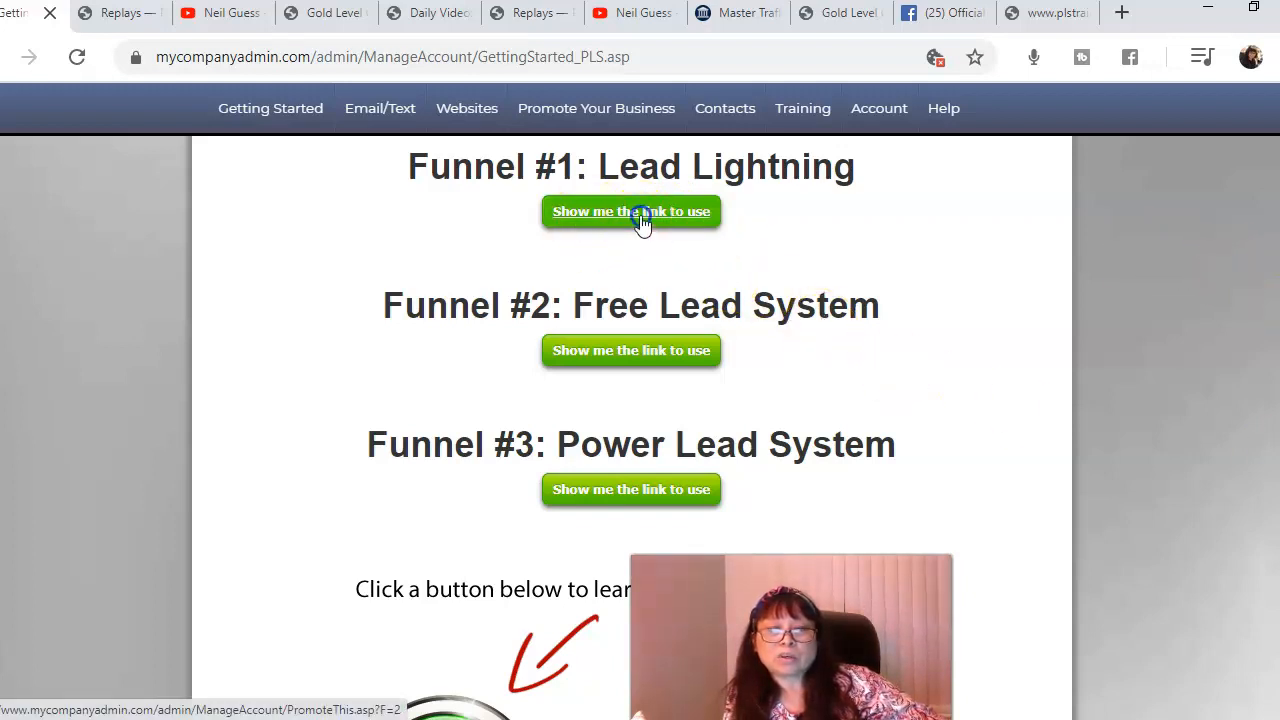
{"action": "left_click", "coordinate": [631, 211]}
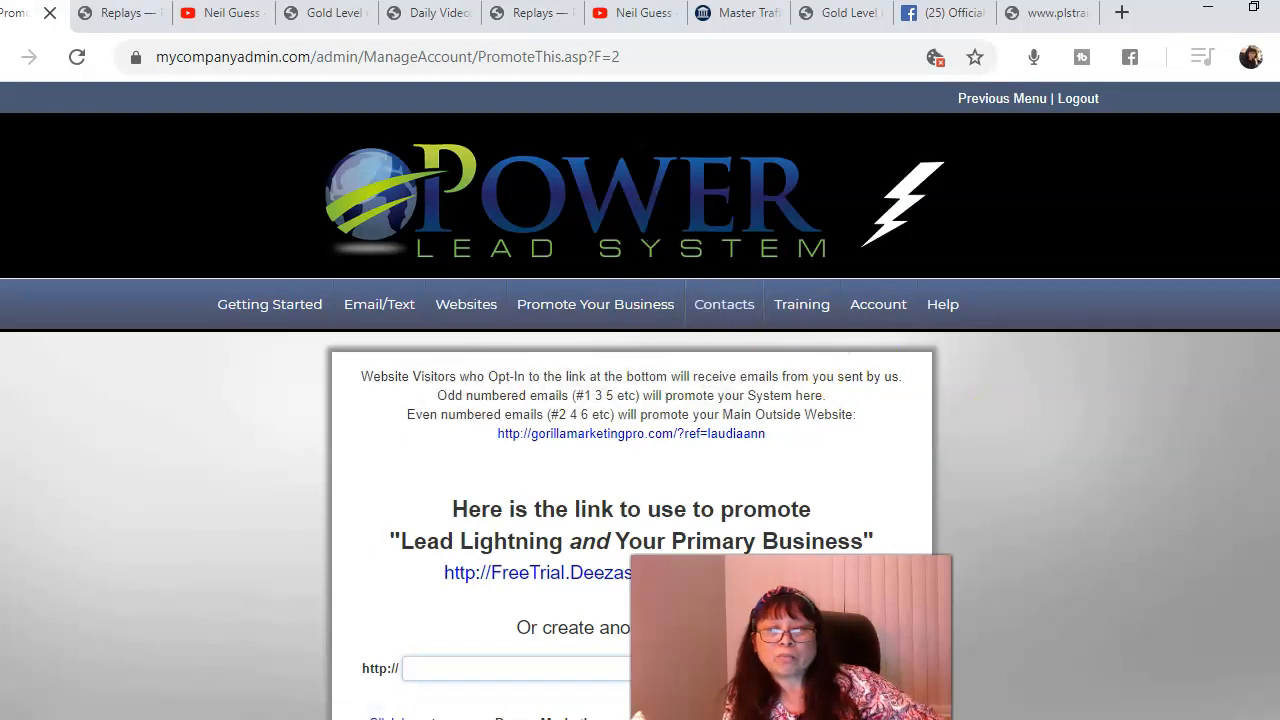
{"action": "scroll", "scroll_direction": "down", "scroll_amount": 3}
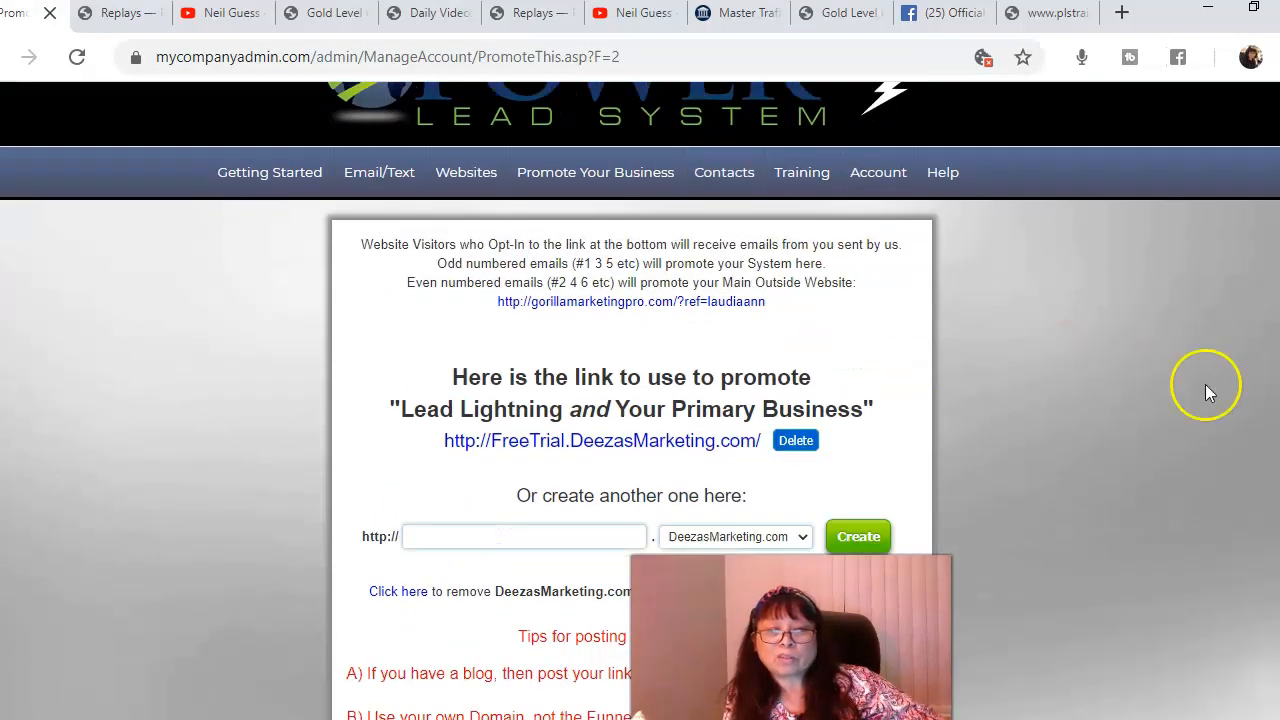
{"action": "mouse_move", "coordinate": [475, 480]}
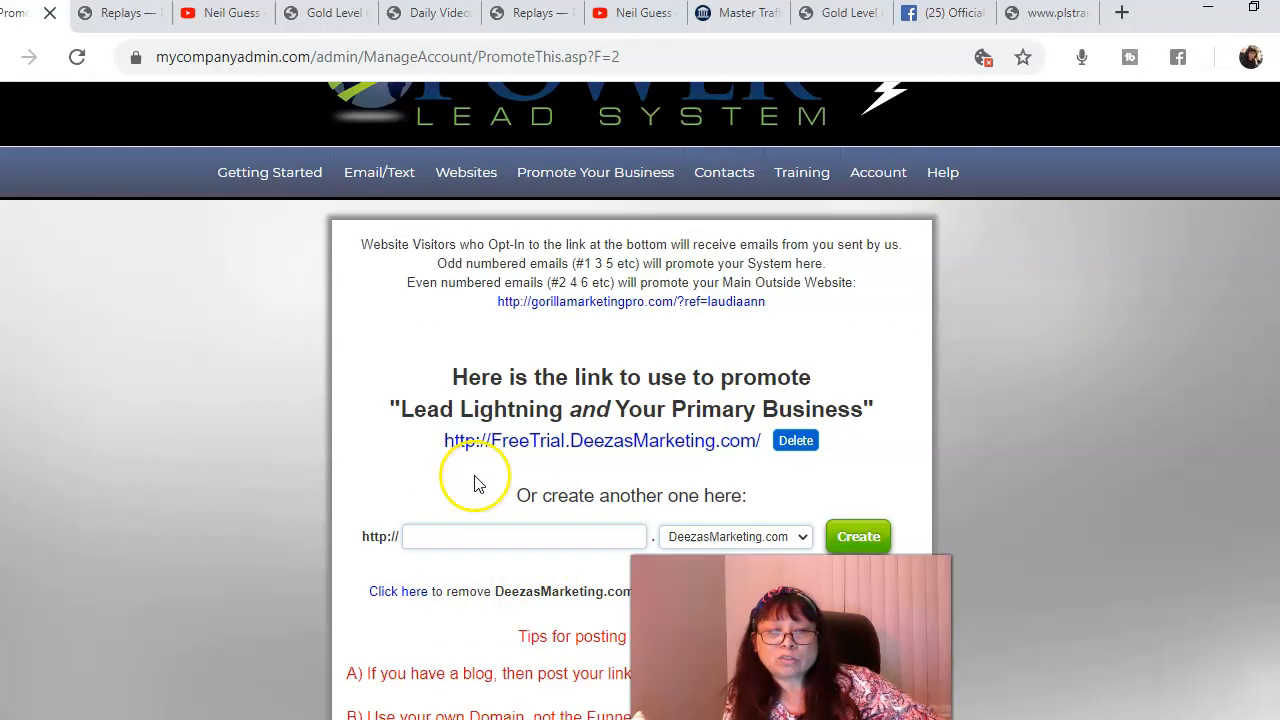
{"action": "mouse_move", "coordinate": [750, 440]}
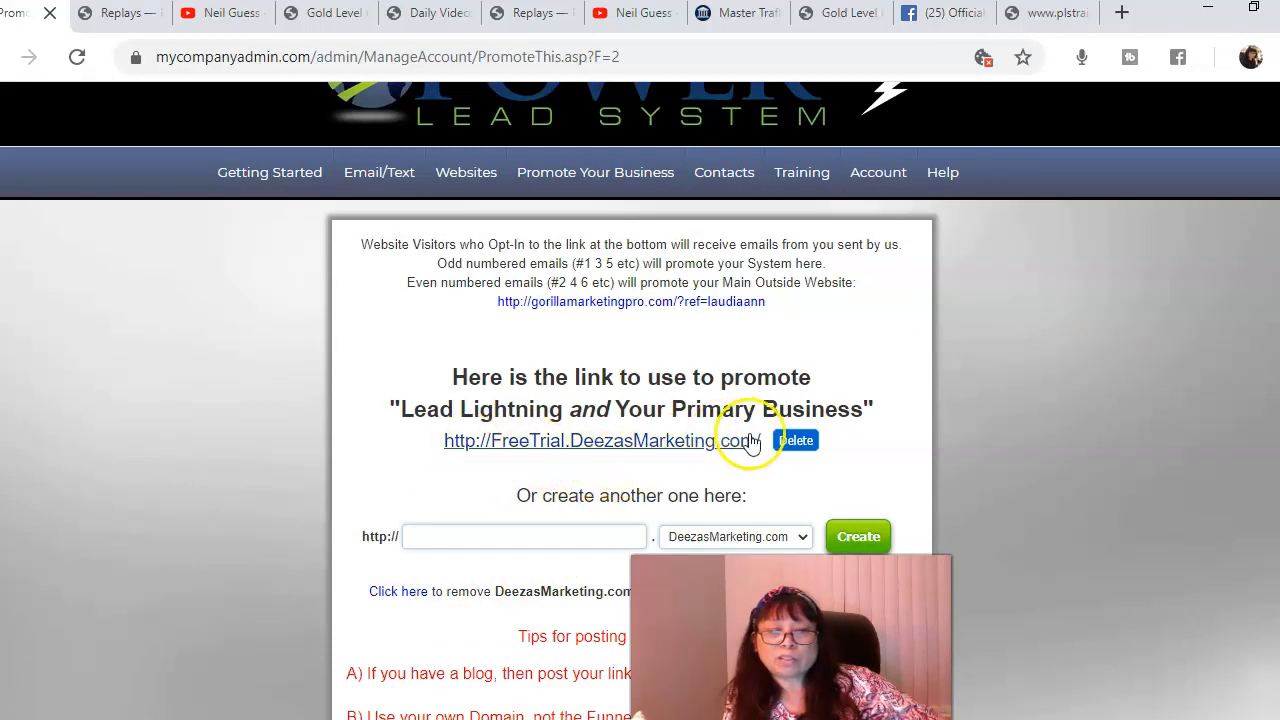
{"action": "mouse_move", "coordinate": [728, 455]}
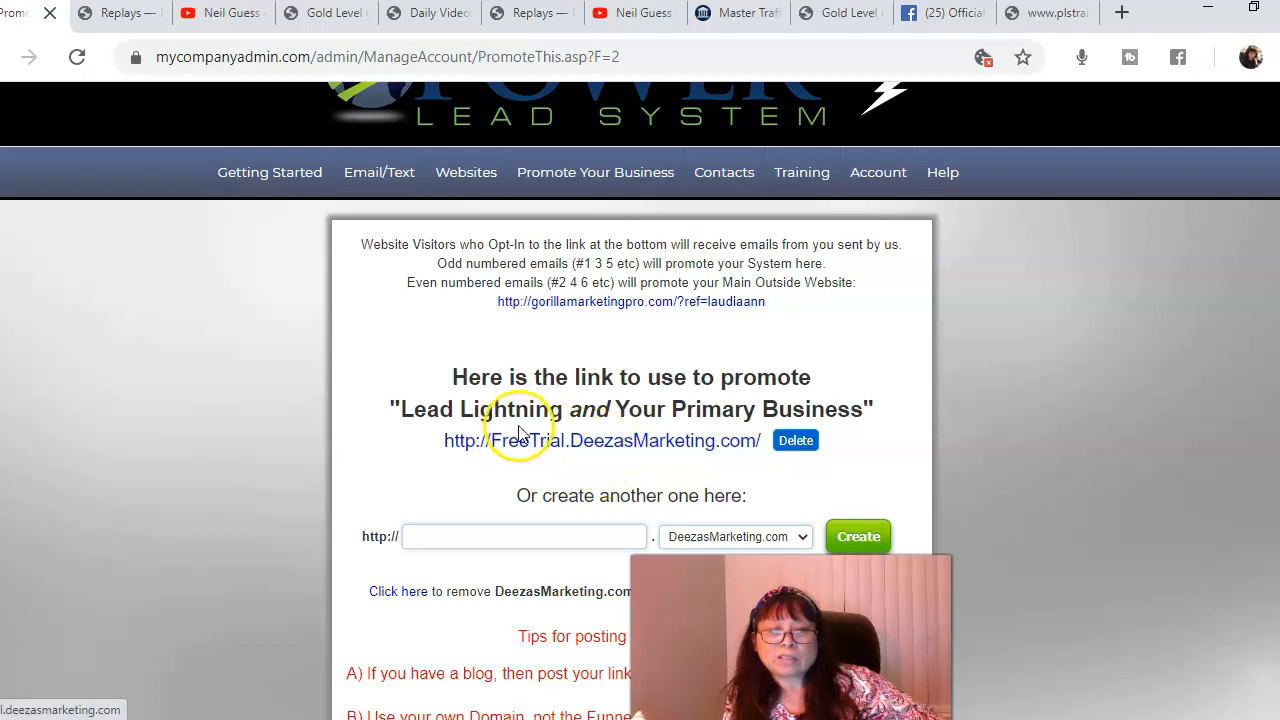
{"action": "mouse_move", "coordinate": [167, 252]}
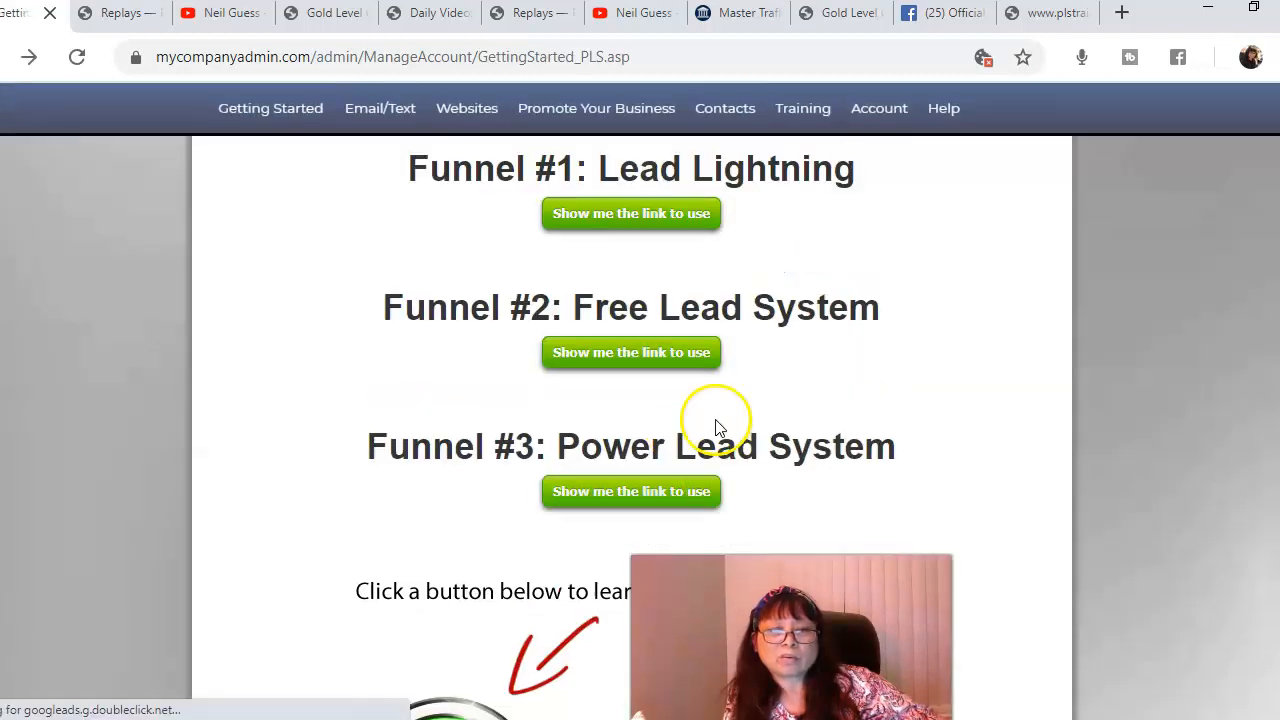
{"action": "mouse_move", "coordinate": [700, 320]}
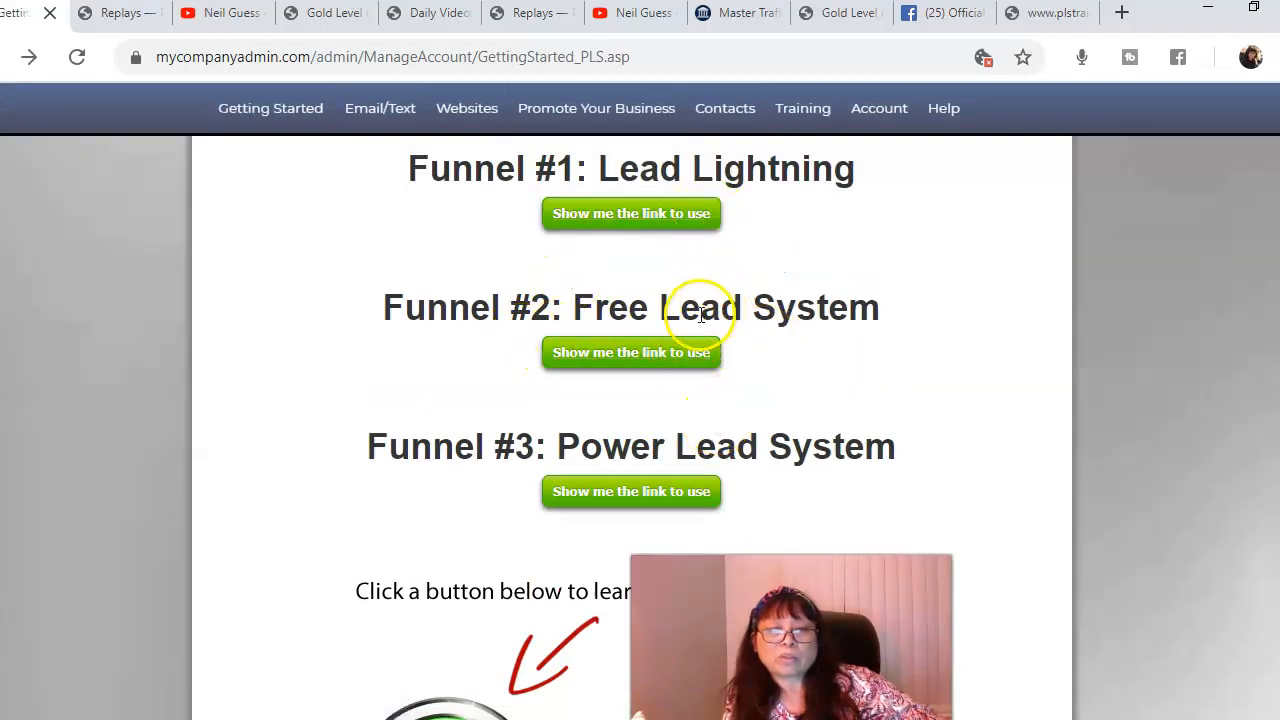
{"action": "mouse_move", "coordinate": [1143, 505]}
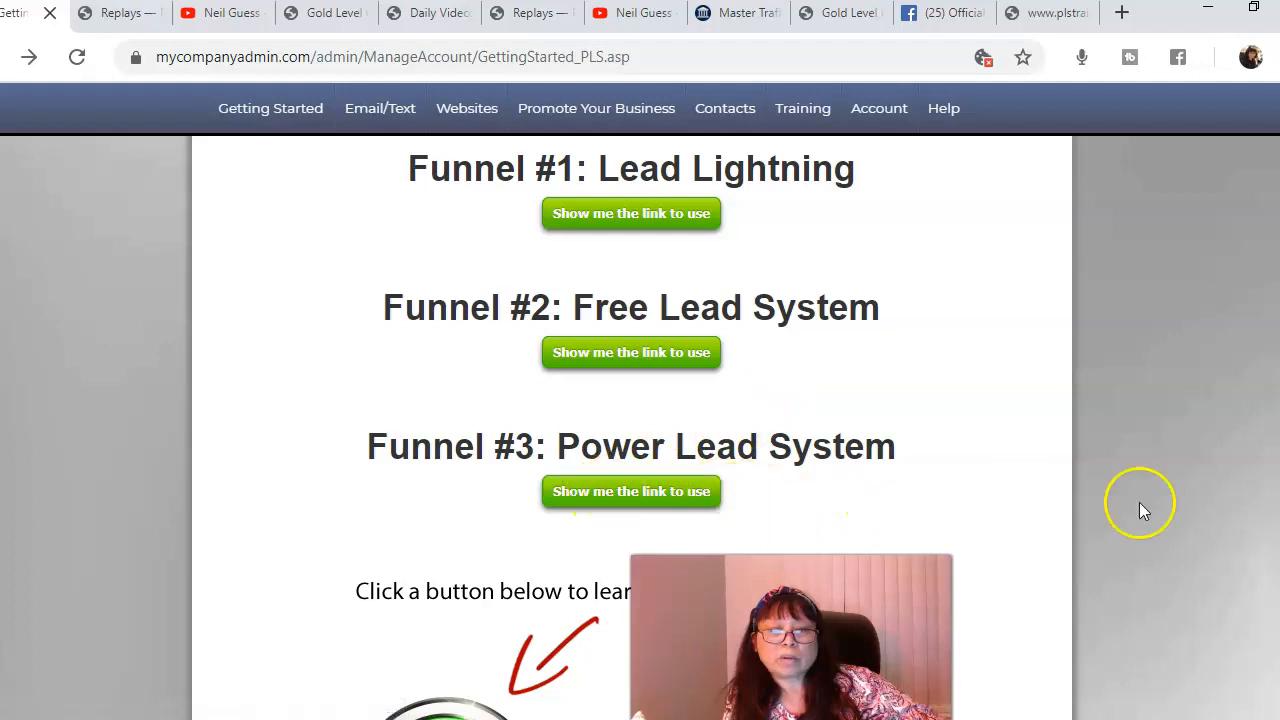
Preview and close the 'How Do I Market My Link' video, then scroll back up.
{"action": "scroll", "scroll_direction": "down", "scroll_amount": 3}
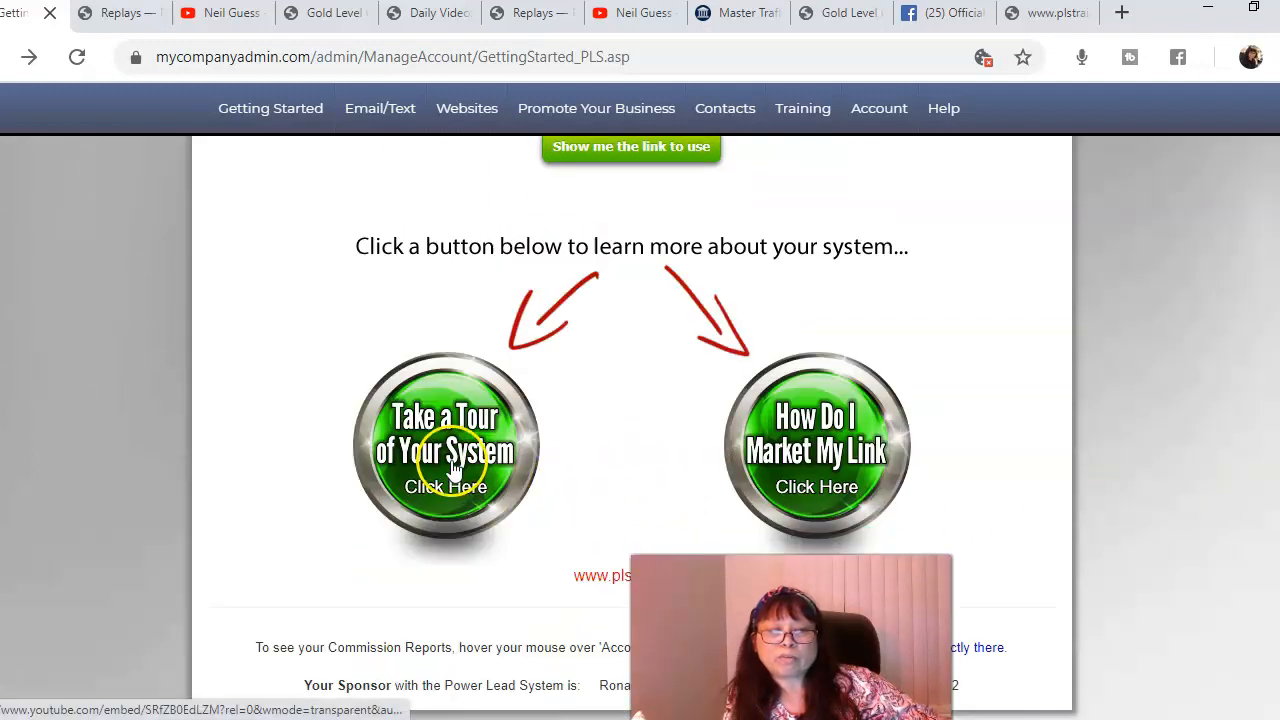
{"action": "mouse_move", "coordinate": [818, 450]}
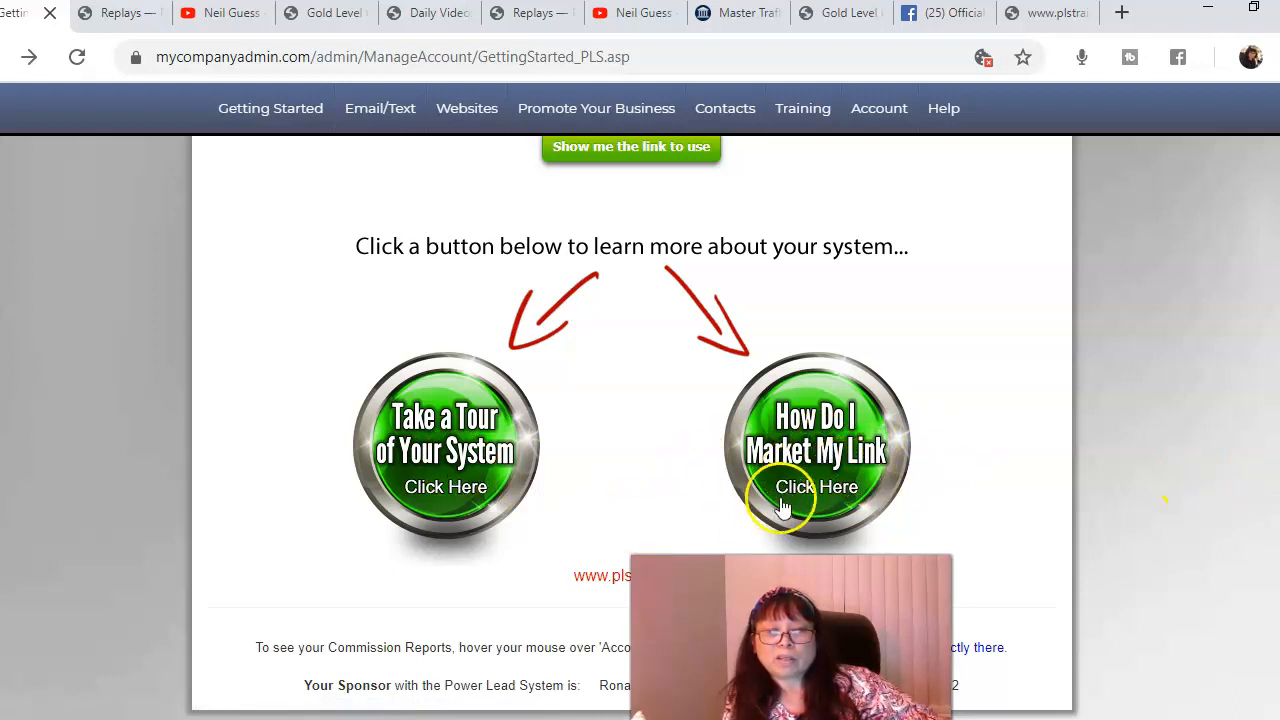
{"action": "left_click", "coordinate": [817, 487]}
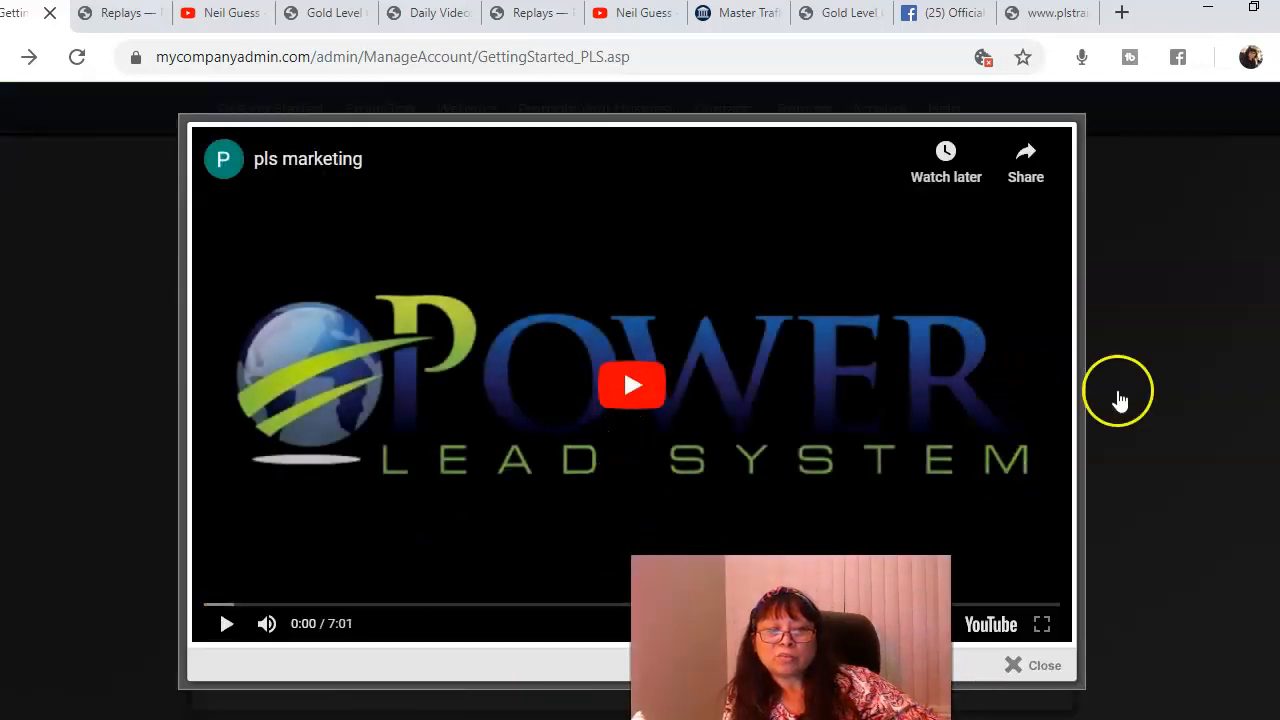
{"action": "left_click", "coordinate": [1033, 665]}
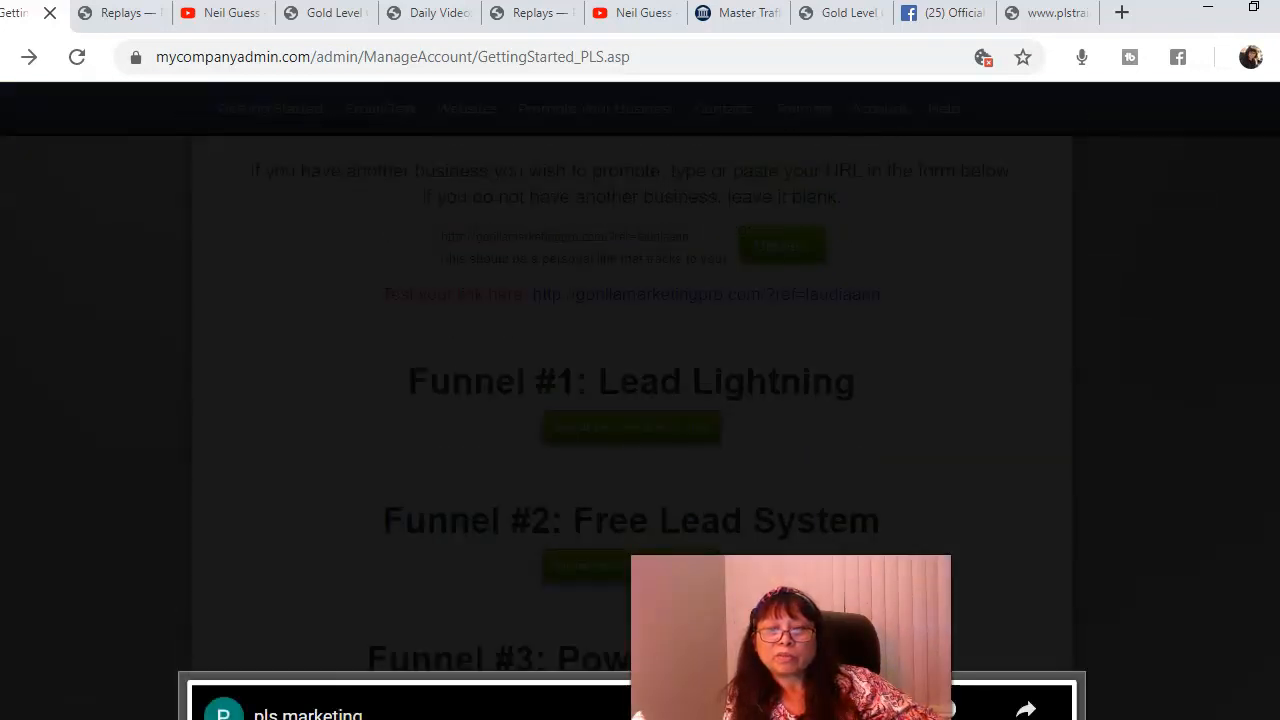
{"action": "scroll", "scroll_direction": "up", "scroll_amount": 3}
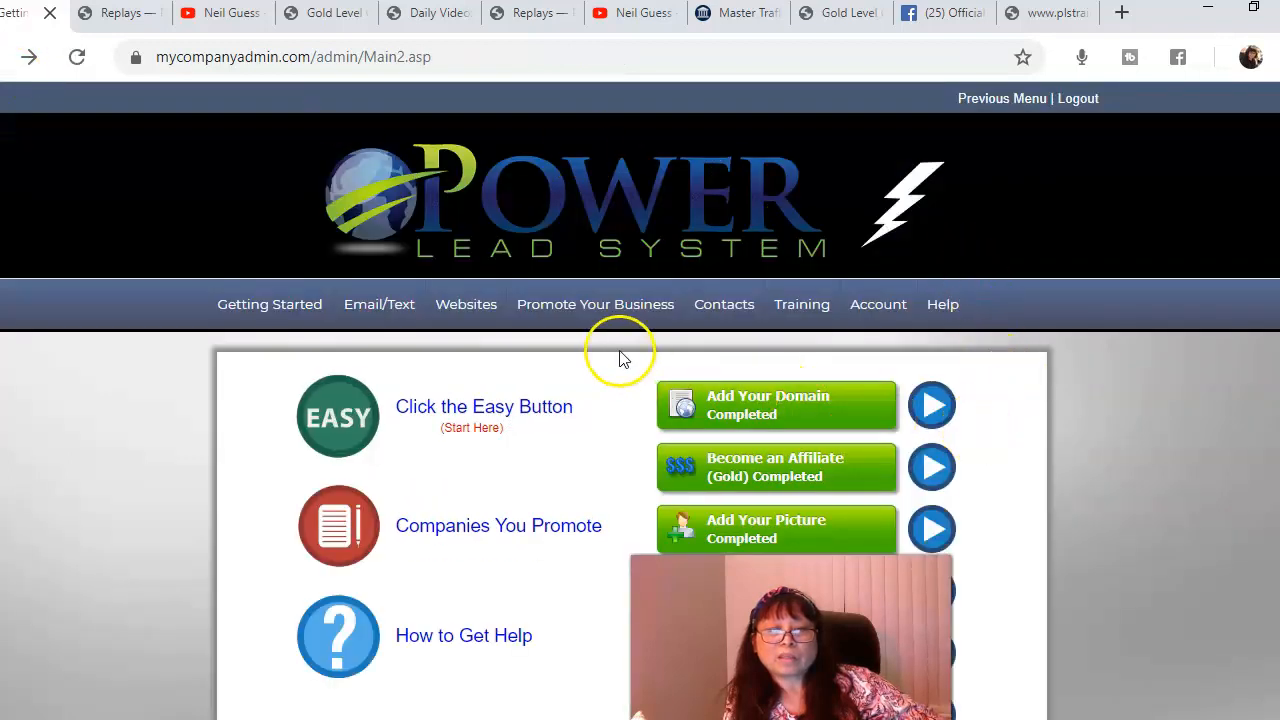
Go to Training in the navigation bar and enter the Training Area course.
{"action": "left_click", "coordinate": [801, 304]}
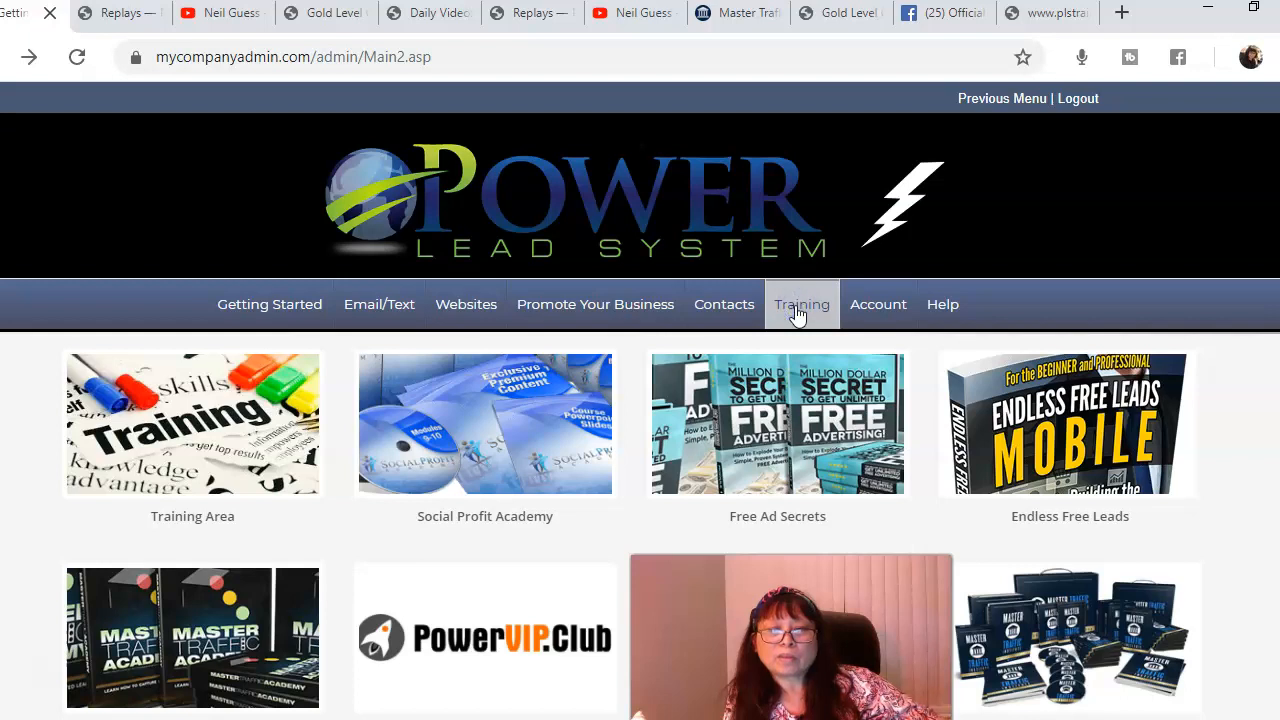
{"action": "mouse_move", "coordinate": [335, 505]}
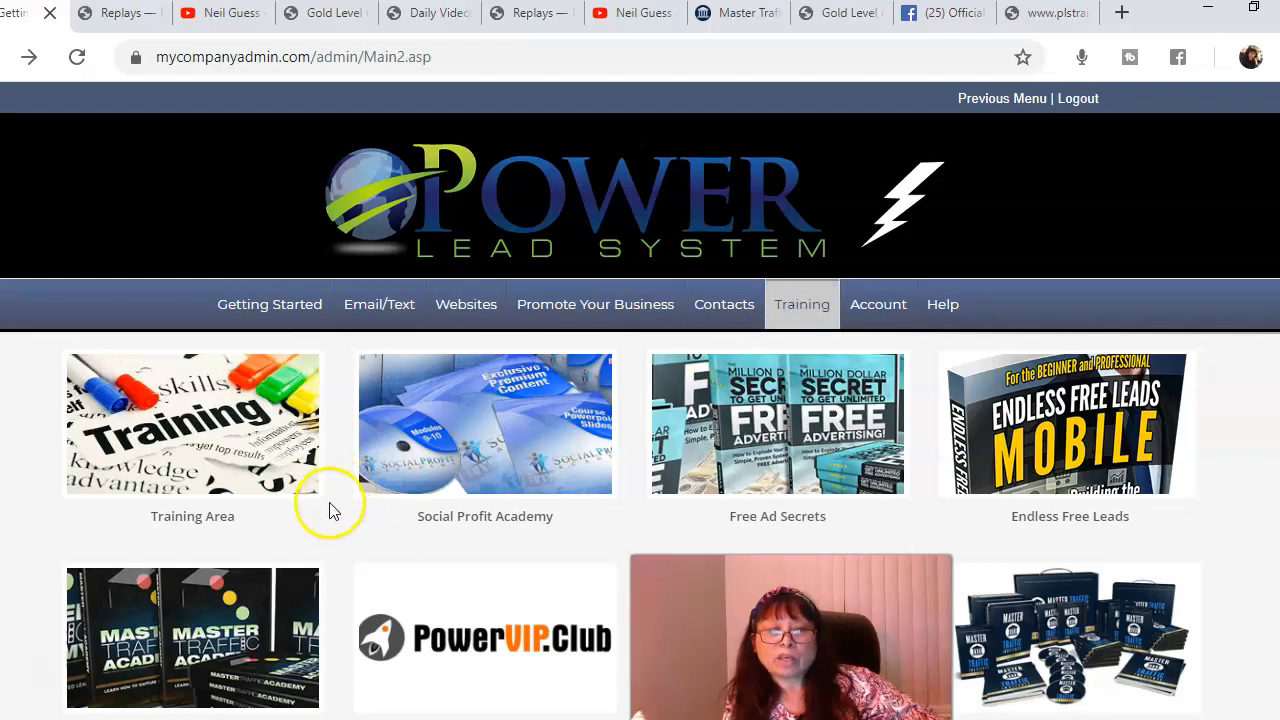
{"action": "left_click", "coordinate": [192, 423]}
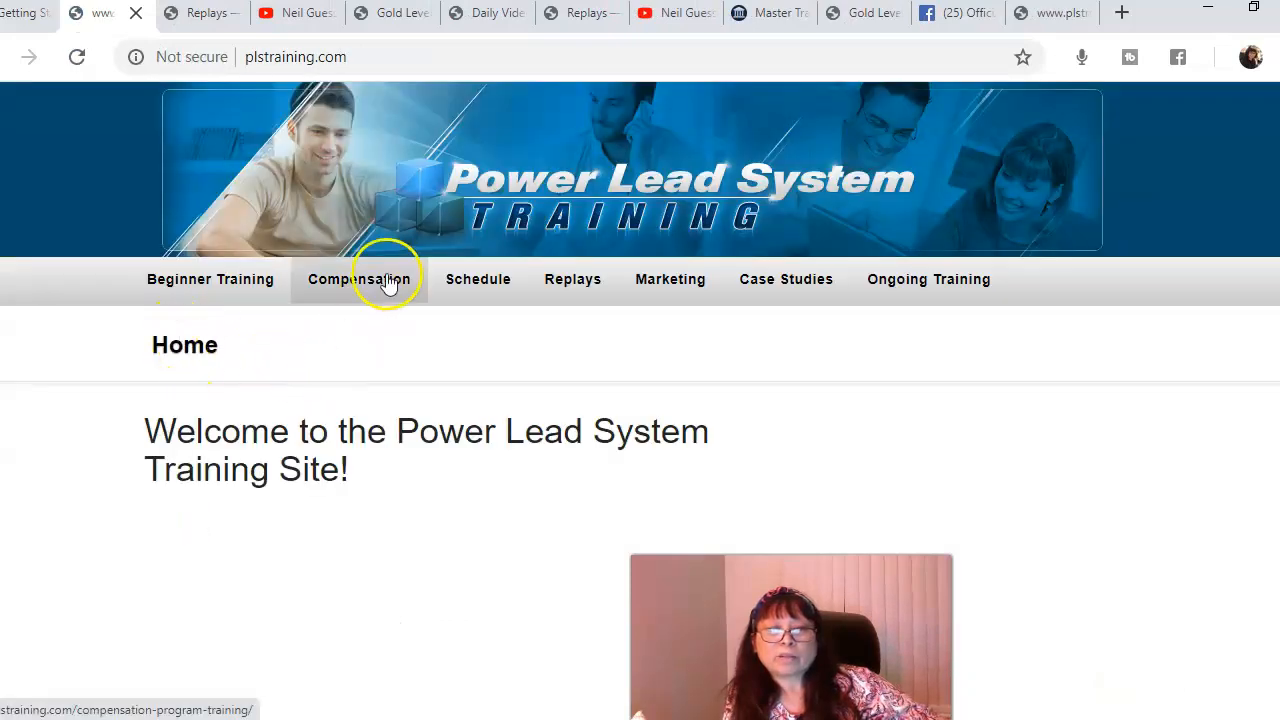
Browse the Gold, Diamond and Platinum compensation plan videos.
{"action": "left_click", "coordinate": [359, 279]}
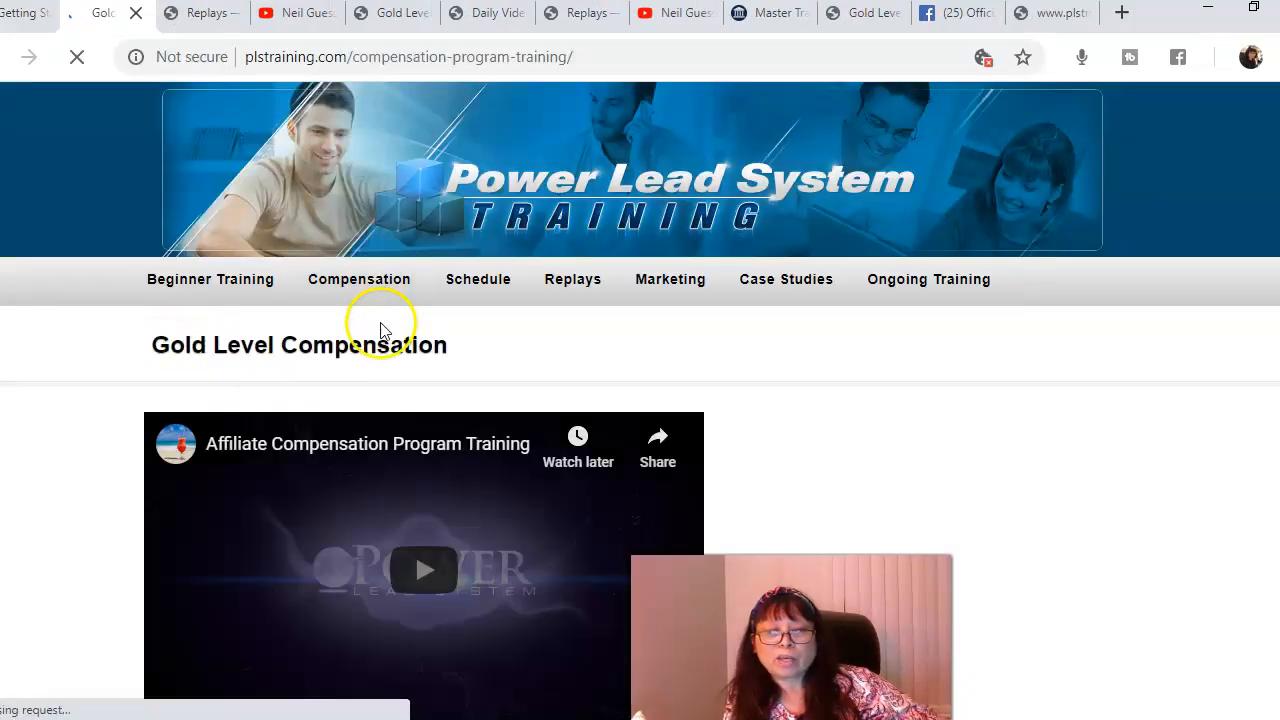
{"action": "scroll", "scroll_direction": "down", "scroll_amount": 3}
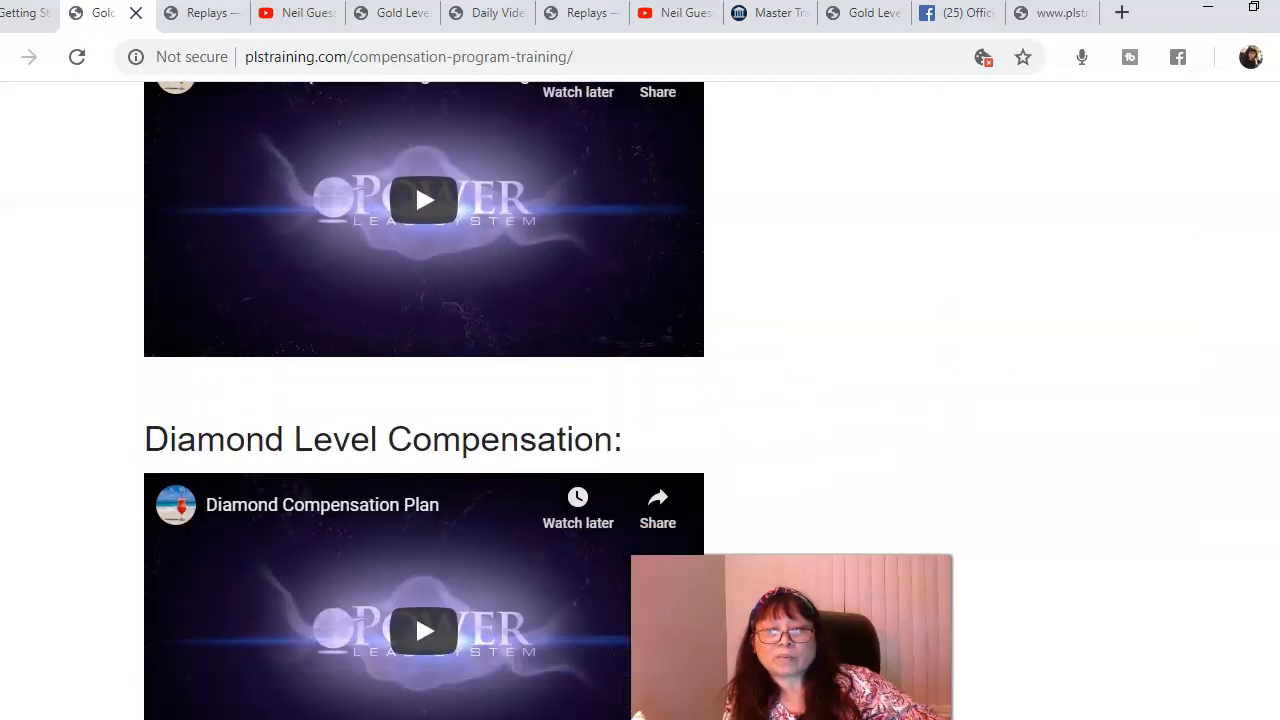
{"action": "scroll", "scroll_direction": "down", "scroll_amount": 3}
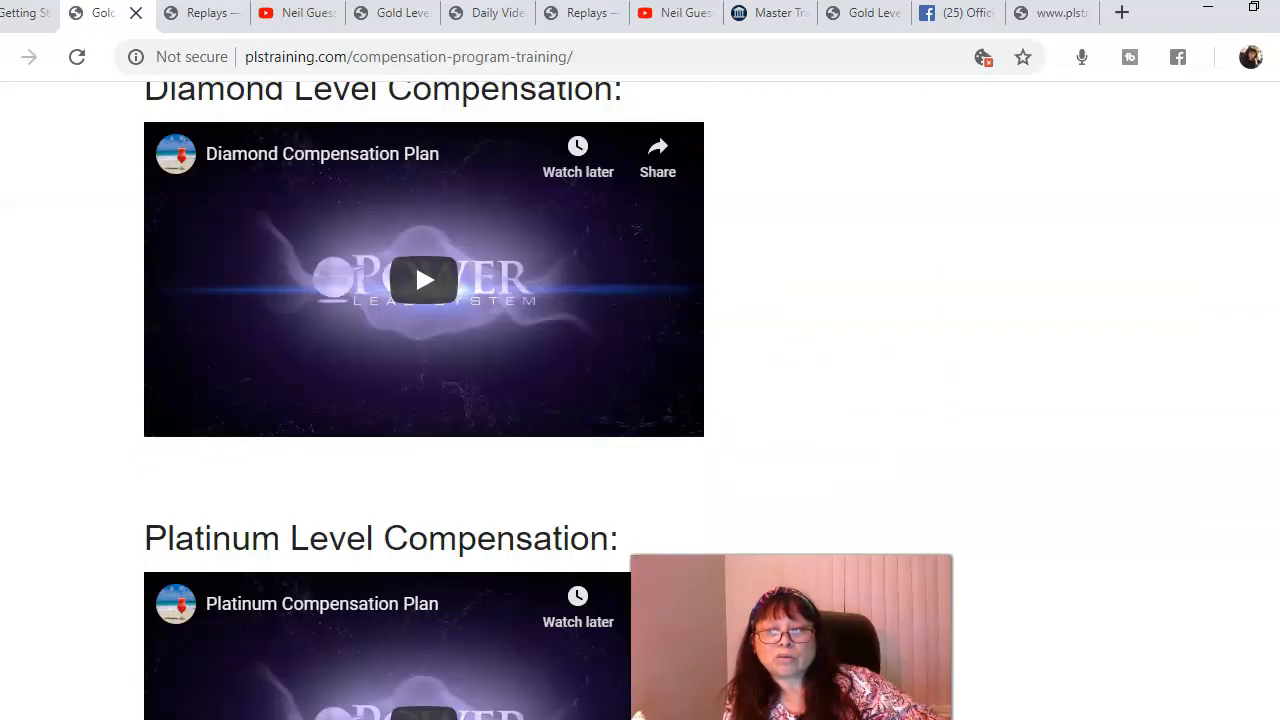
{"action": "scroll", "scroll_direction": "up", "scroll_amount": 3}
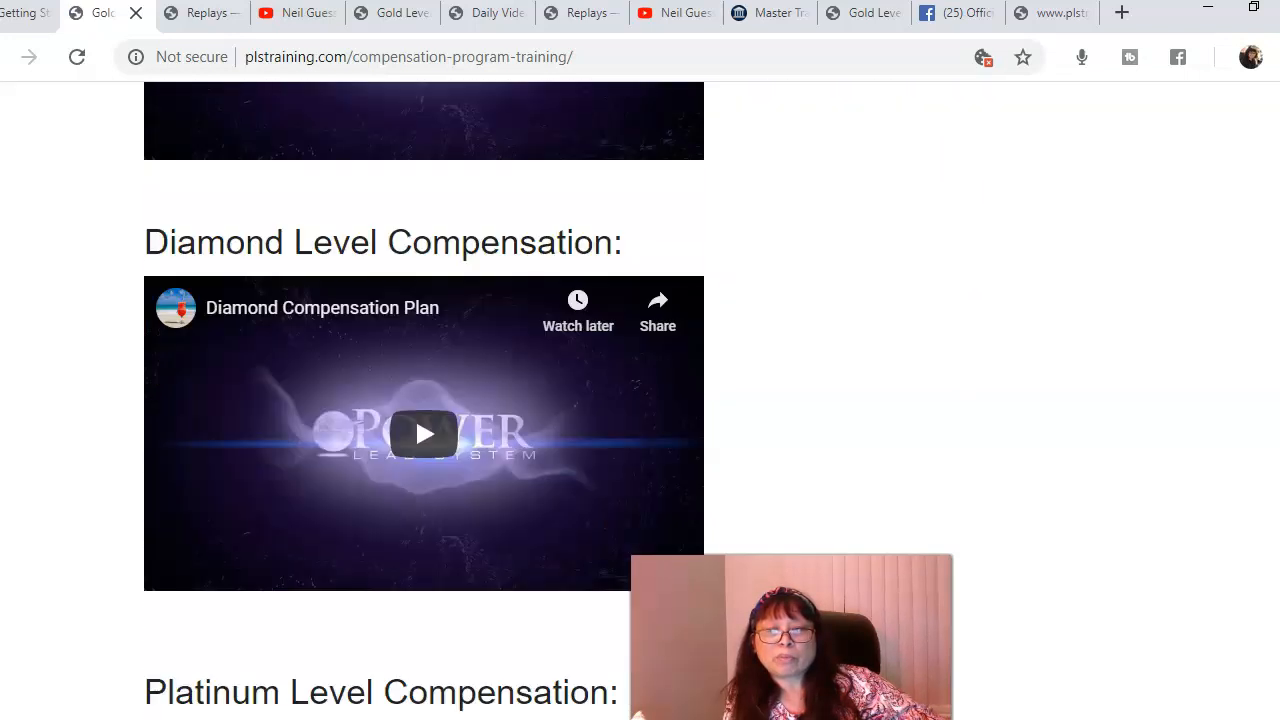
{"action": "scroll", "scroll_direction": "up", "scroll_amount": 3}
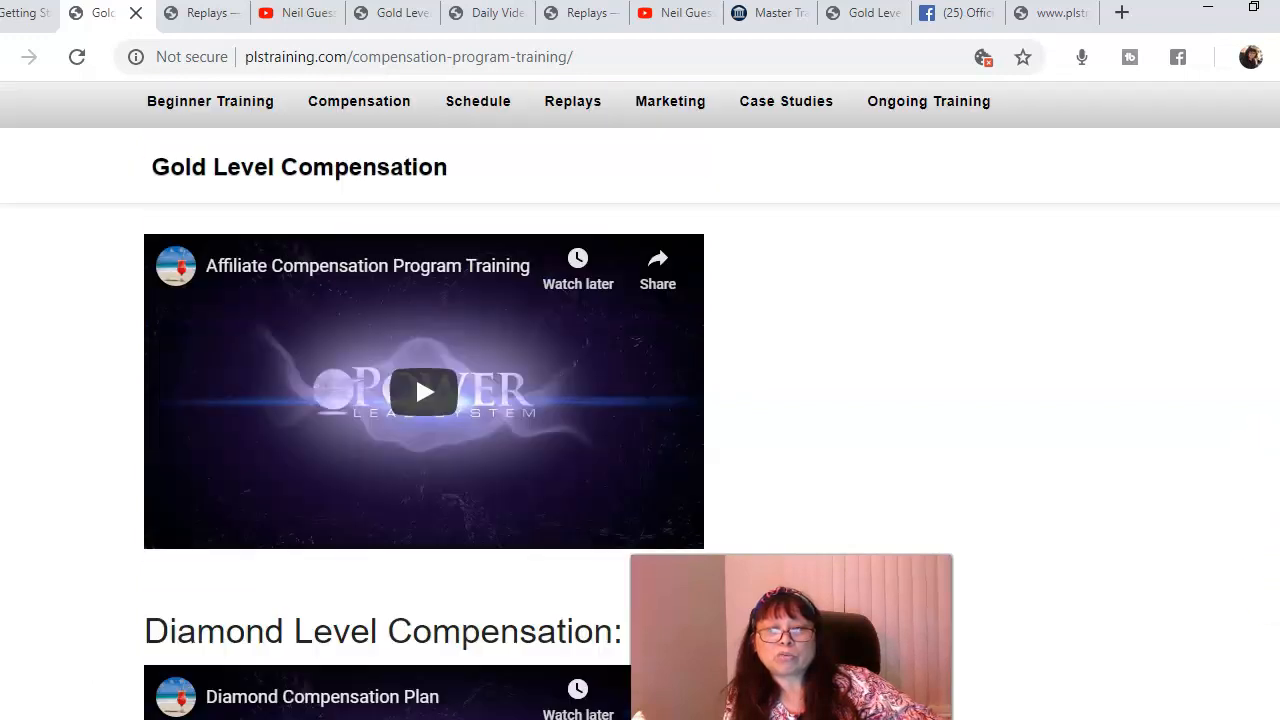
{"action": "scroll", "scroll_direction": "down", "scroll_amount": 3}
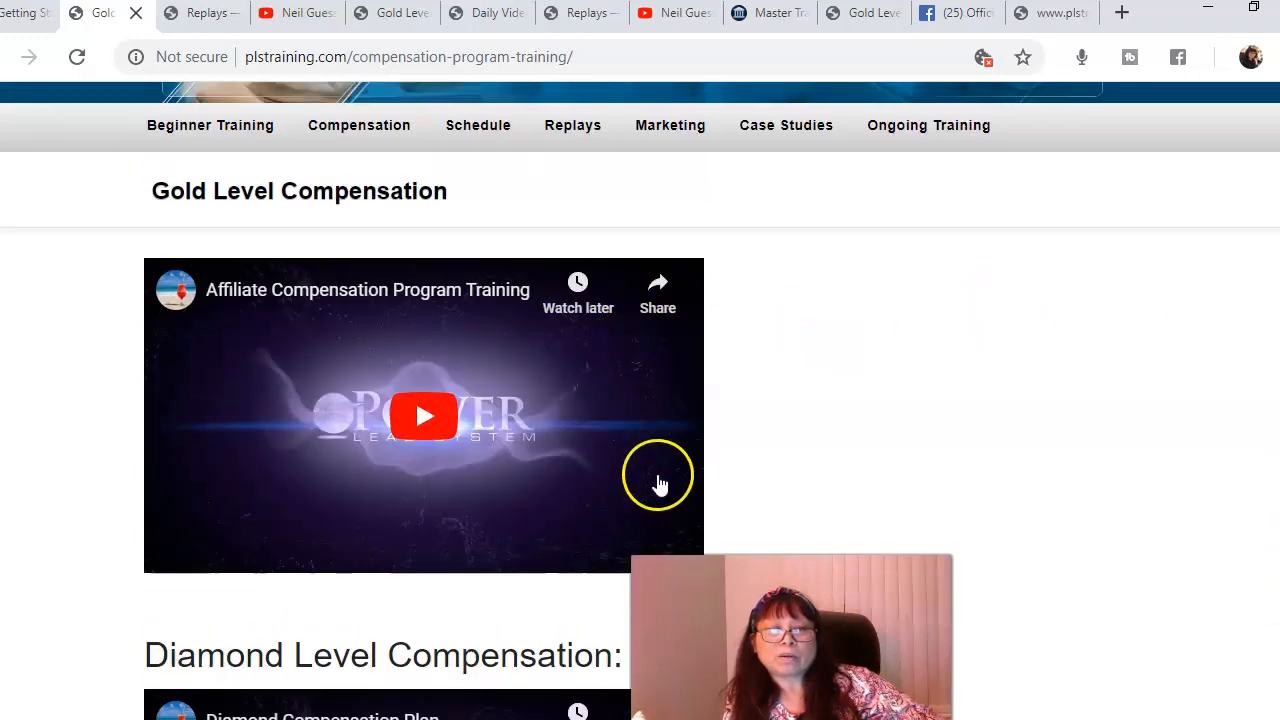
{"action": "scroll", "scroll_direction": "down", "scroll_amount": 3}
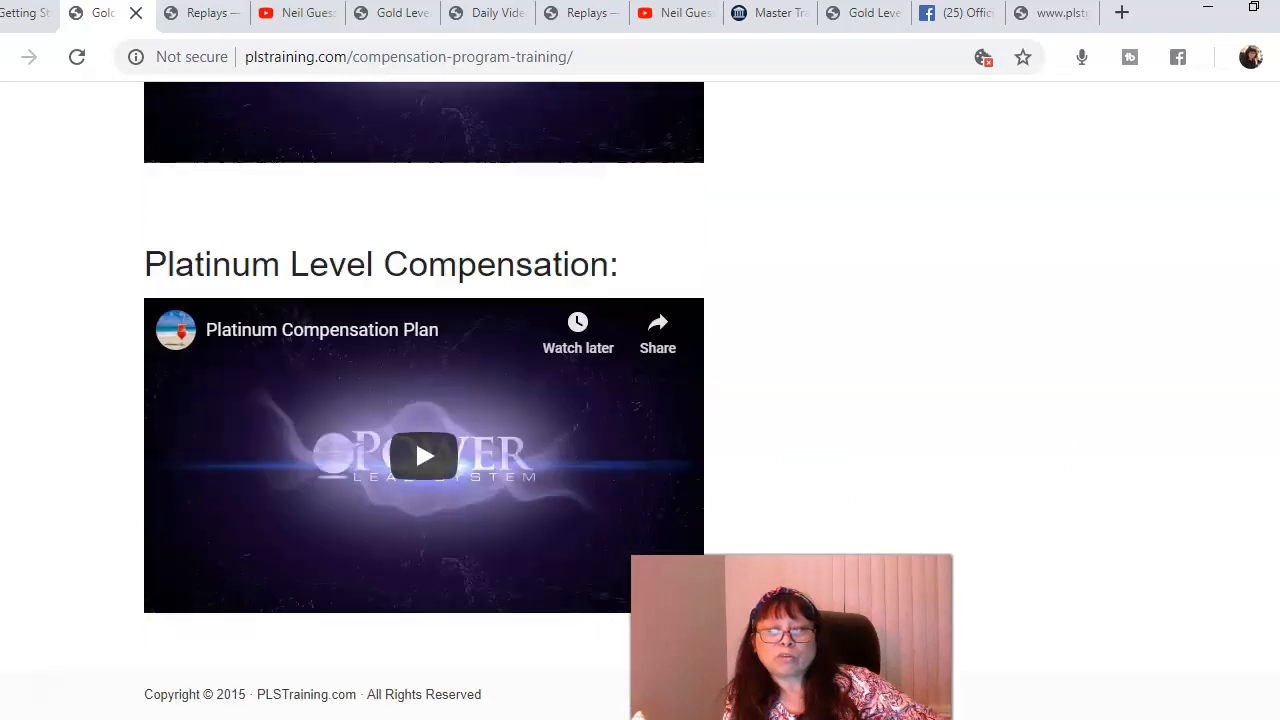
Scroll back up and go to the Daily Videos for Learning Your System page.
{"action": "scroll", "scroll_direction": "up", "scroll_amount": 3}
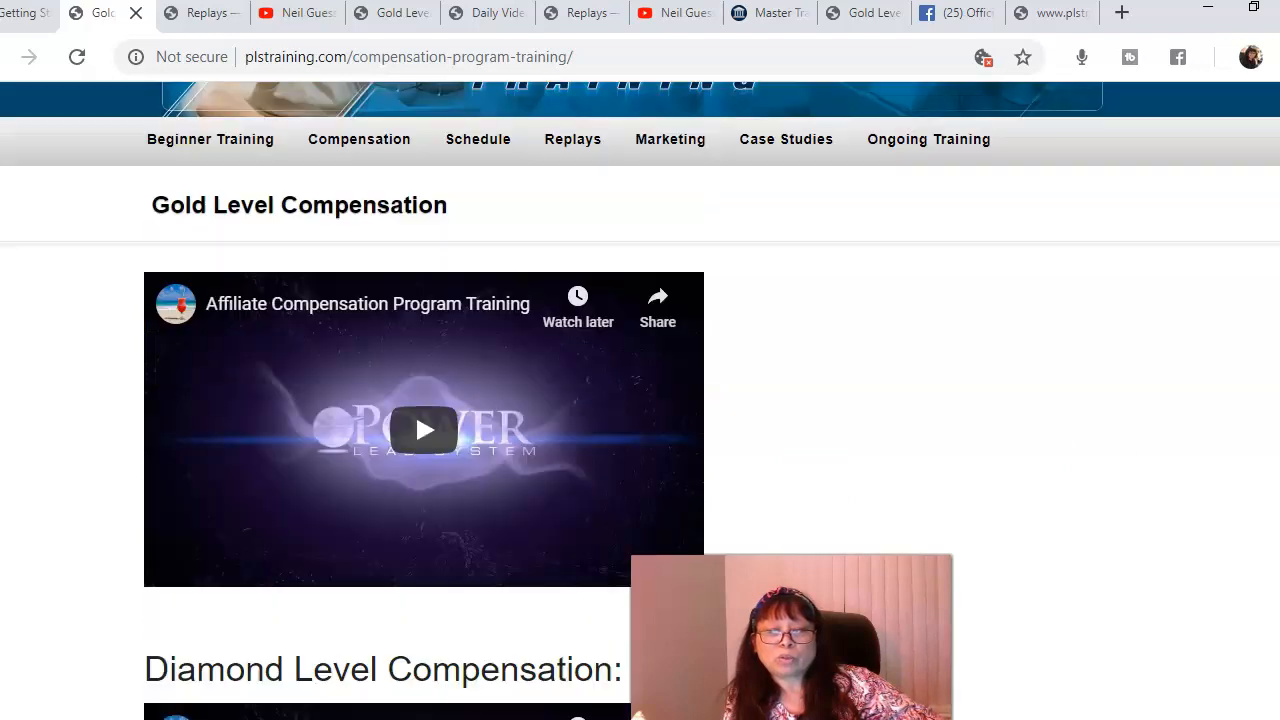
{"action": "scroll", "scroll_direction": "up", "scroll_amount": 3}
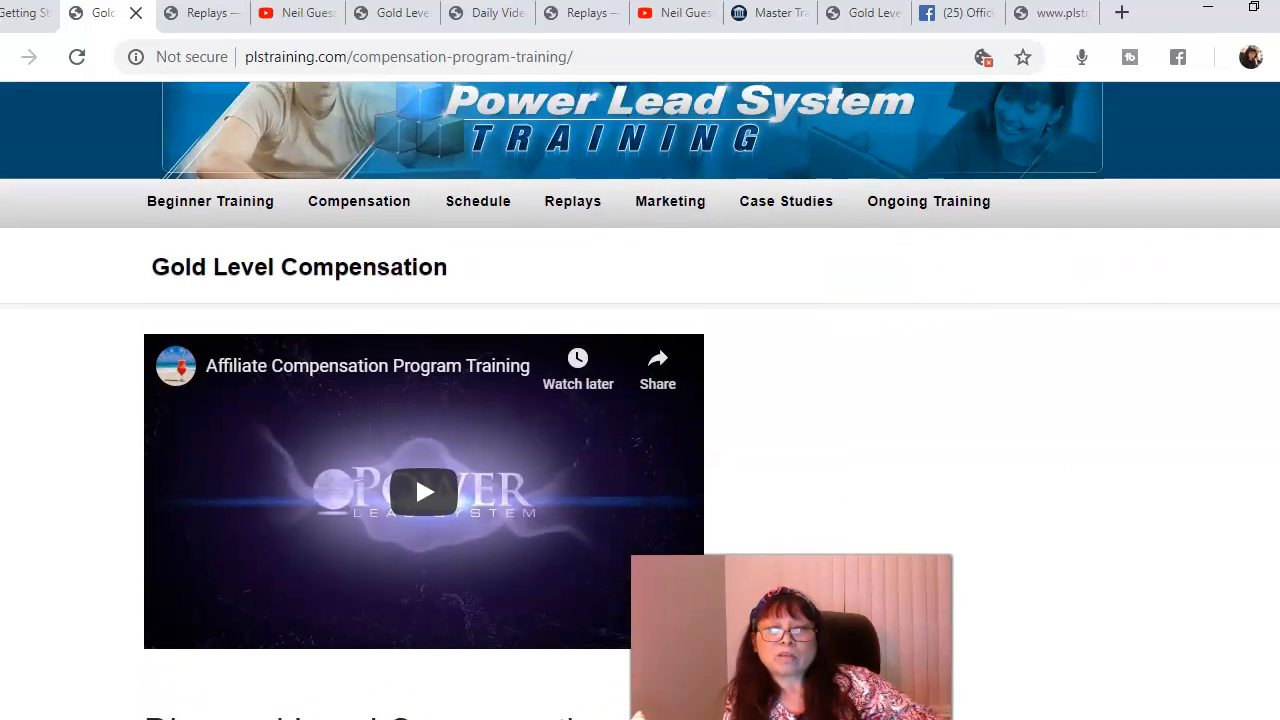
{"action": "scroll", "scroll_direction": "up", "scroll_amount": 3}
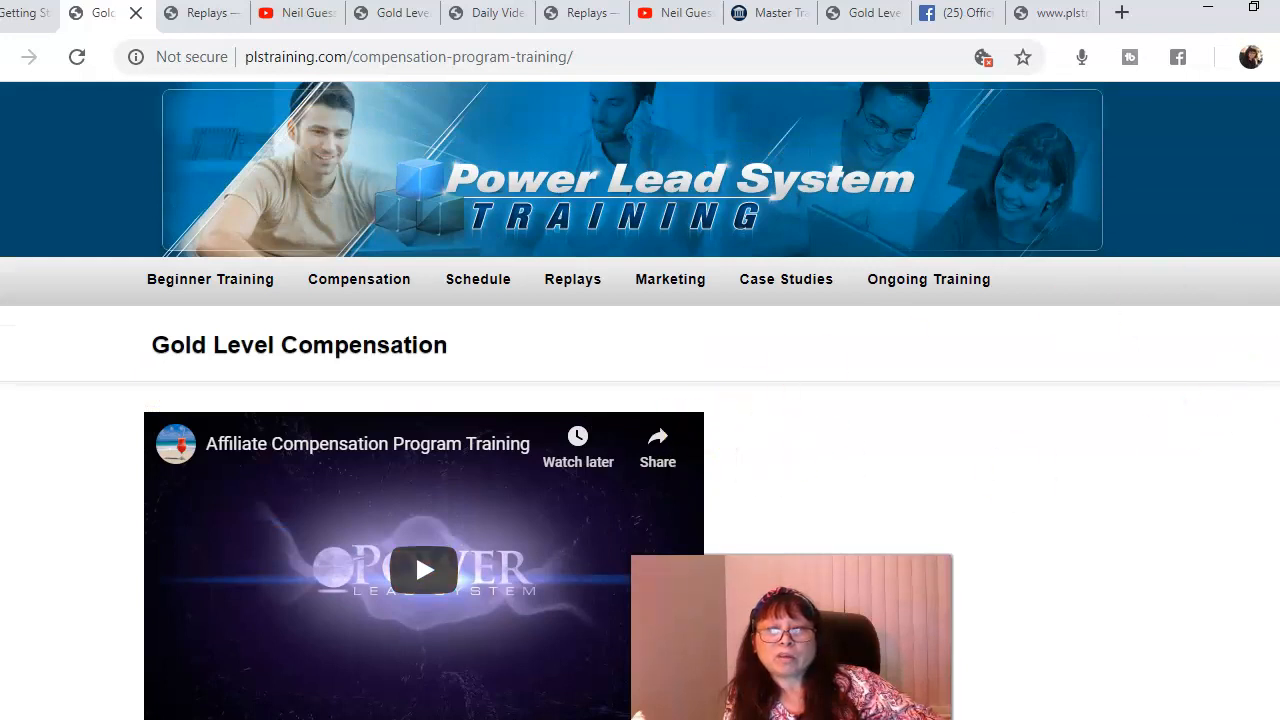
{"action": "scroll", "scroll_direction": "down", "scroll_amount": 3}
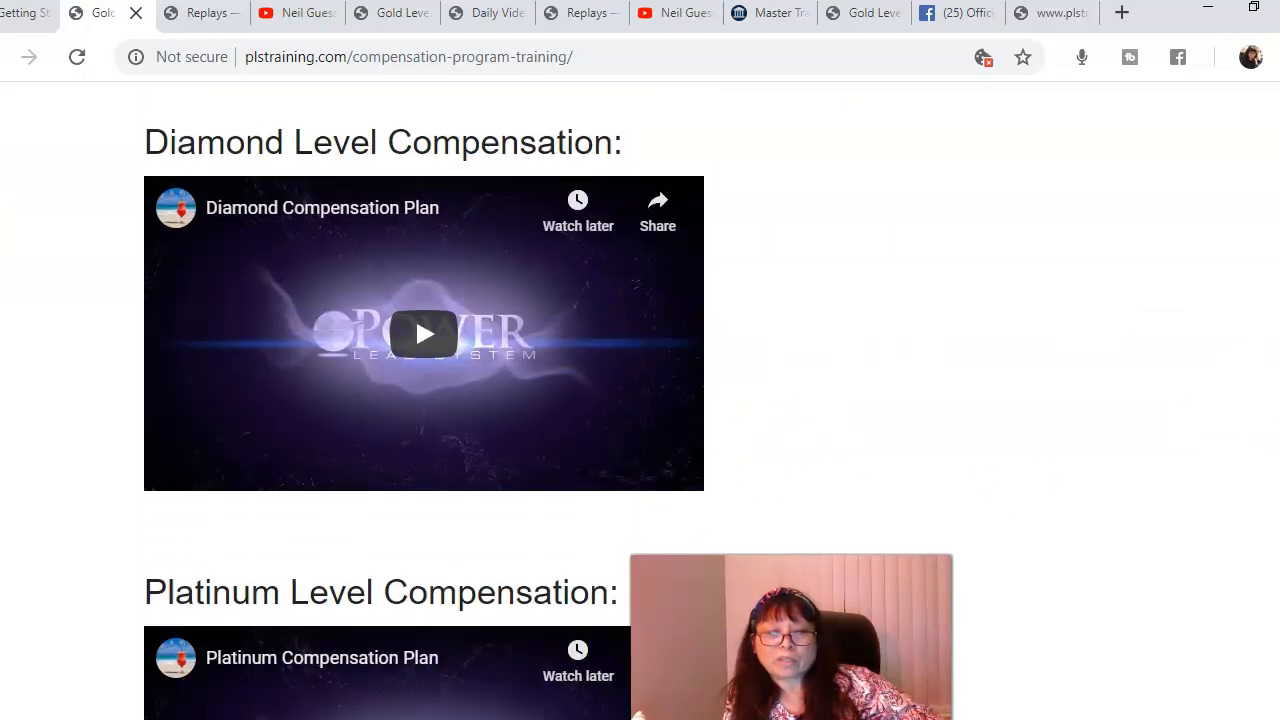
{"action": "scroll", "scroll_direction": "up", "scroll_amount": 3}
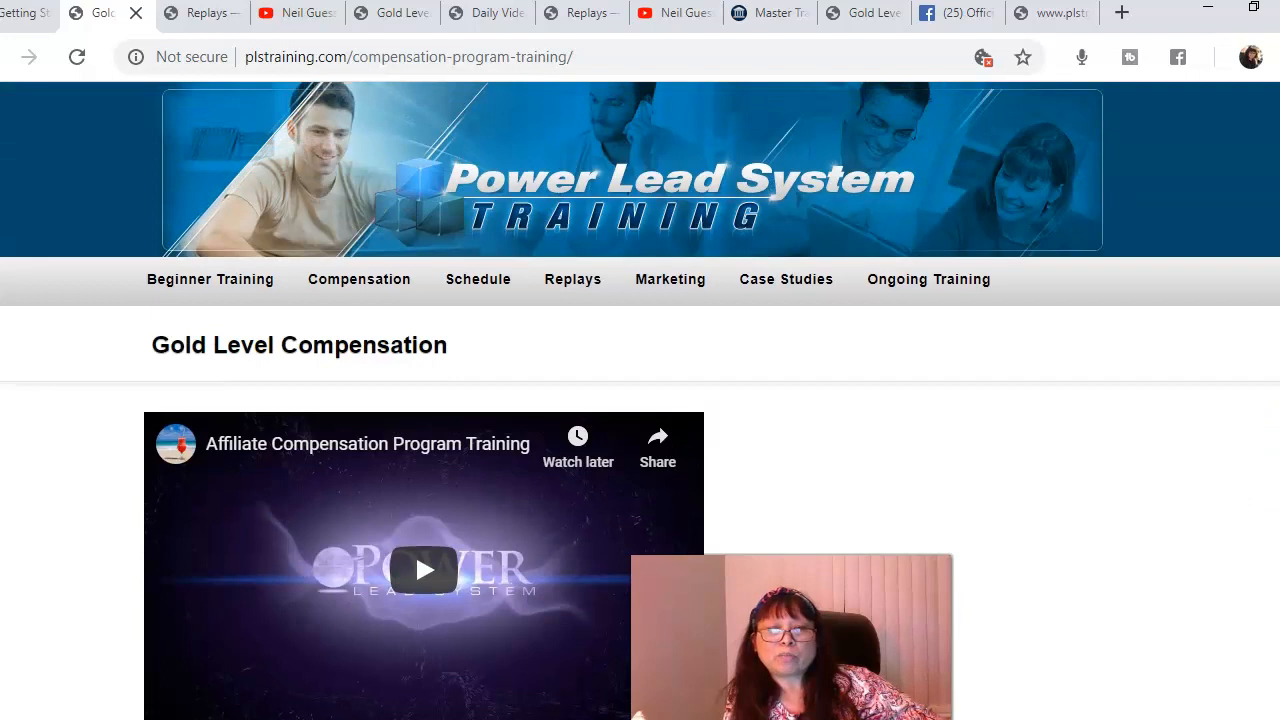
{"action": "left_click", "coordinate": [210, 279]}
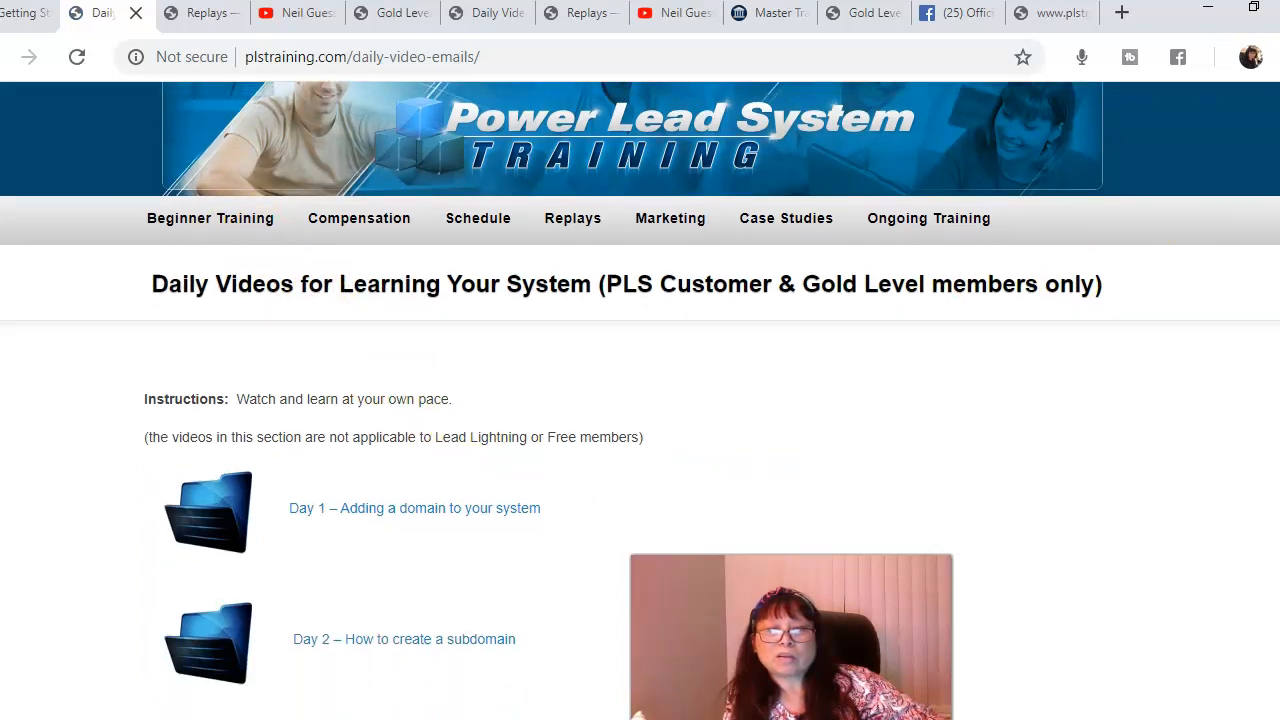
Scroll the Daily Videos lessons down to Day 11 on SSLs, then back up.
{"action": "scroll", "scroll_direction": "down", "scroll_amount": 3}
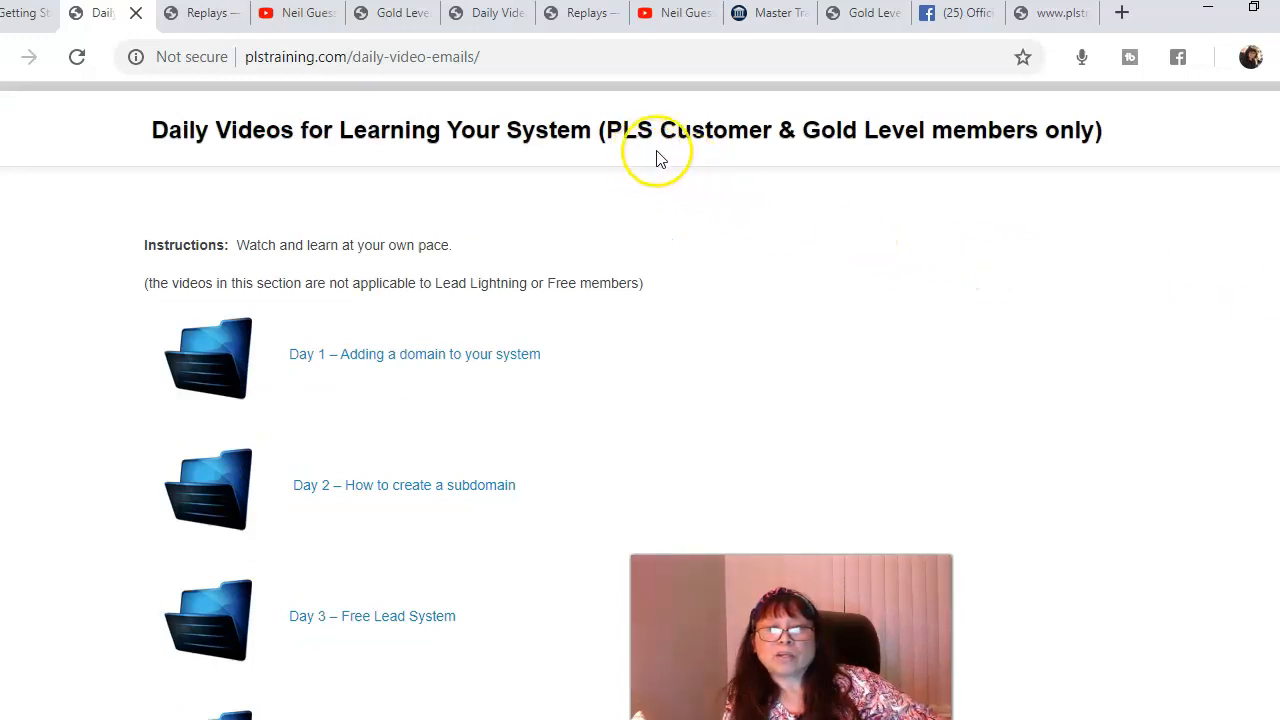
{"action": "mouse_move", "coordinate": [715, 135]}
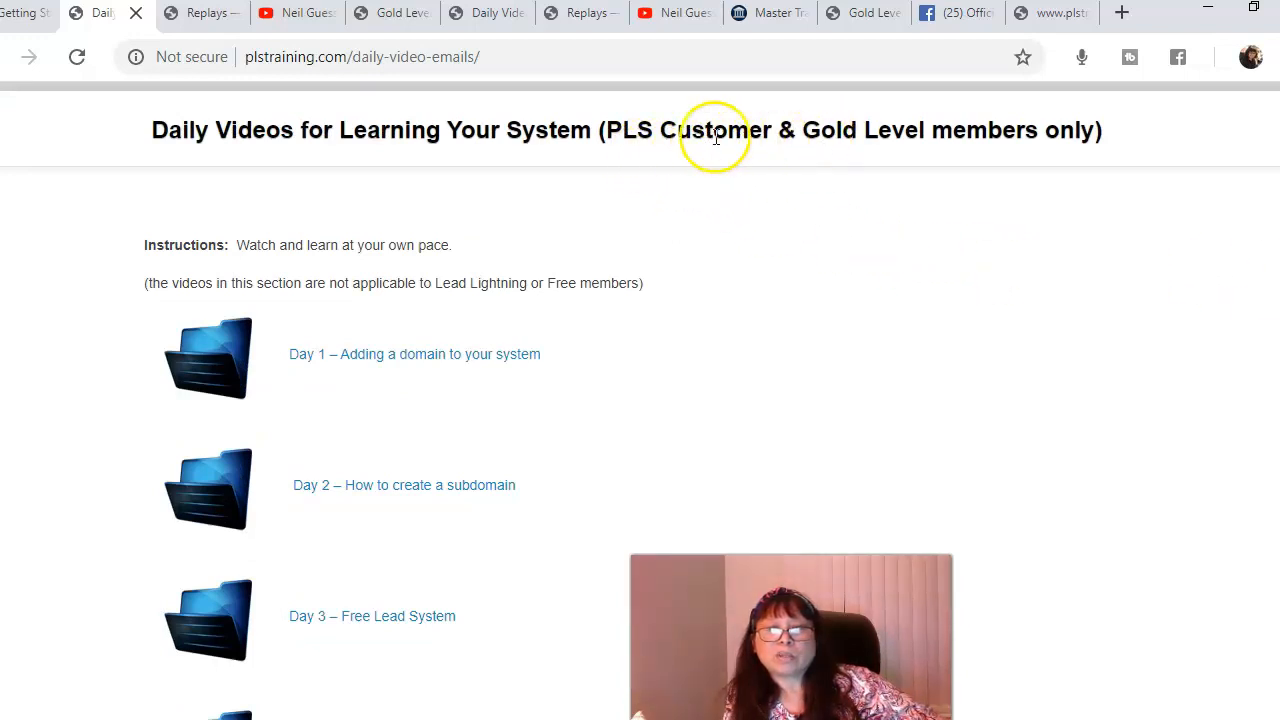
{"action": "mouse_move", "coordinate": [1011, 143]}
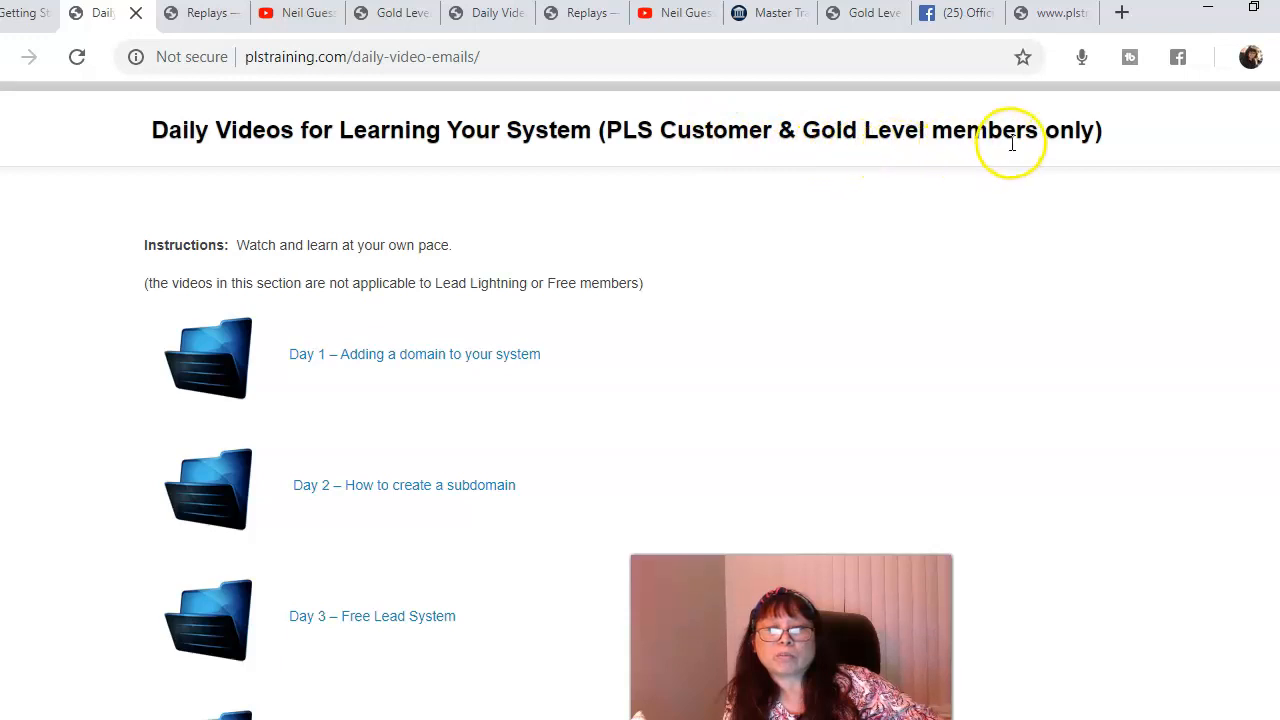
{"action": "mouse_move", "coordinate": [1217, 245]}
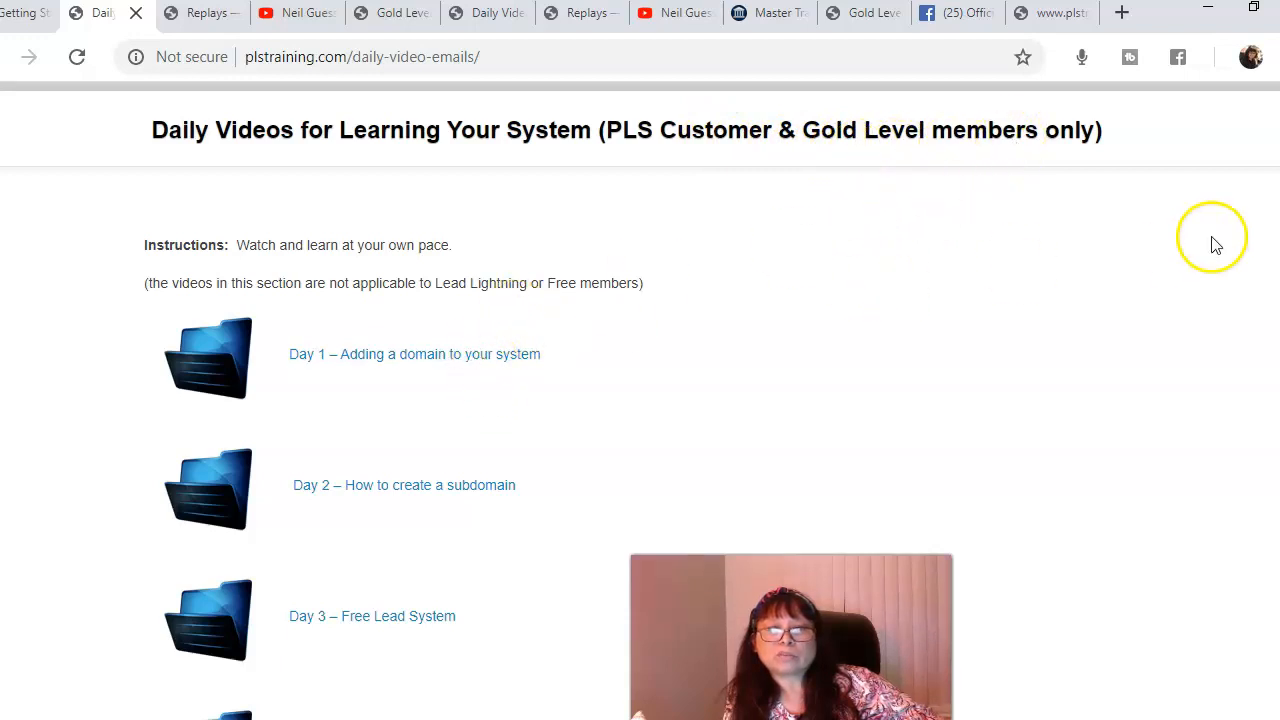
{"action": "scroll", "scroll_direction": "down", "scroll_amount": 3}
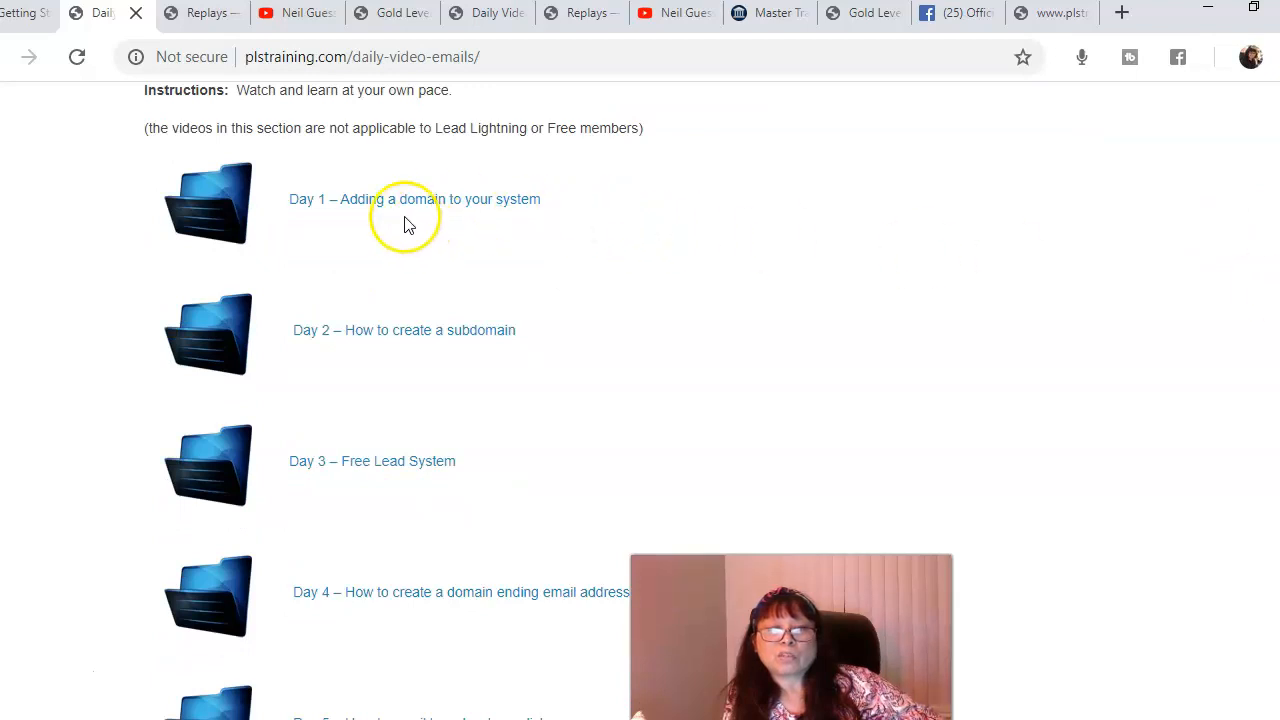
{"action": "mouse_move", "coordinate": [453, 199]}
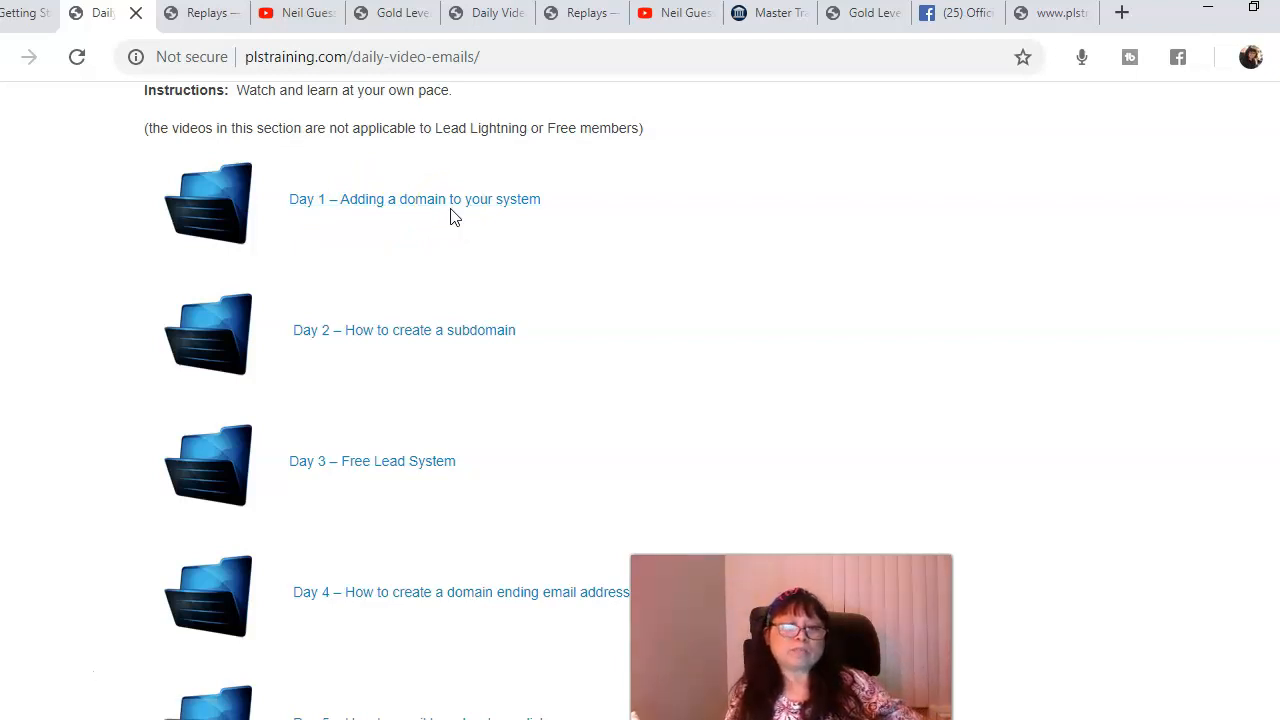
{"action": "mouse_move", "coordinate": [463, 237]}
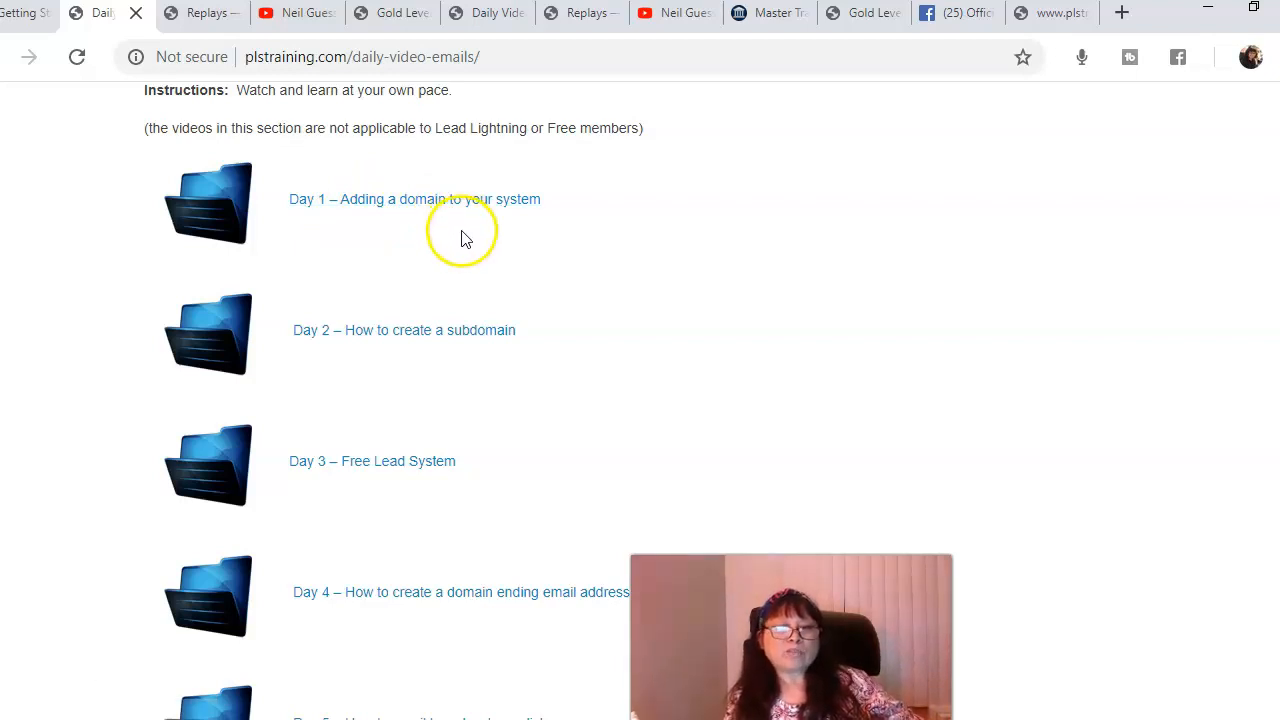
{"action": "mouse_move", "coordinate": [427, 347]}
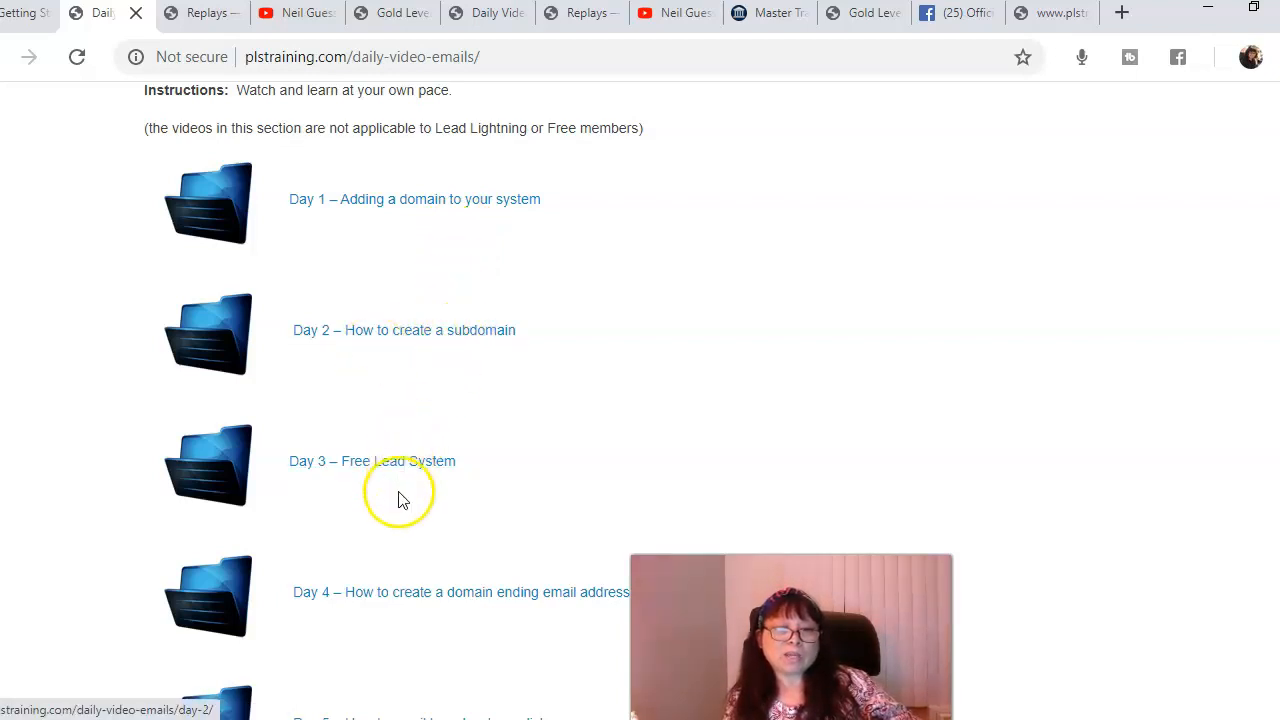
{"action": "scroll", "scroll_direction": "down", "scroll_amount": 3}
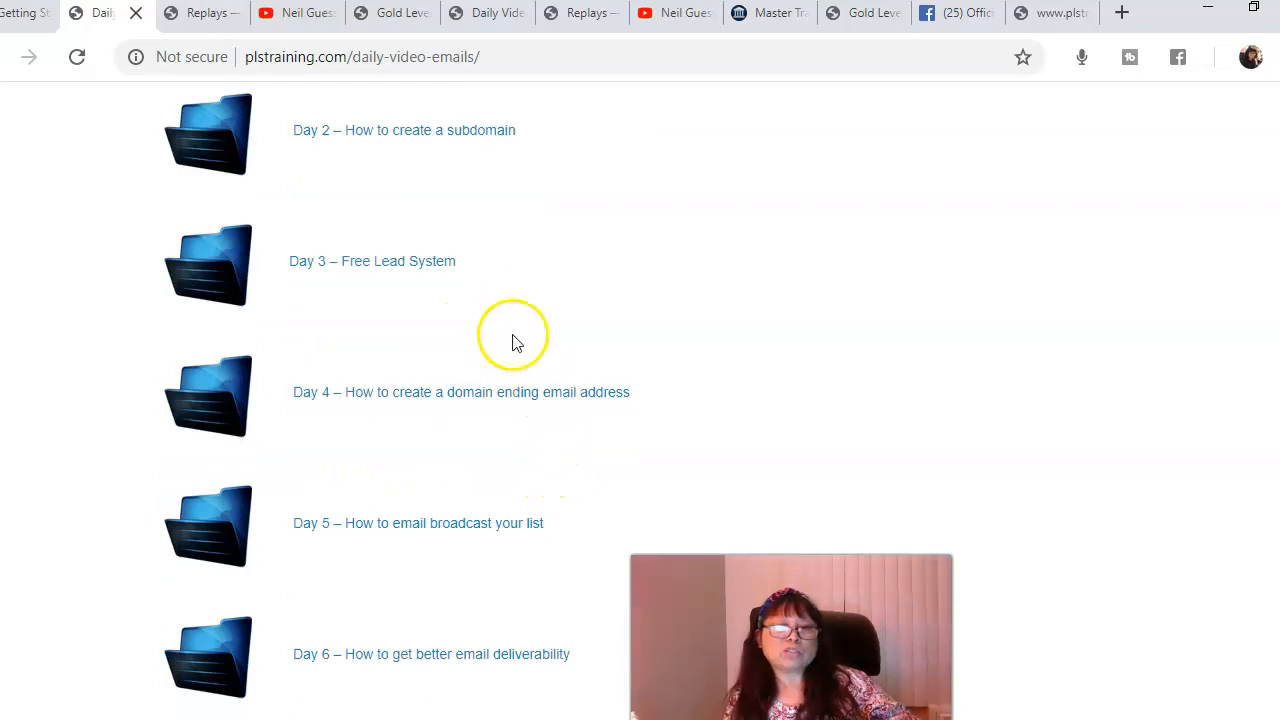
{"action": "mouse_move", "coordinate": [610, 440]}
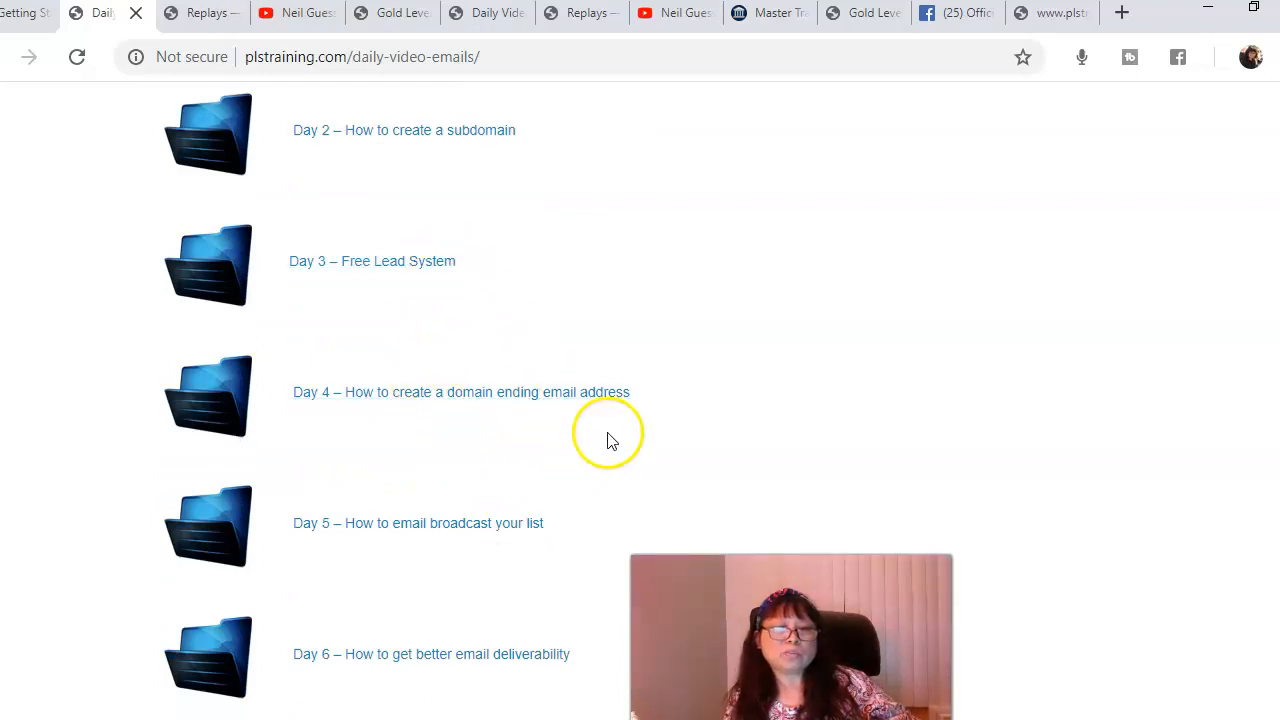
{"action": "scroll", "scroll_direction": "down", "scroll_amount": 3}
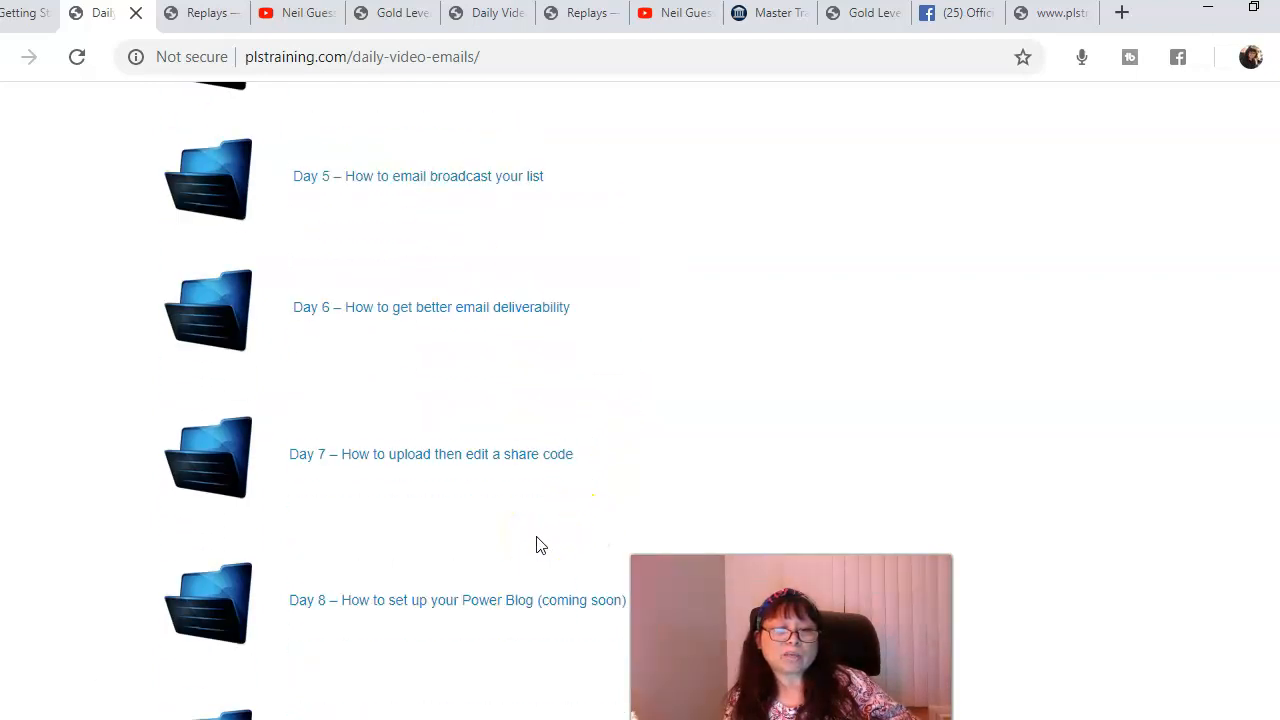
{"action": "scroll", "scroll_direction": "down", "scroll_amount": 3}
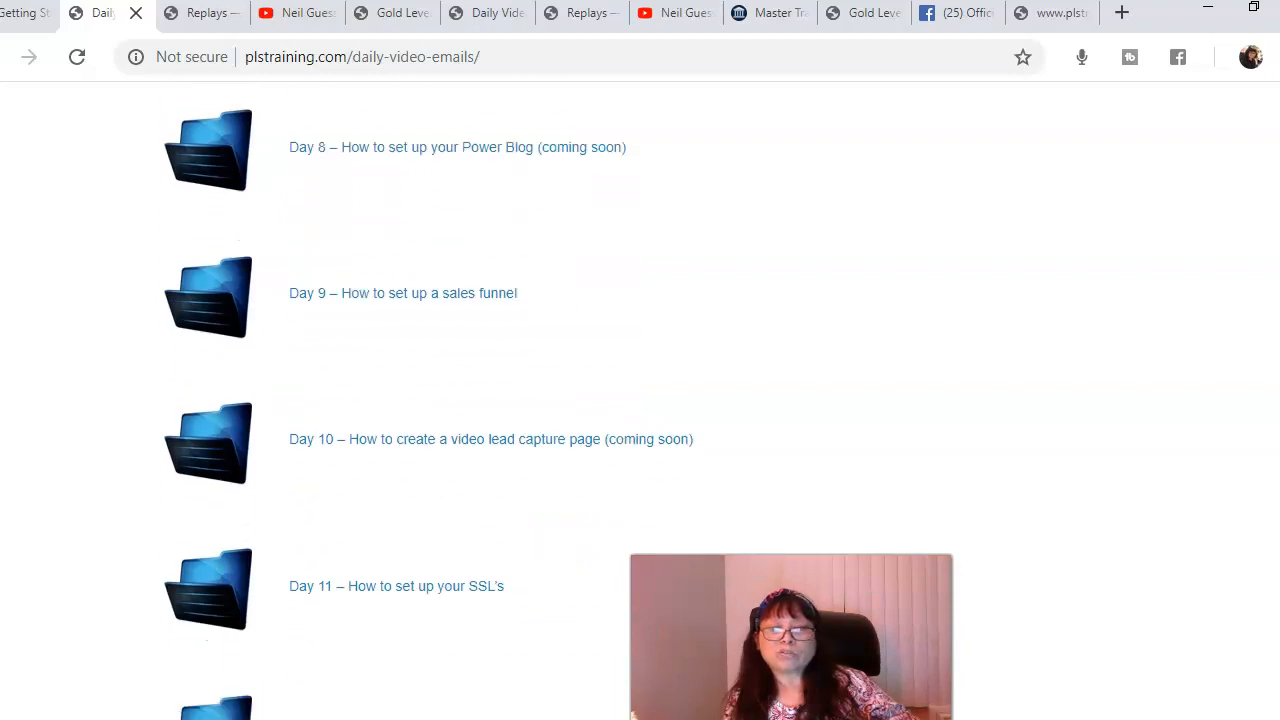
{"action": "scroll", "scroll_direction": "up", "scroll_amount": 3}
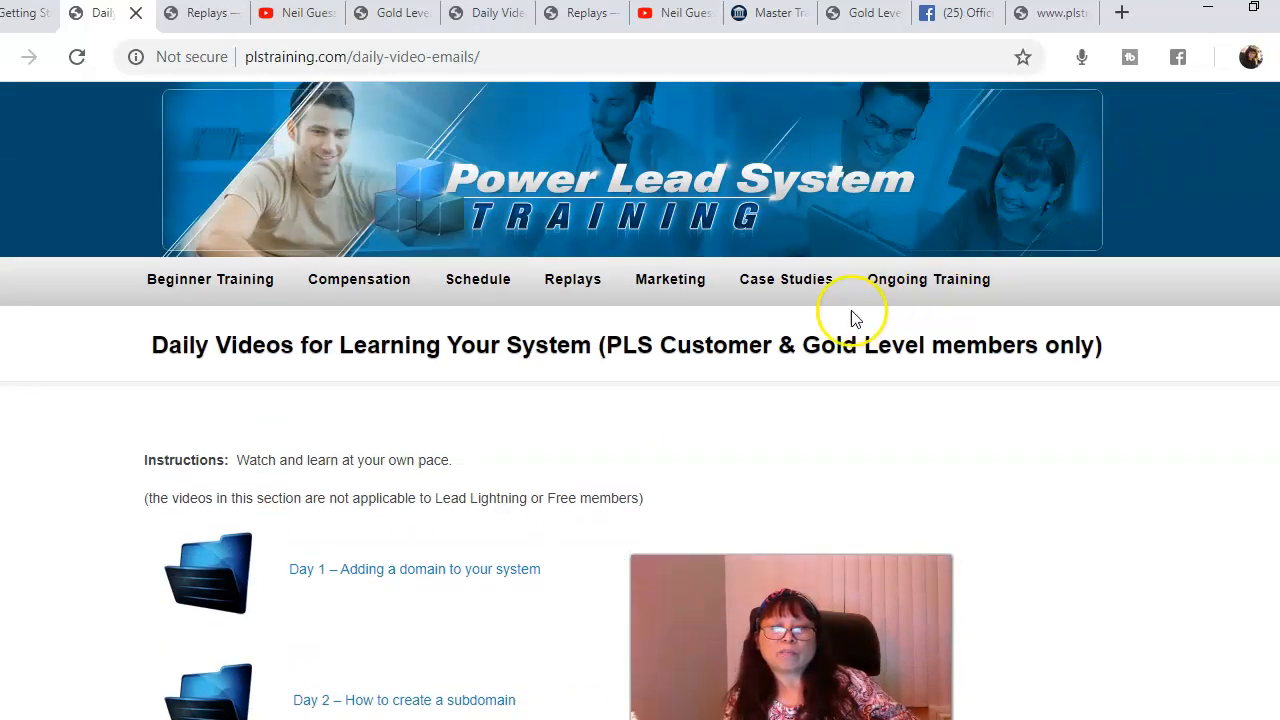
{"action": "mouse_move", "coordinate": [575, 279]}
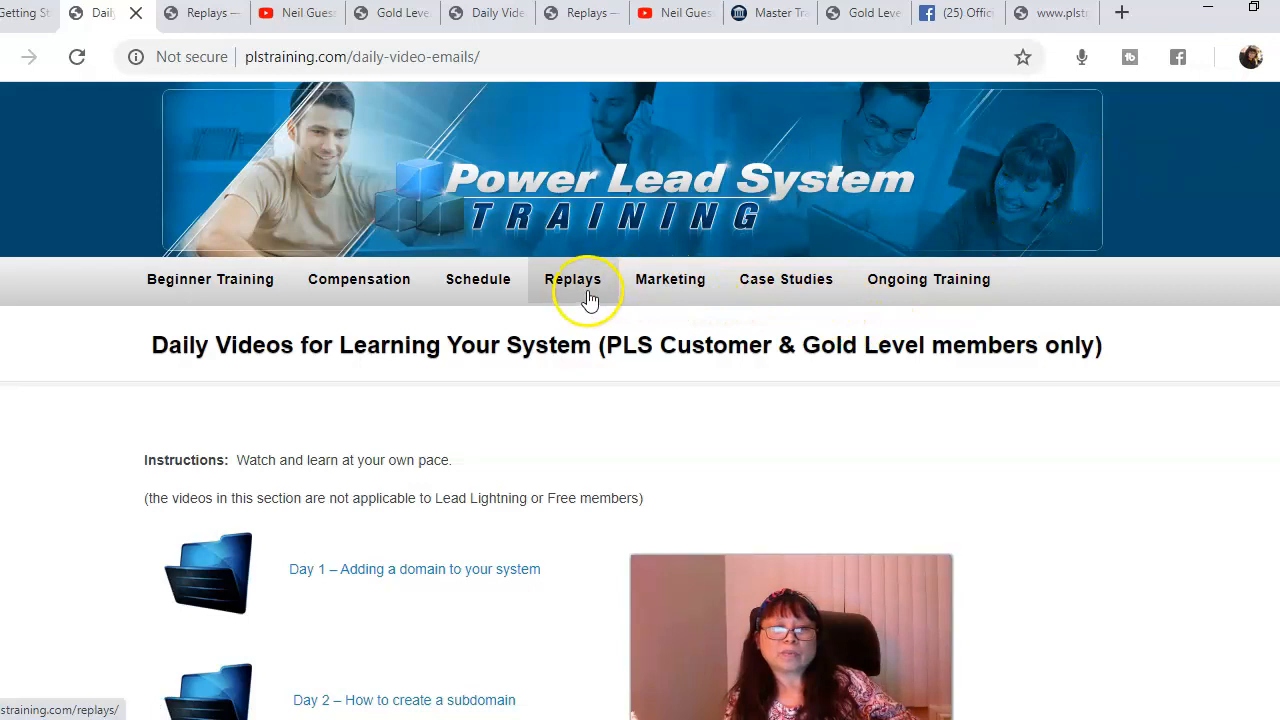
Follow Replays' CLICK HERE link to Neil Guess's YouTube channel videos.
{"action": "left_click", "coordinate": [572, 279]}
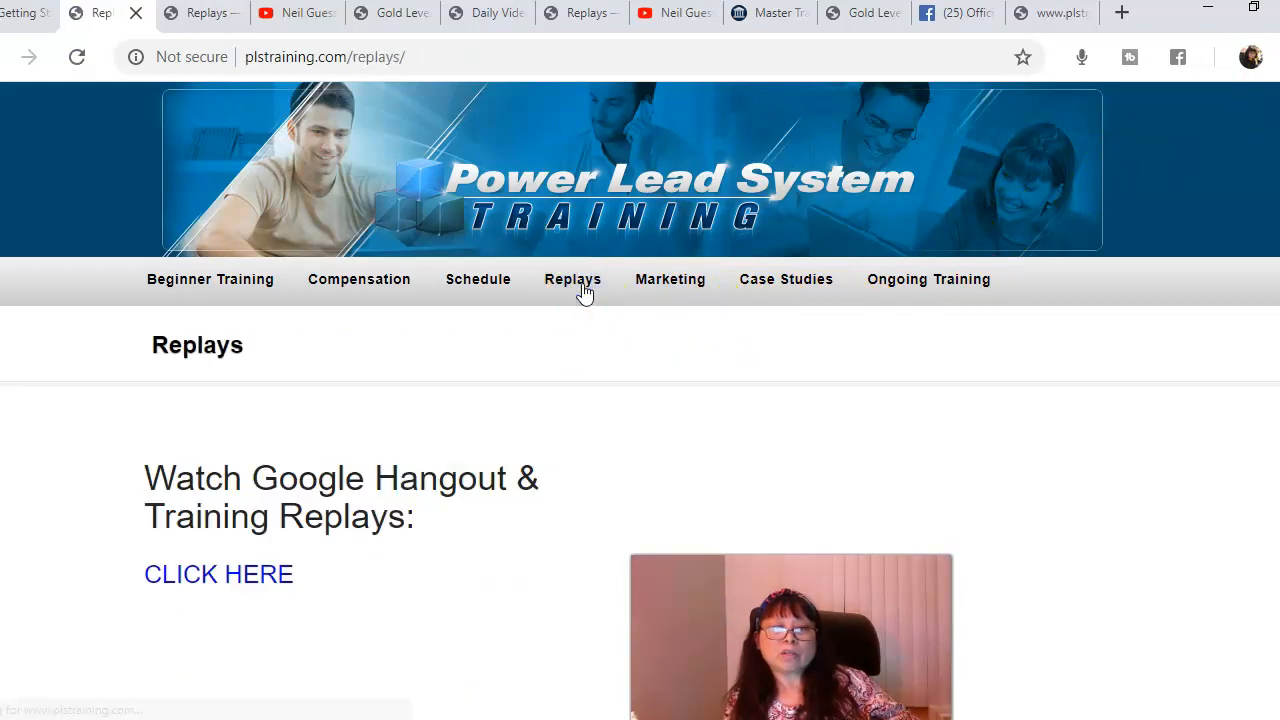
{"action": "mouse_move", "coordinate": [463, 503]}
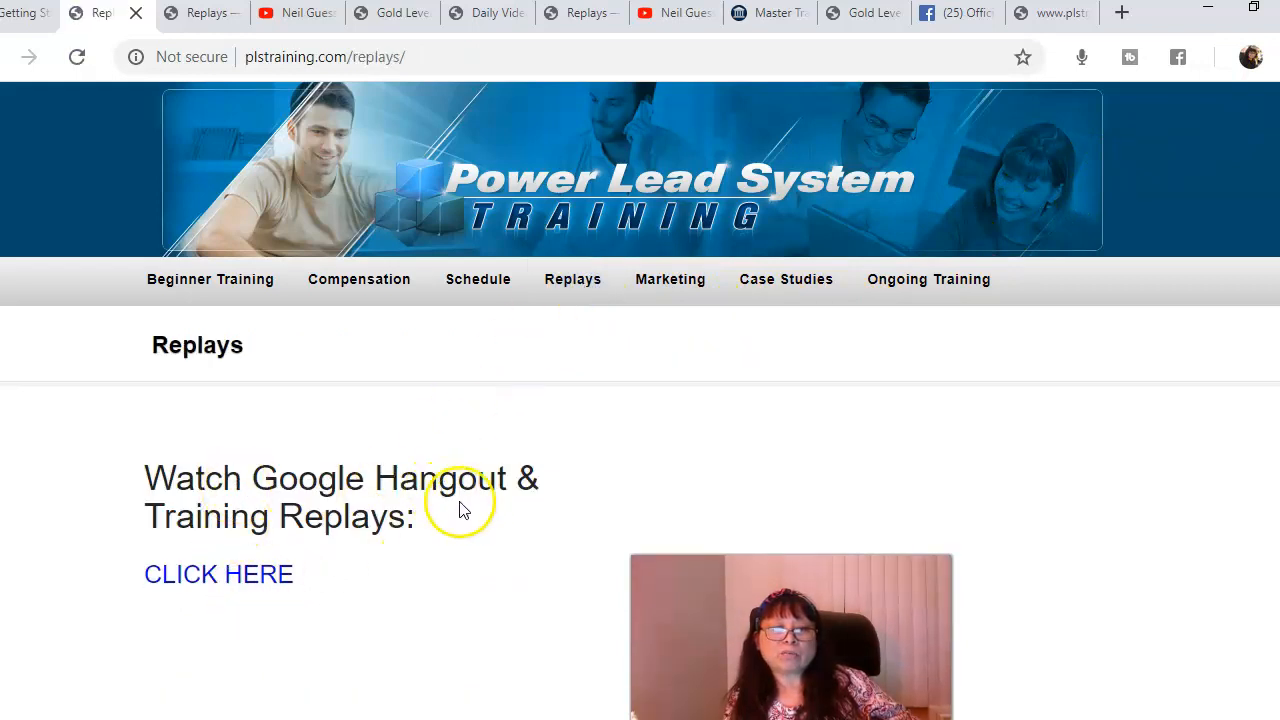
{"action": "mouse_move", "coordinate": [343, 583]}
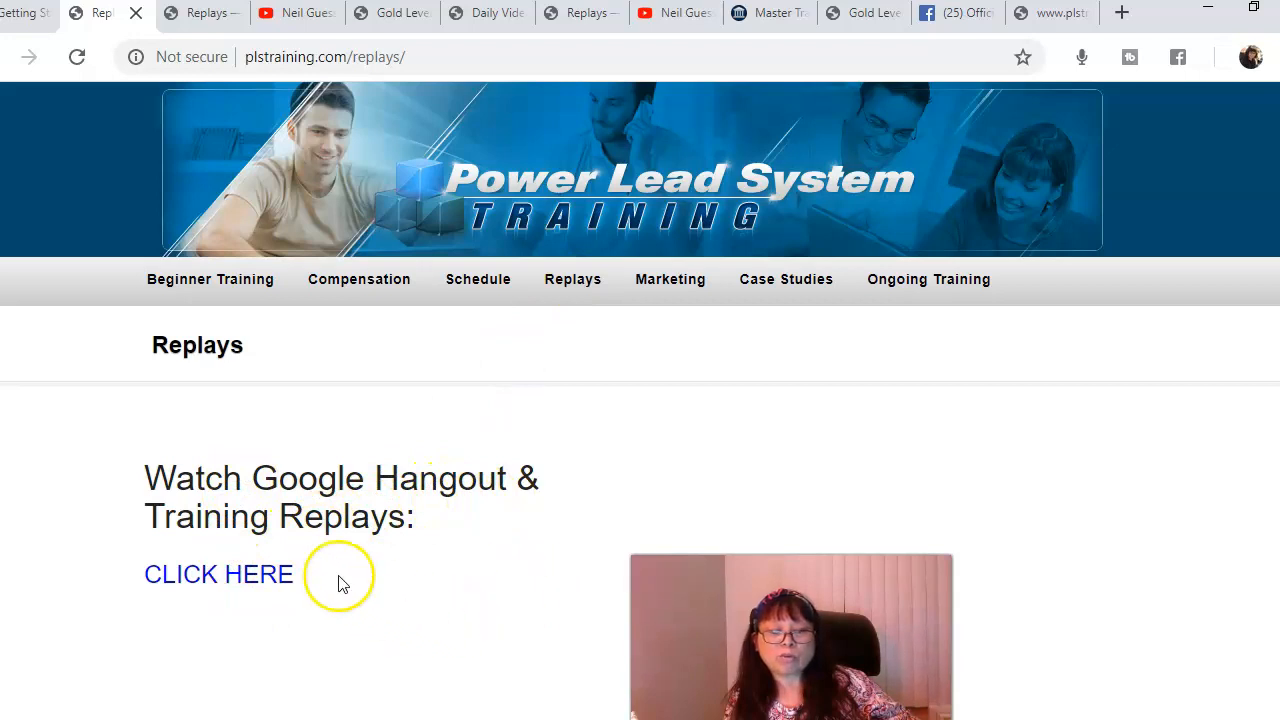
{"action": "left_click", "coordinate": [218, 574]}
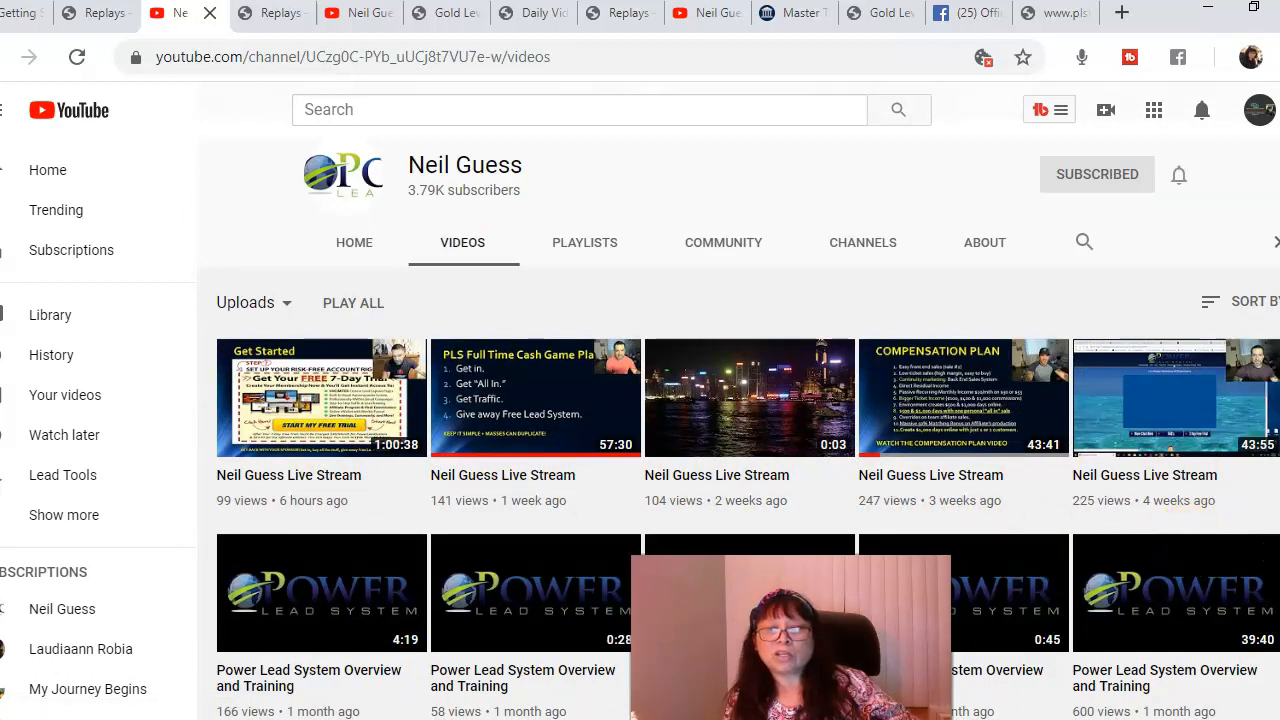
{"action": "scroll", "scroll_direction": "down", "scroll_amount": 3}
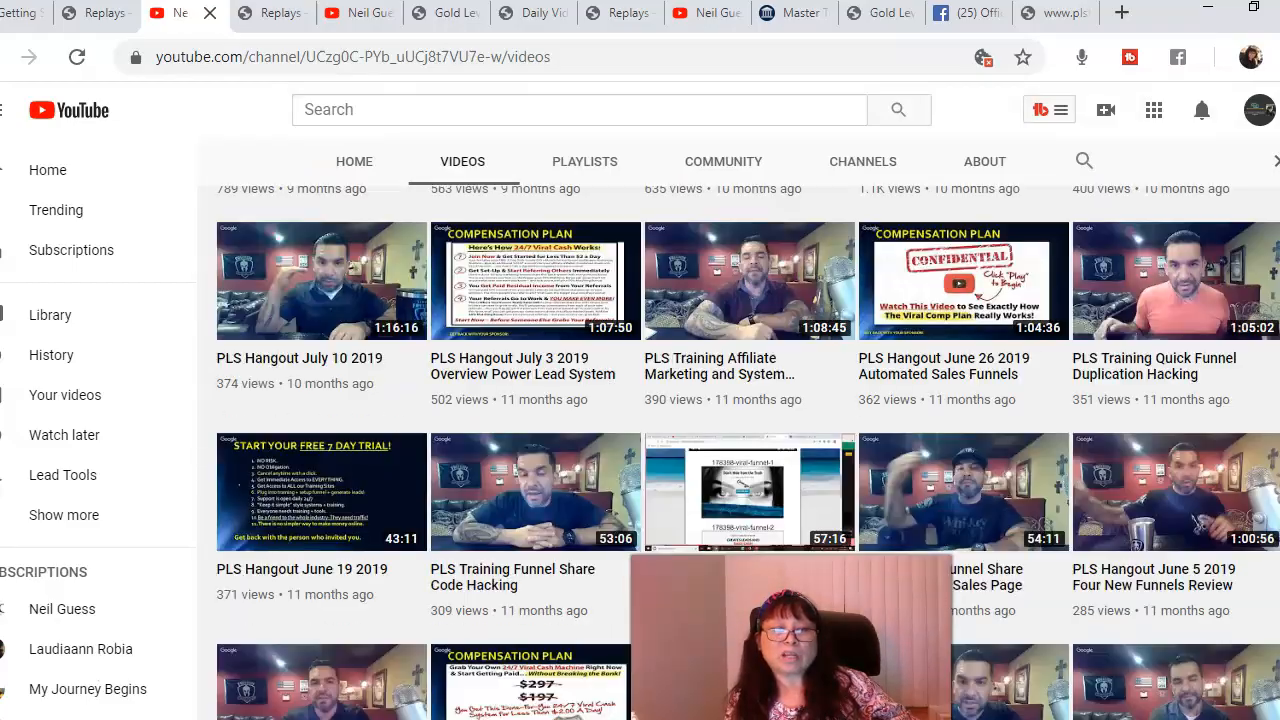
{"action": "scroll", "scroll_direction": "up", "scroll_amount": 3}
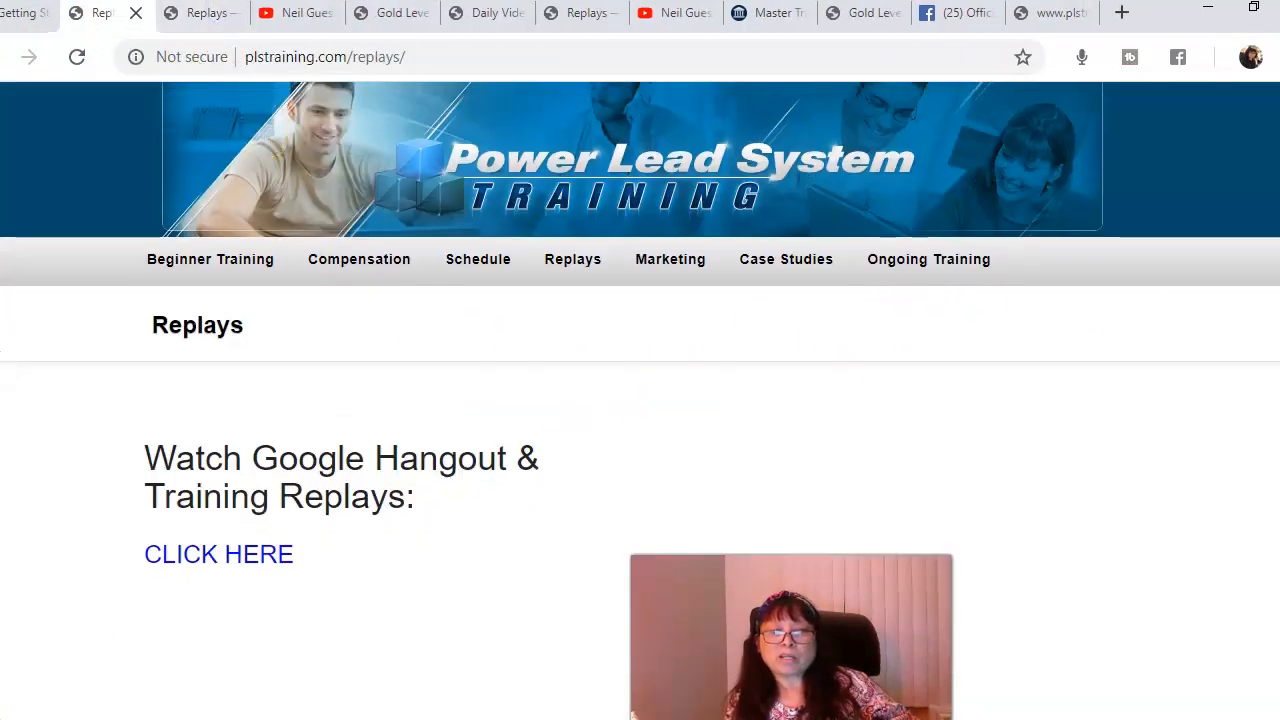
{"action": "mouse_move", "coordinate": [980, 445]}
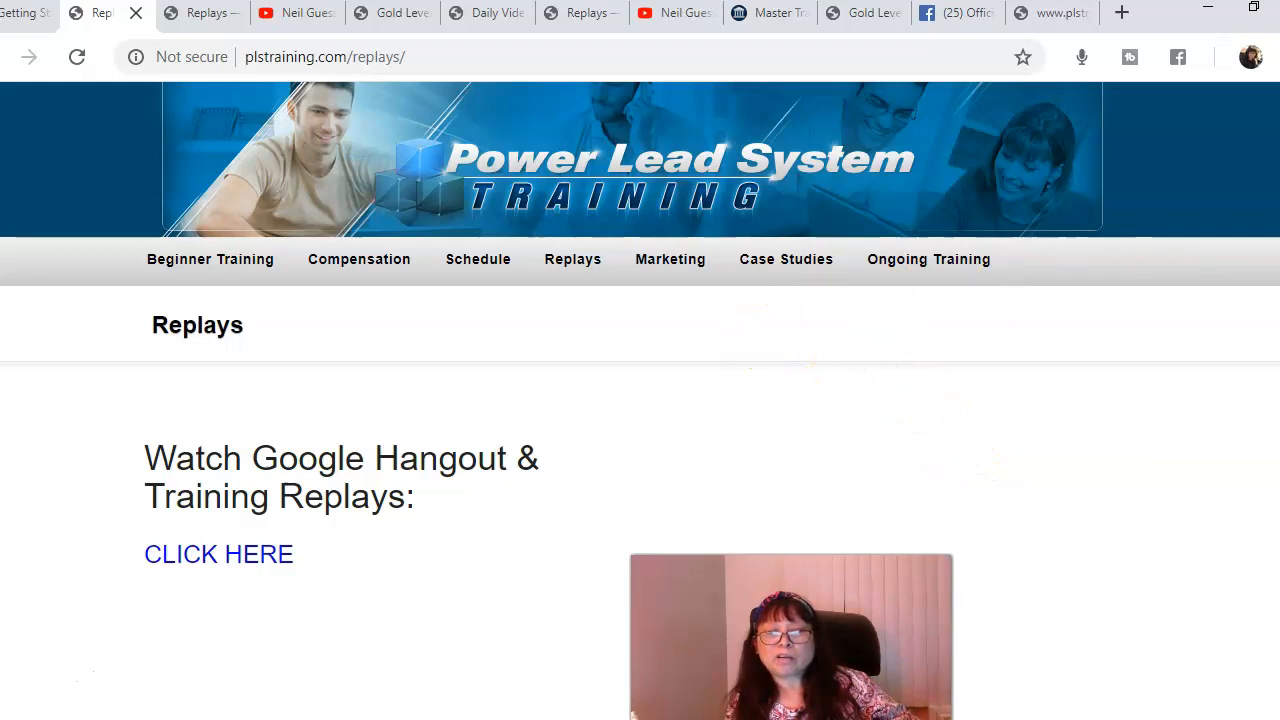
{"action": "mouse_move", "coordinate": [1194, 405]}
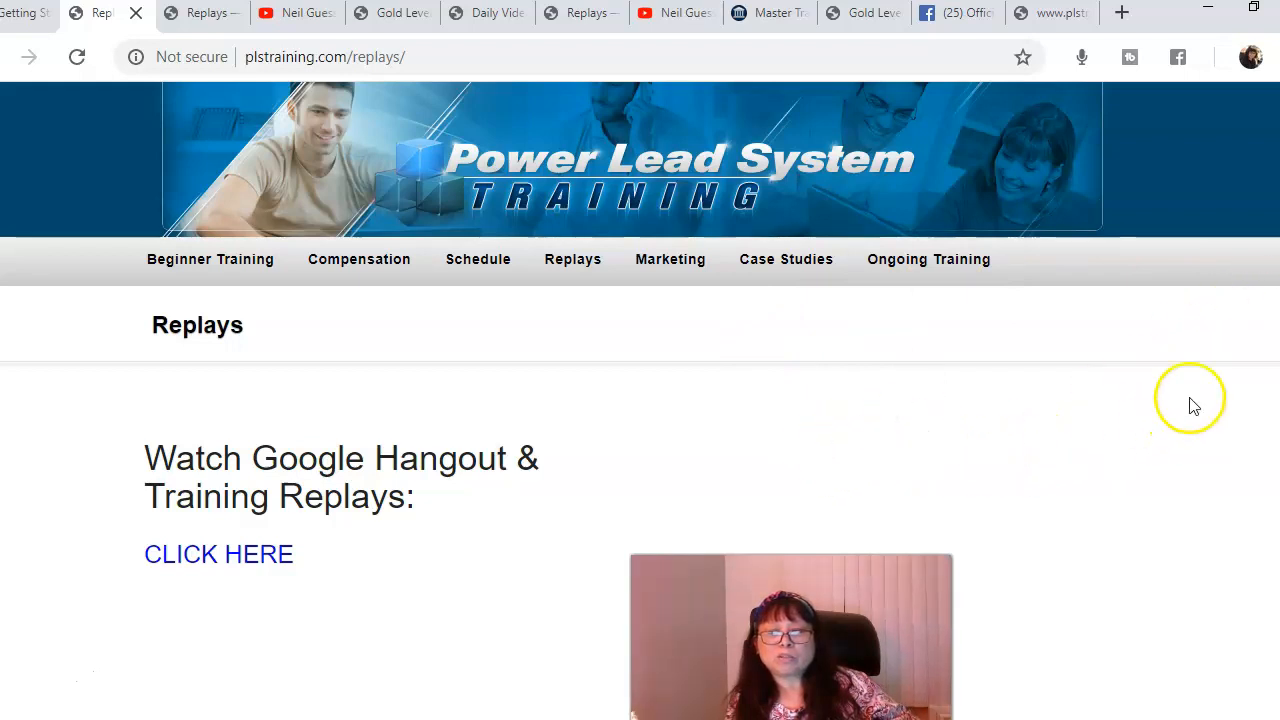
{"action": "mouse_move", "coordinate": [1192, 405]}
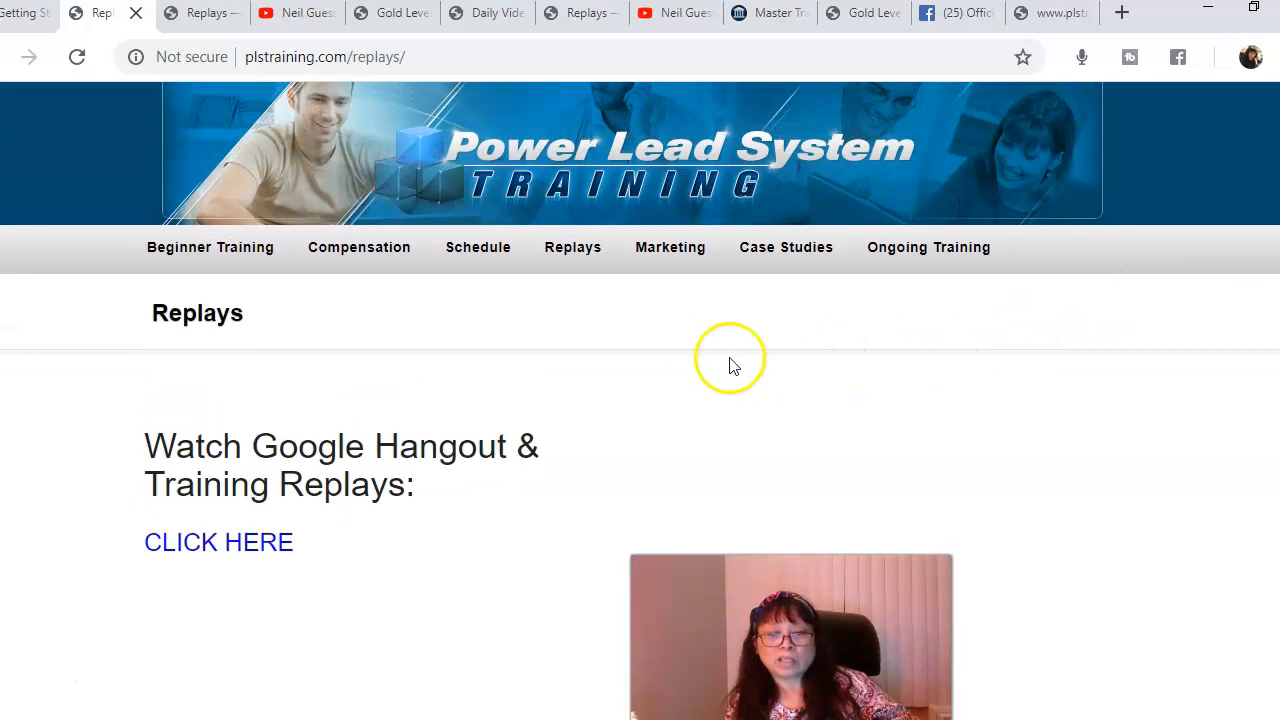
{"action": "mouse_move", "coordinate": [1080, 358]}
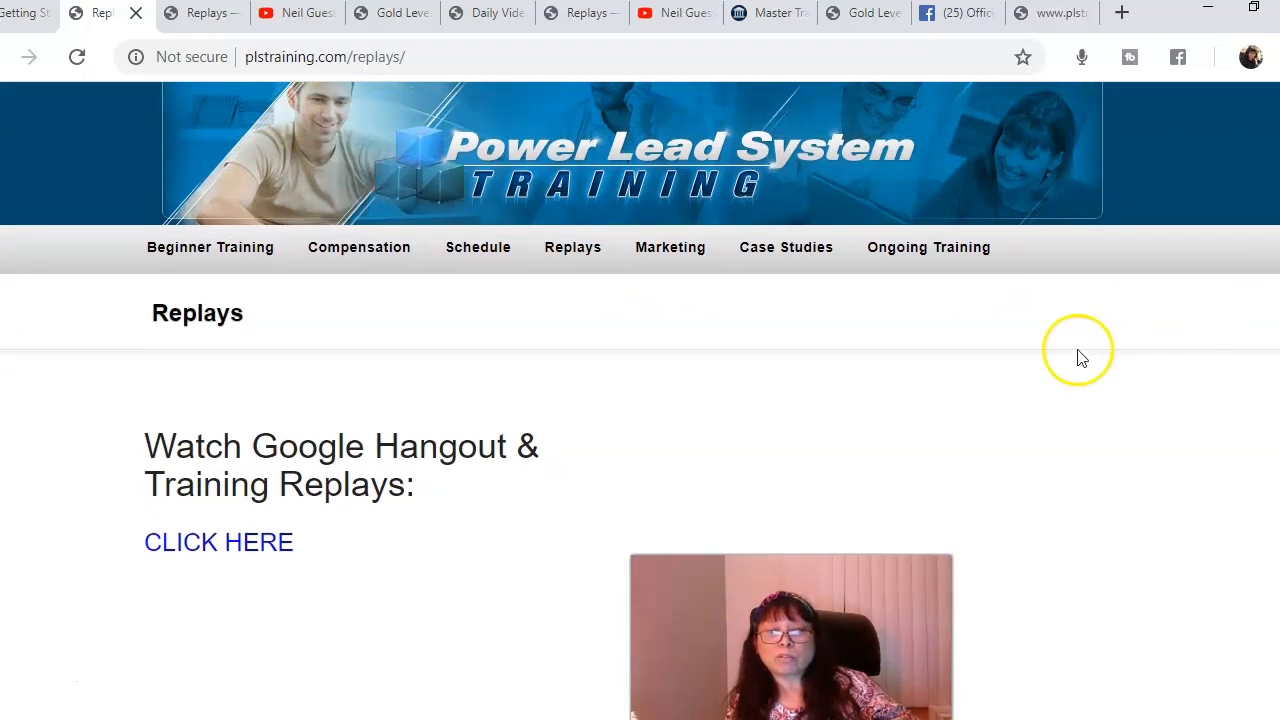
{"action": "mouse_move", "coordinate": [845, 367]}
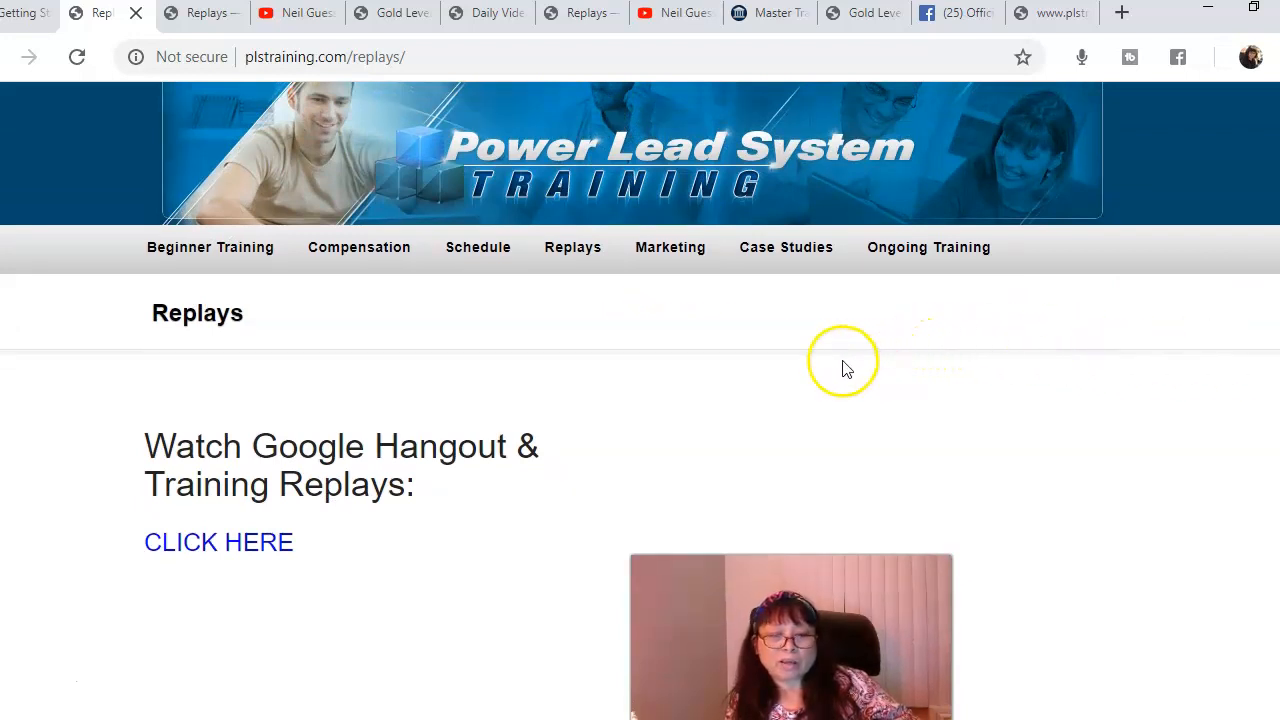
{"action": "mouse_move", "coordinate": [1160, 295]}
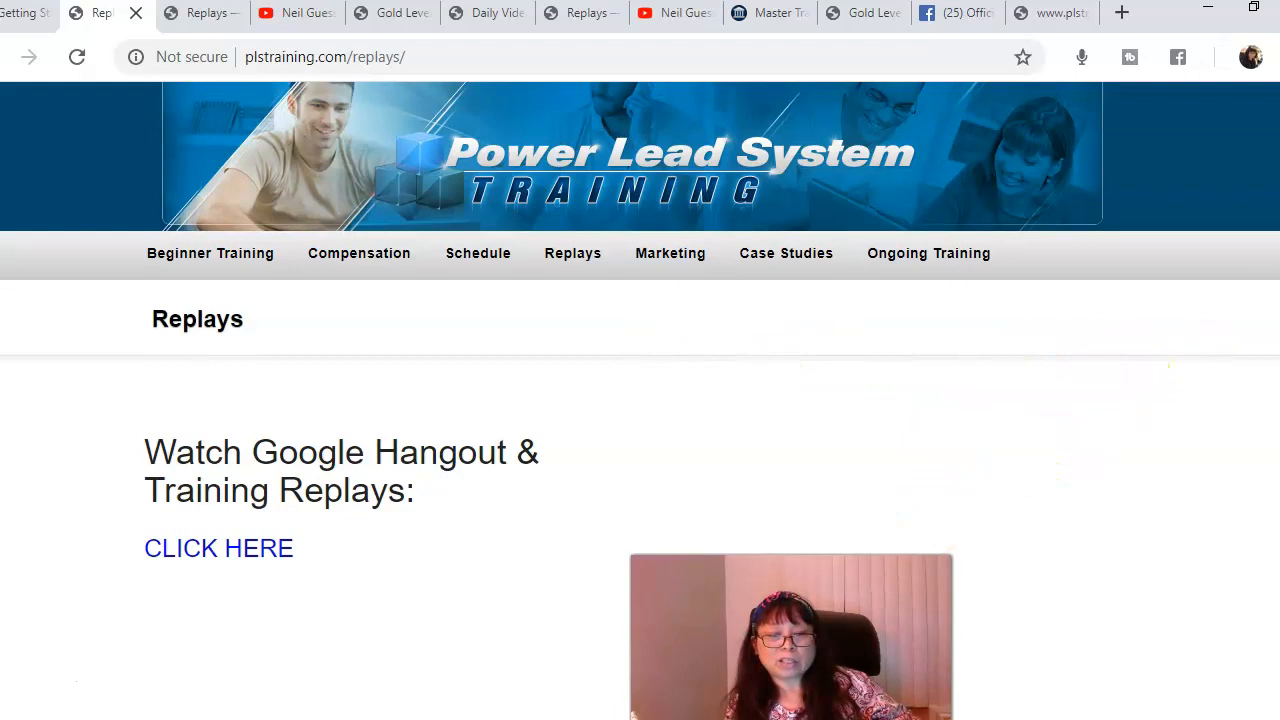
{"action": "mouse_move", "coordinate": [823, 487]}
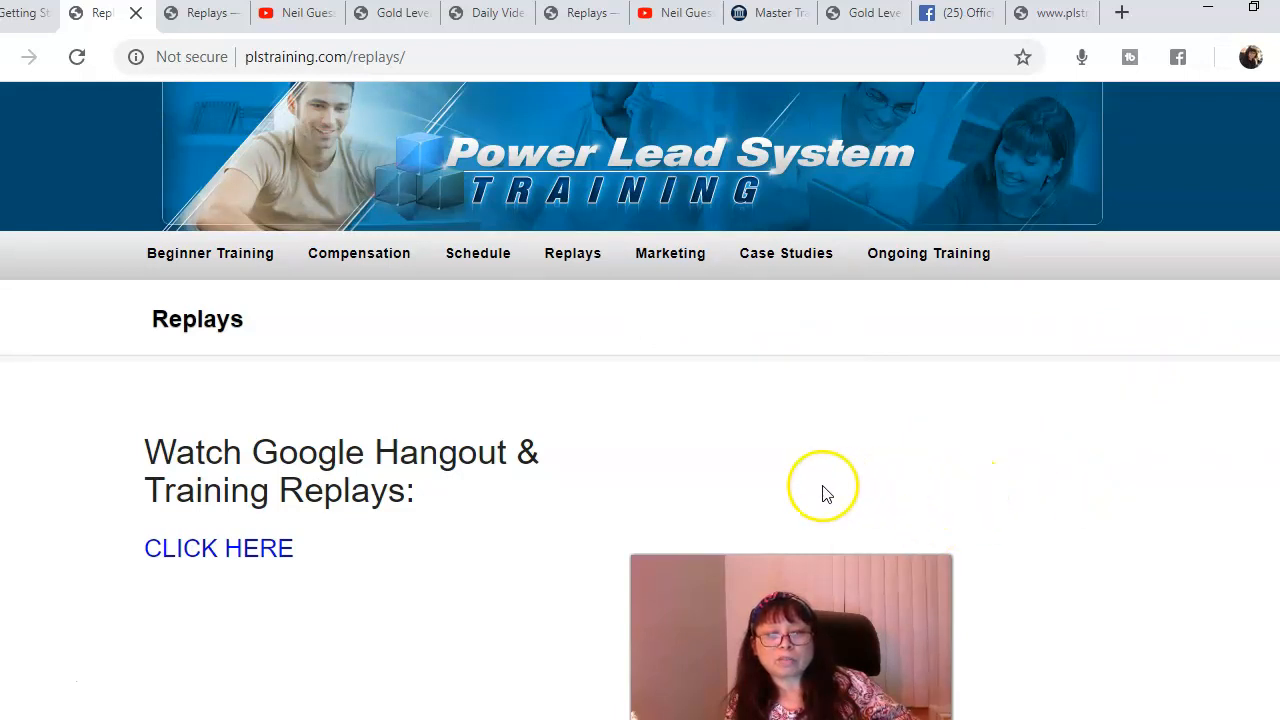
{"action": "mouse_move", "coordinate": [1225, 405]}
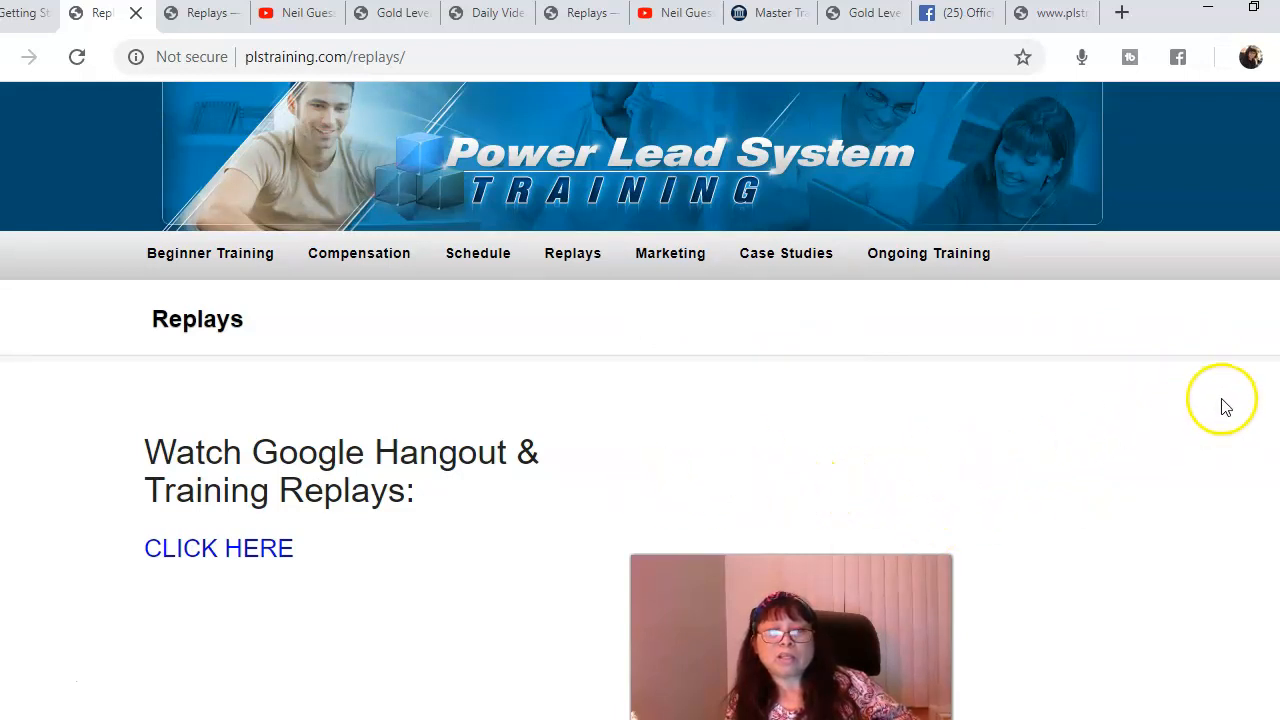
{"action": "mouse_move", "coordinate": [398, 291]}
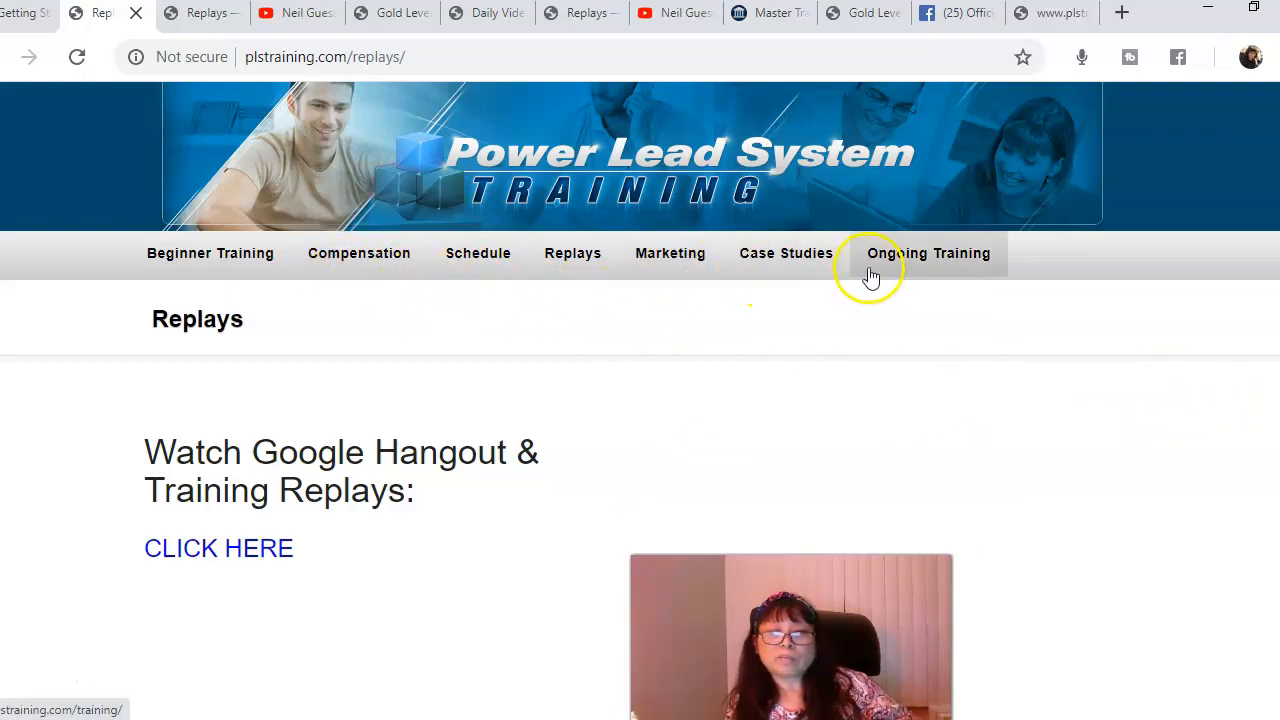
Browse Ongoing Training lessons down to Lead Lightning Quick Start Training, then return to top.
{"action": "left_click", "coordinate": [928, 253]}
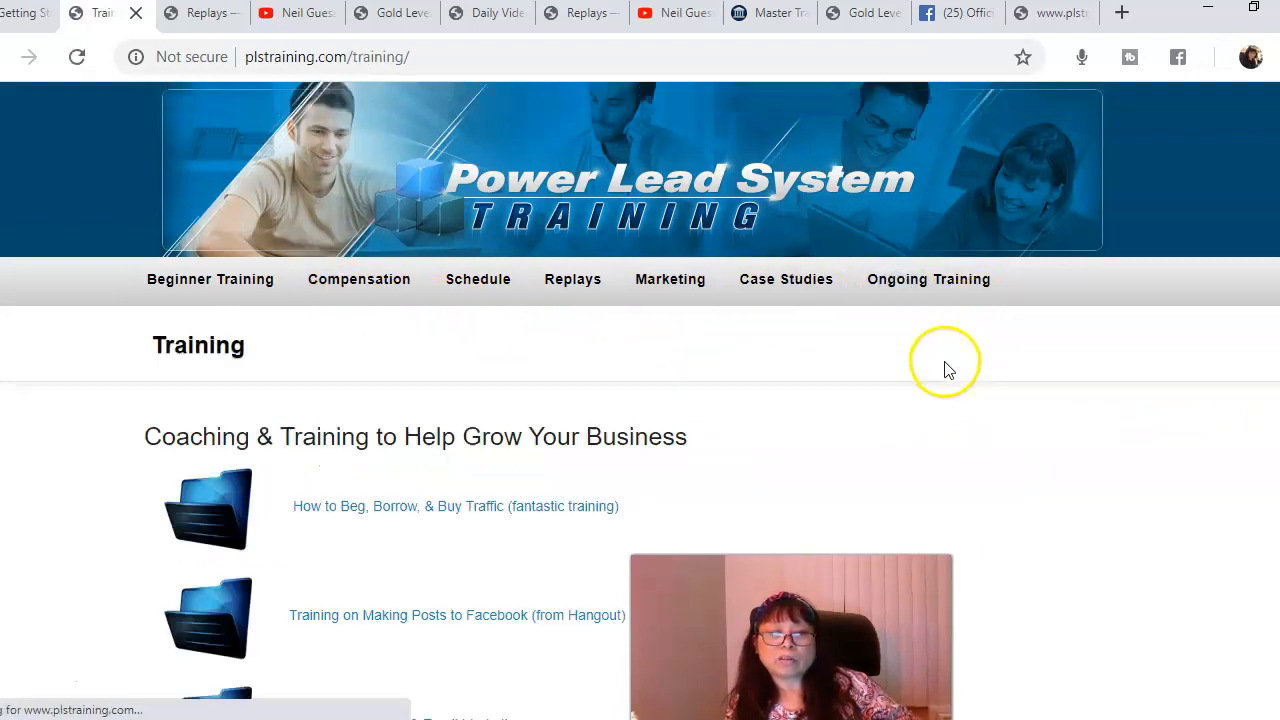
{"action": "scroll", "scroll_direction": "down", "scroll_amount": 3}
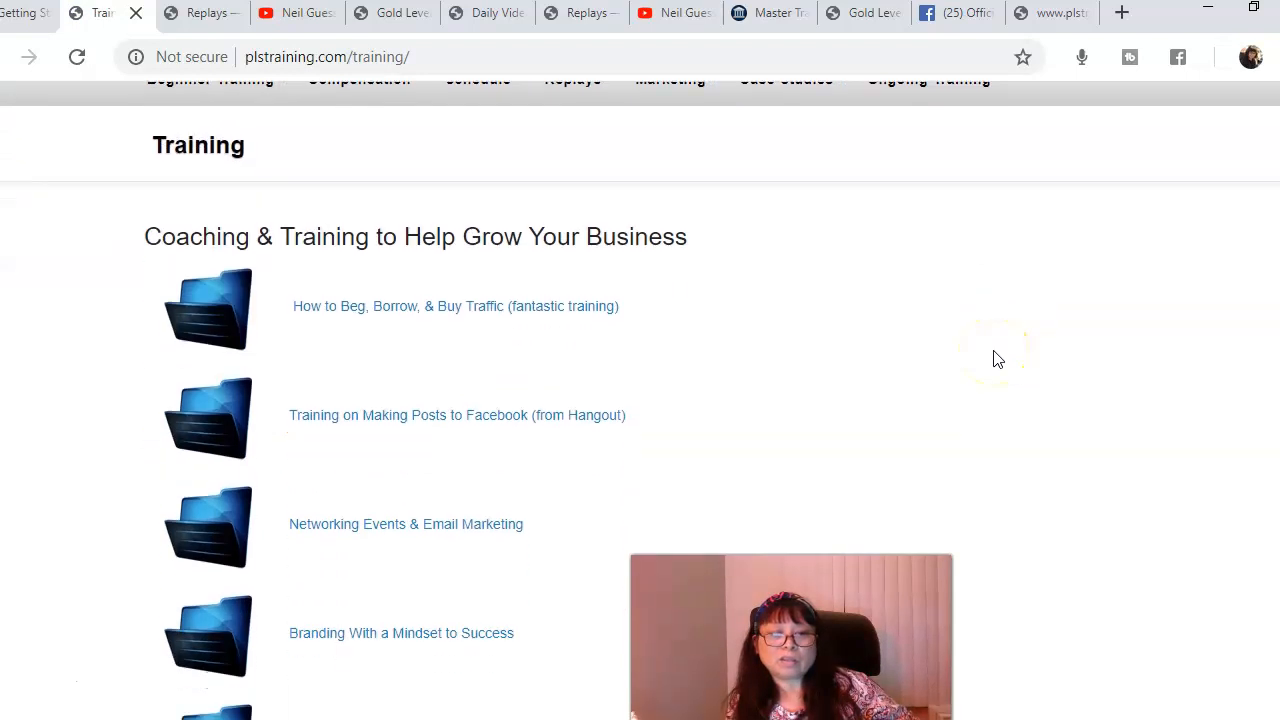
{"action": "scroll", "scroll_direction": "down", "scroll_amount": 3}
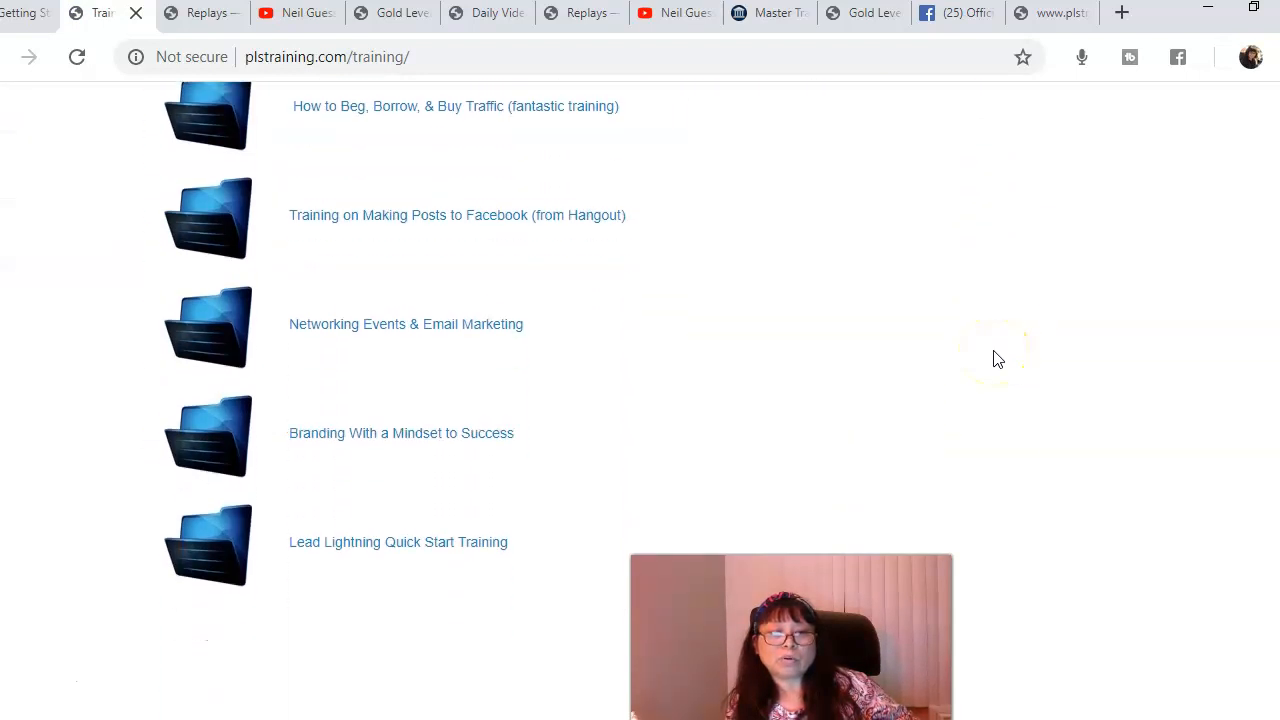
{"action": "scroll", "scroll_direction": "up", "scroll_amount": 3}
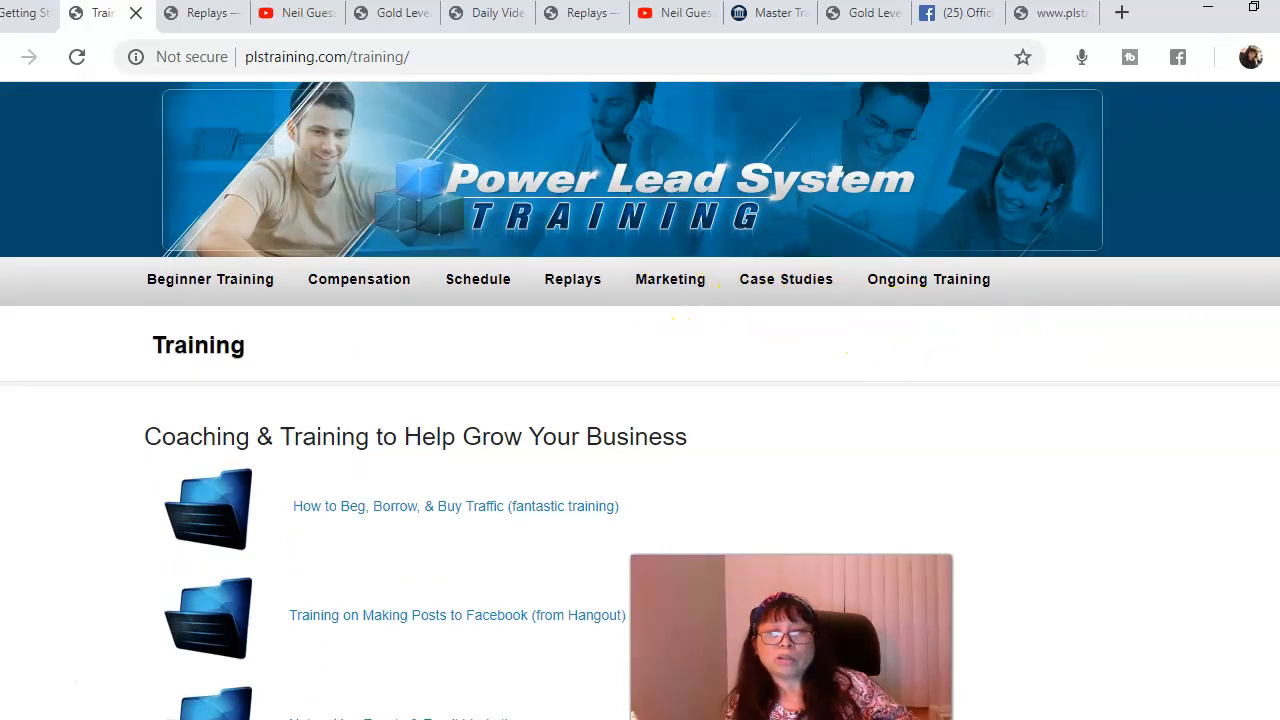
{"action": "mouse_move", "coordinate": [1245, 297]}
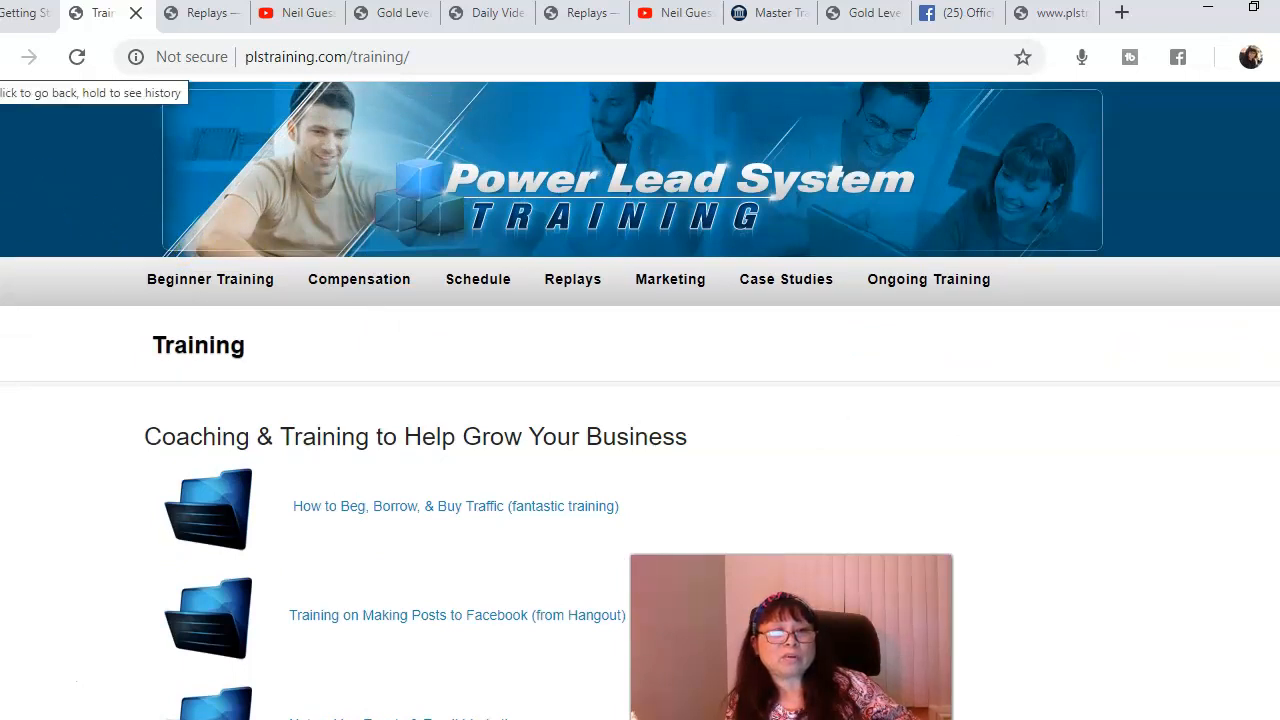
{"action": "mouse_move", "coordinate": [1045, 475]}
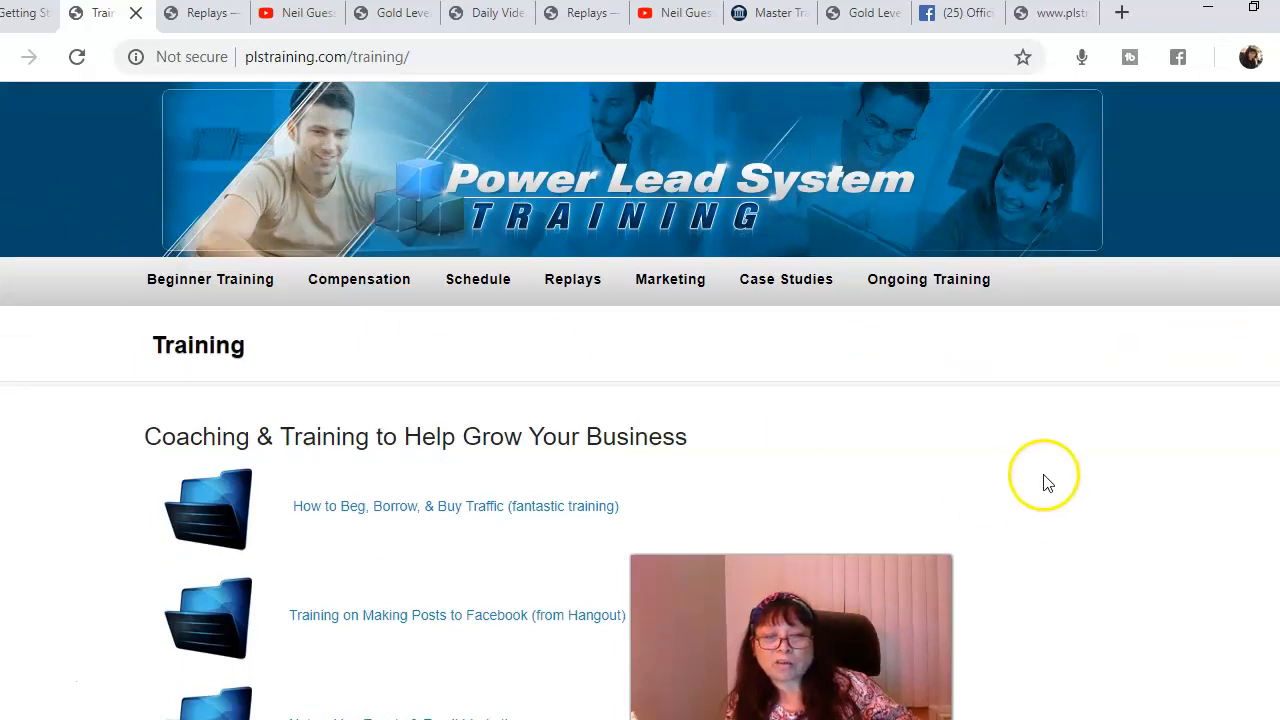
{"action": "mouse_move", "coordinate": [1078, 520]}
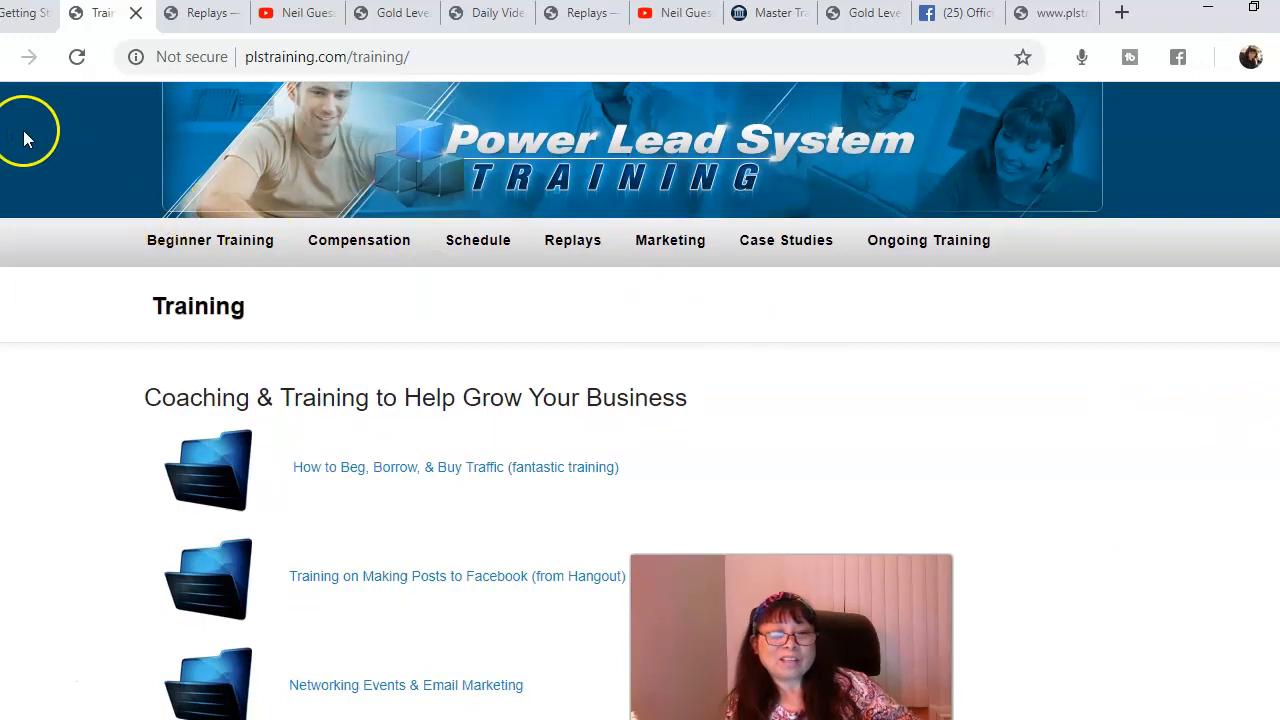
{"action": "mouse_move", "coordinate": [1113, 367]}
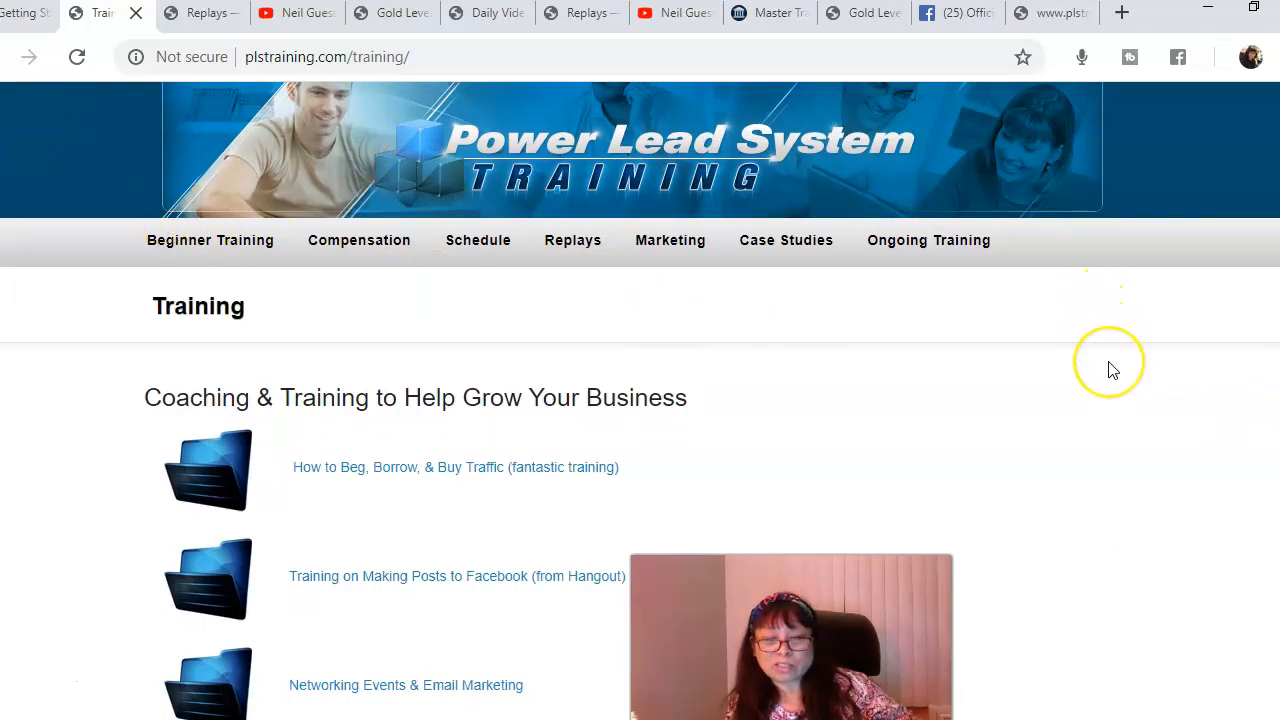
{"action": "mouse_move", "coordinate": [1113, 369]}
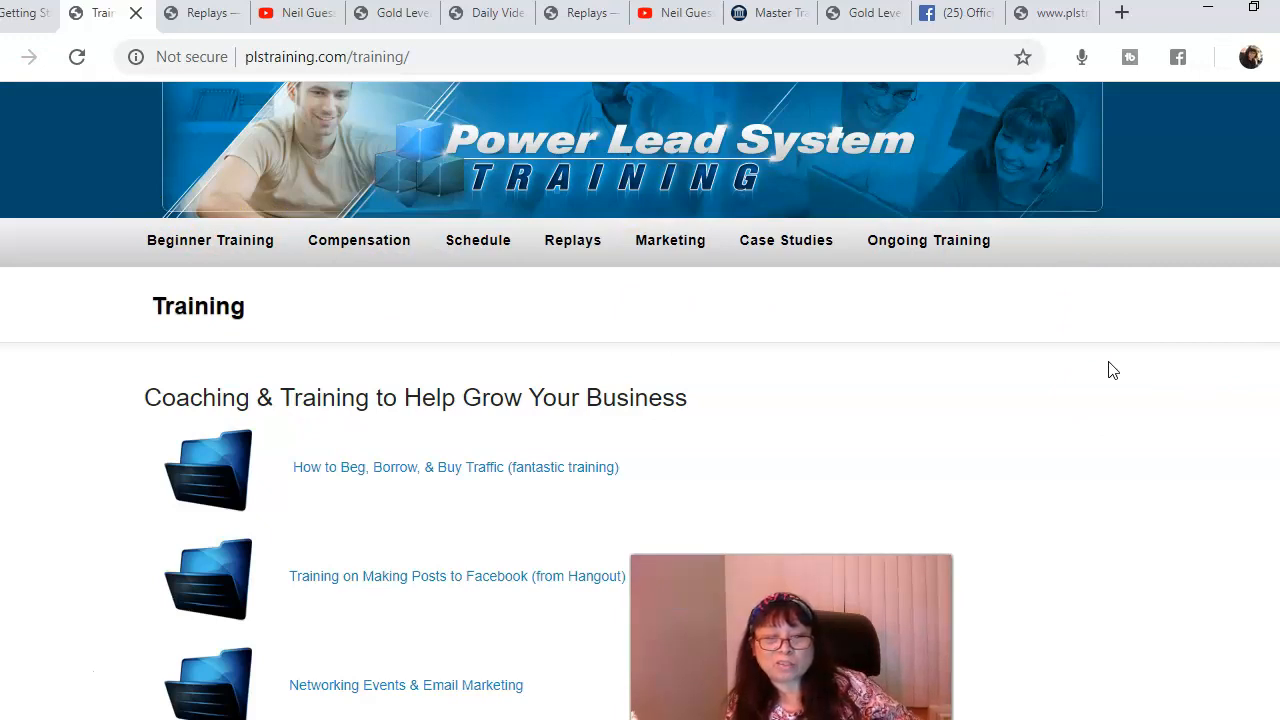
{"action": "mouse_move", "coordinate": [550, 585]}
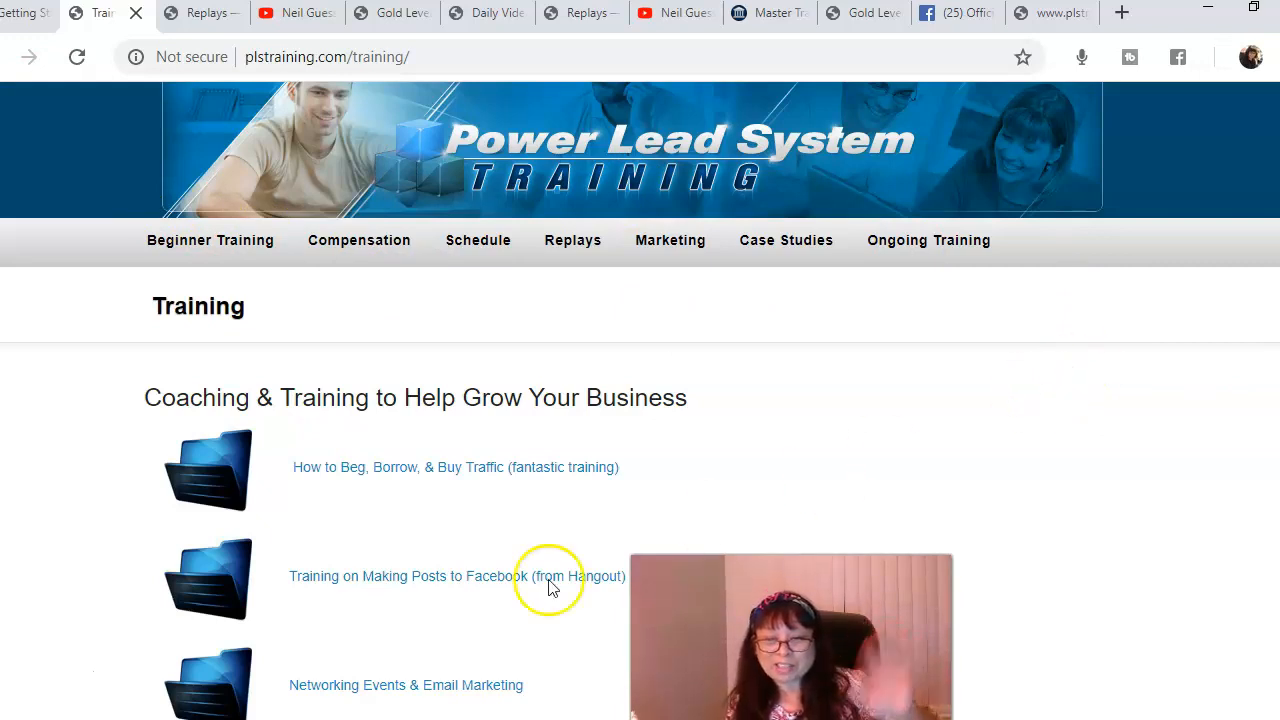